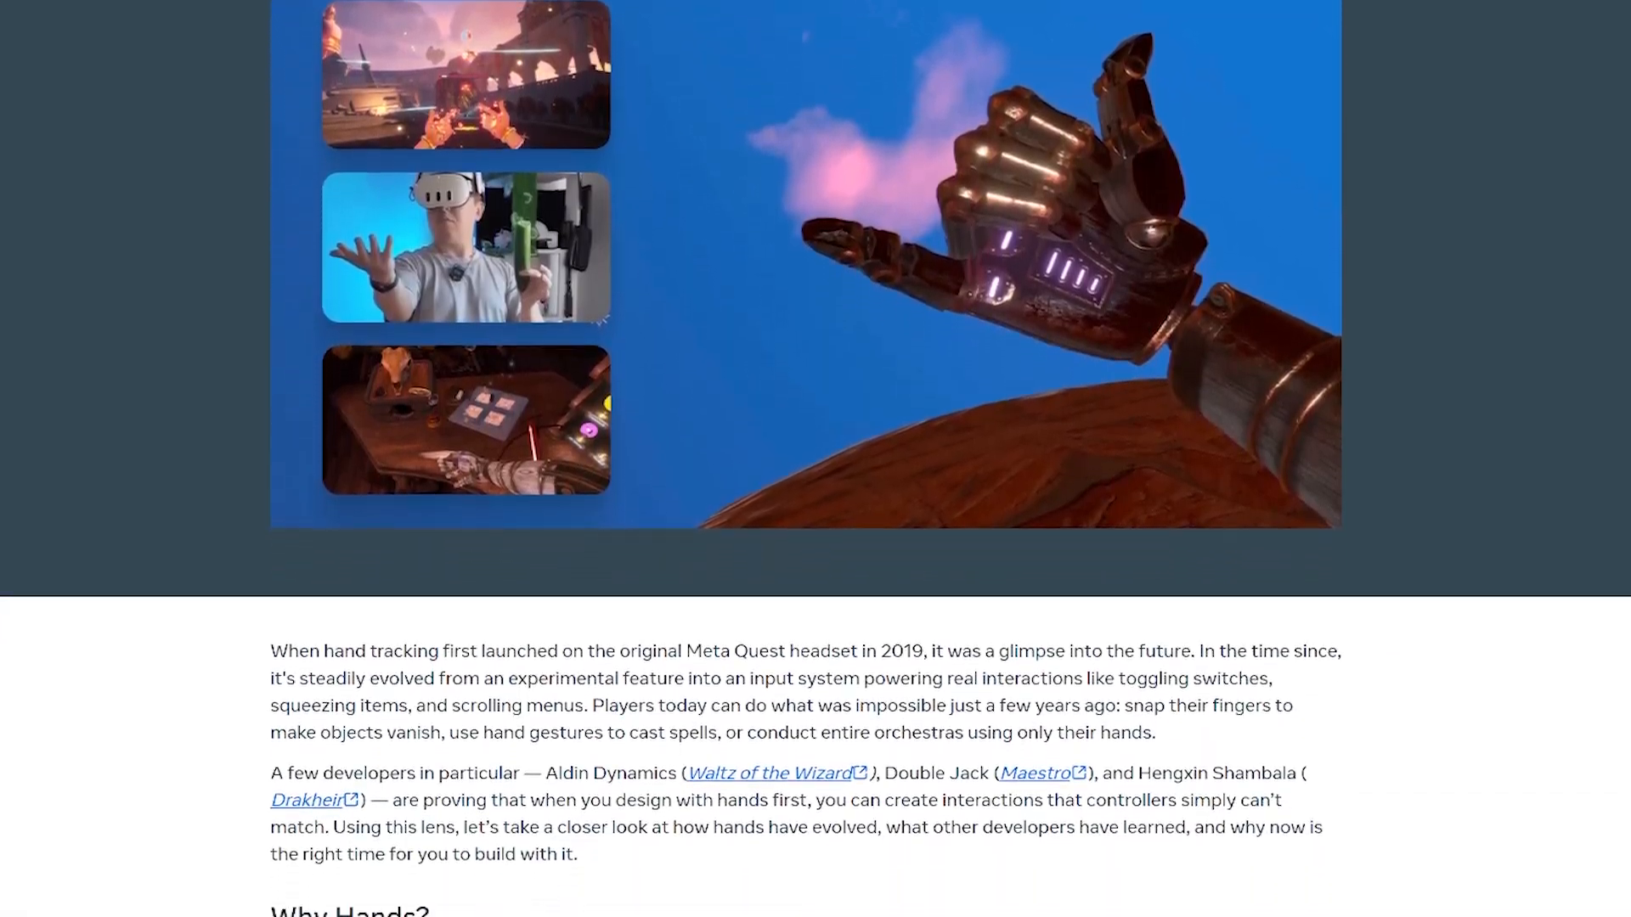
# - In Package Manager, select Meta XR All-in-One SDK and view its Asset Store page
pyautogui.scroll(-3)
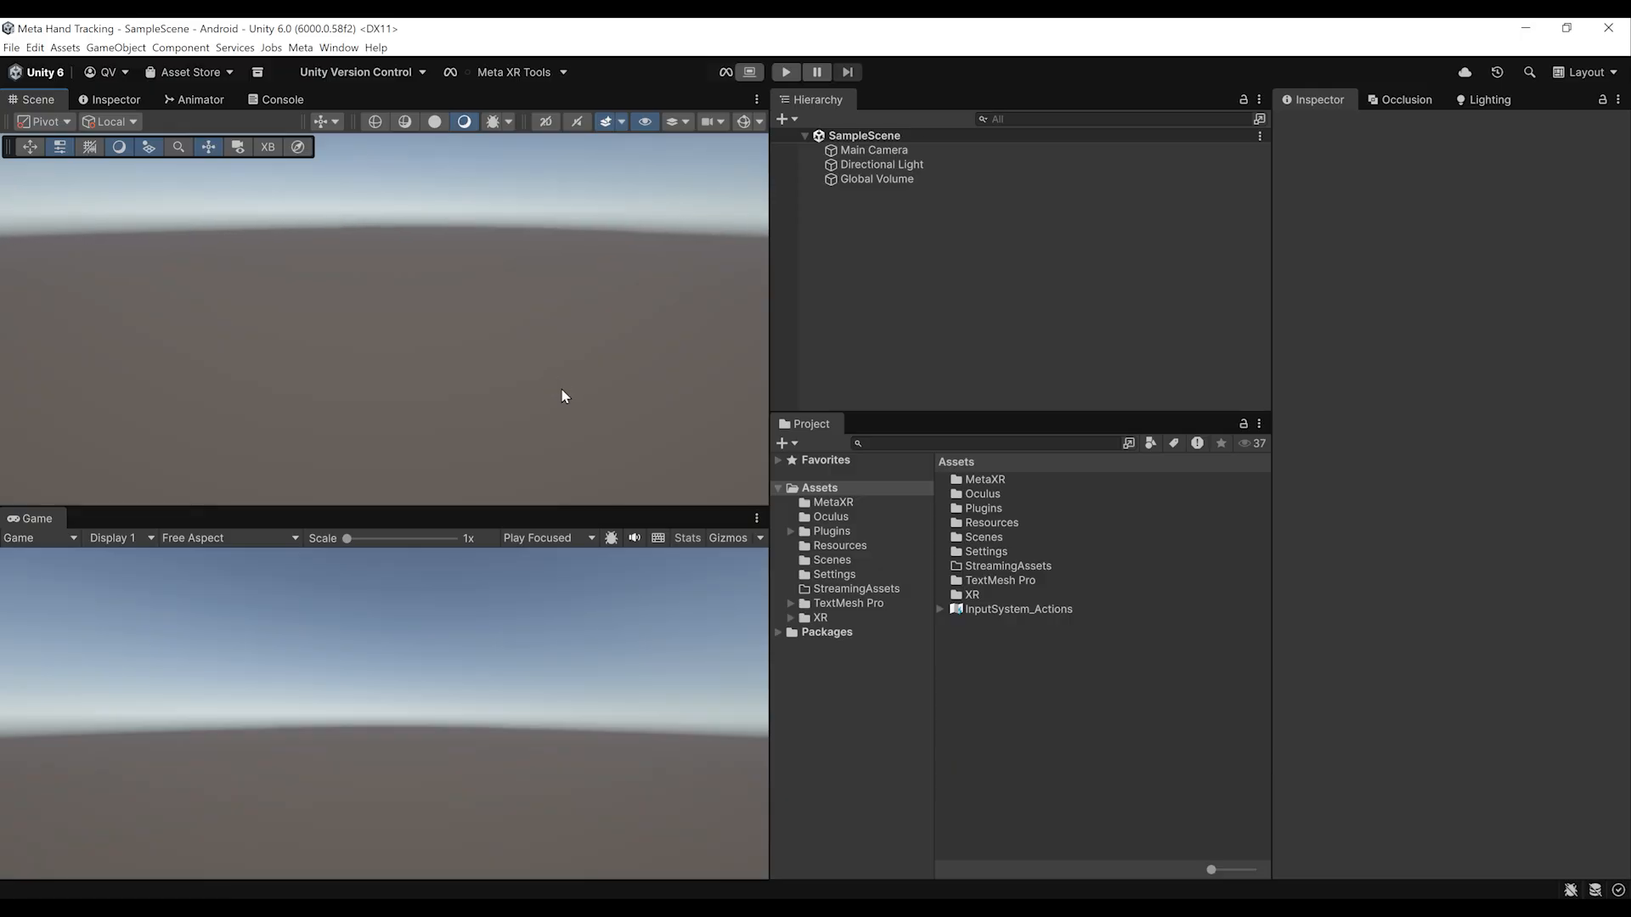
pyautogui.moveTo(506, 350)
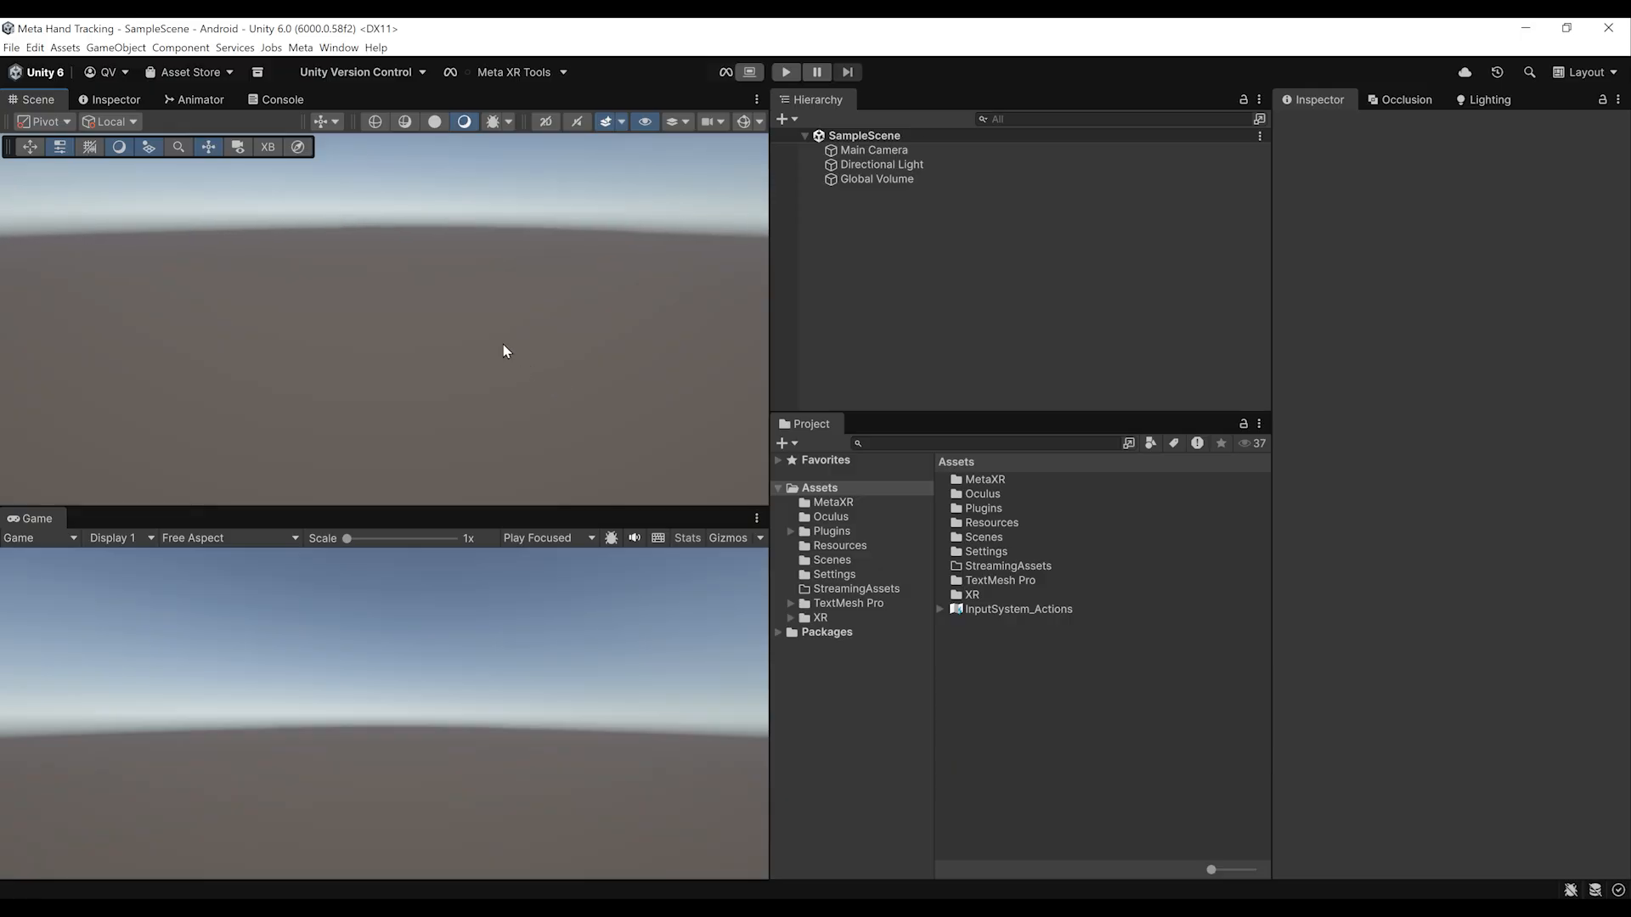
pyautogui.click(338, 48)
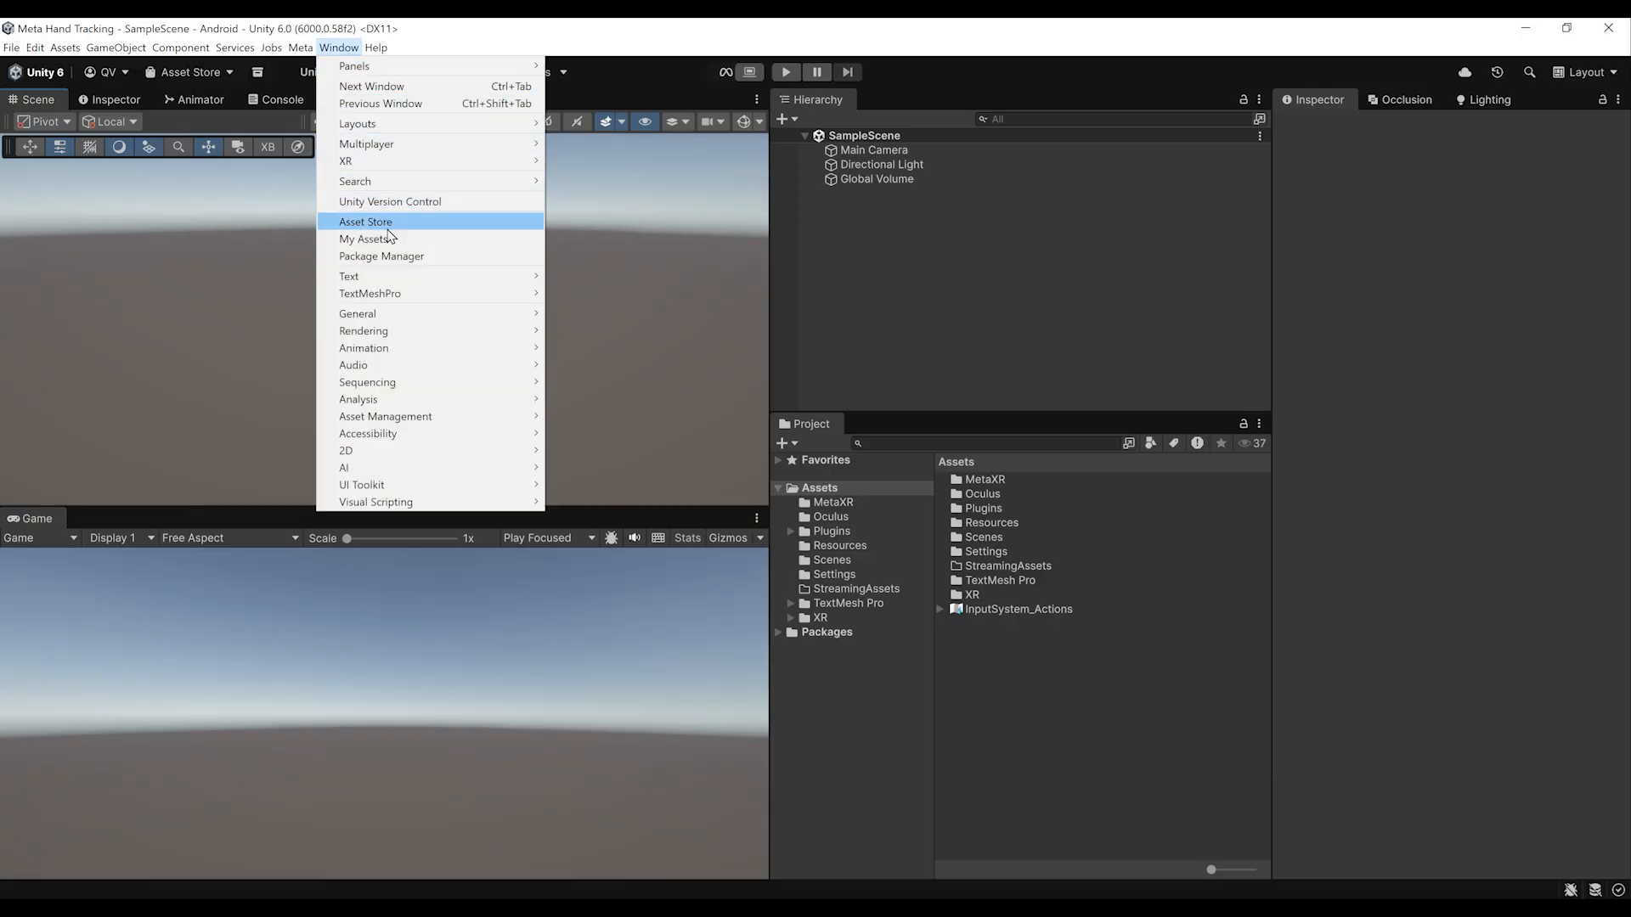
pyautogui.click(380, 255)
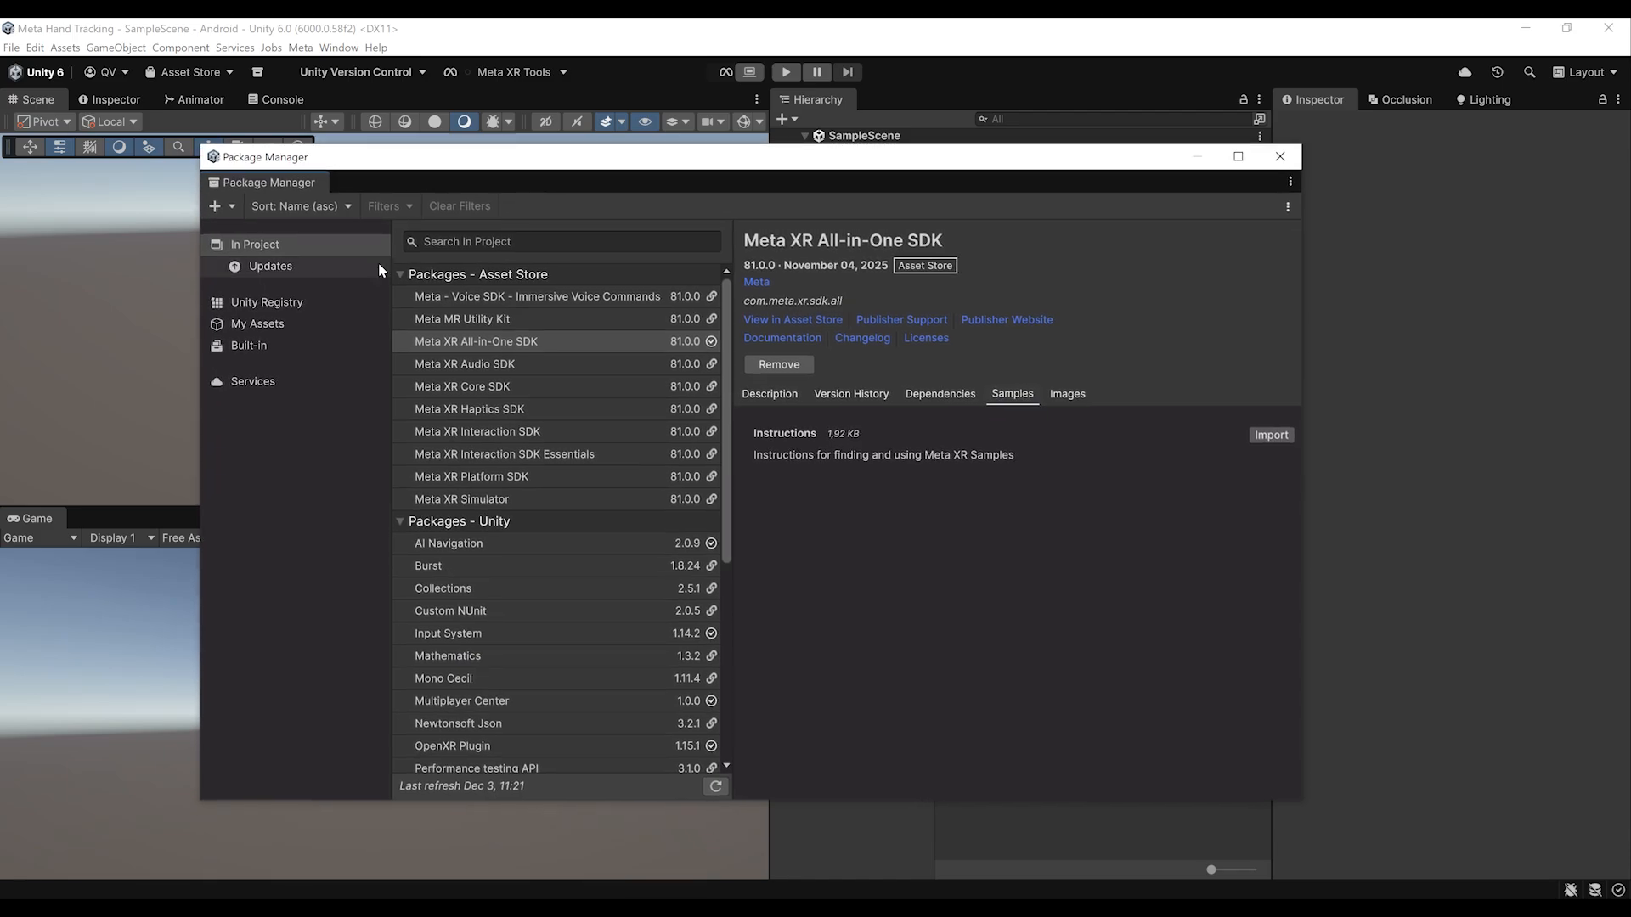
pyautogui.click(474, 341)
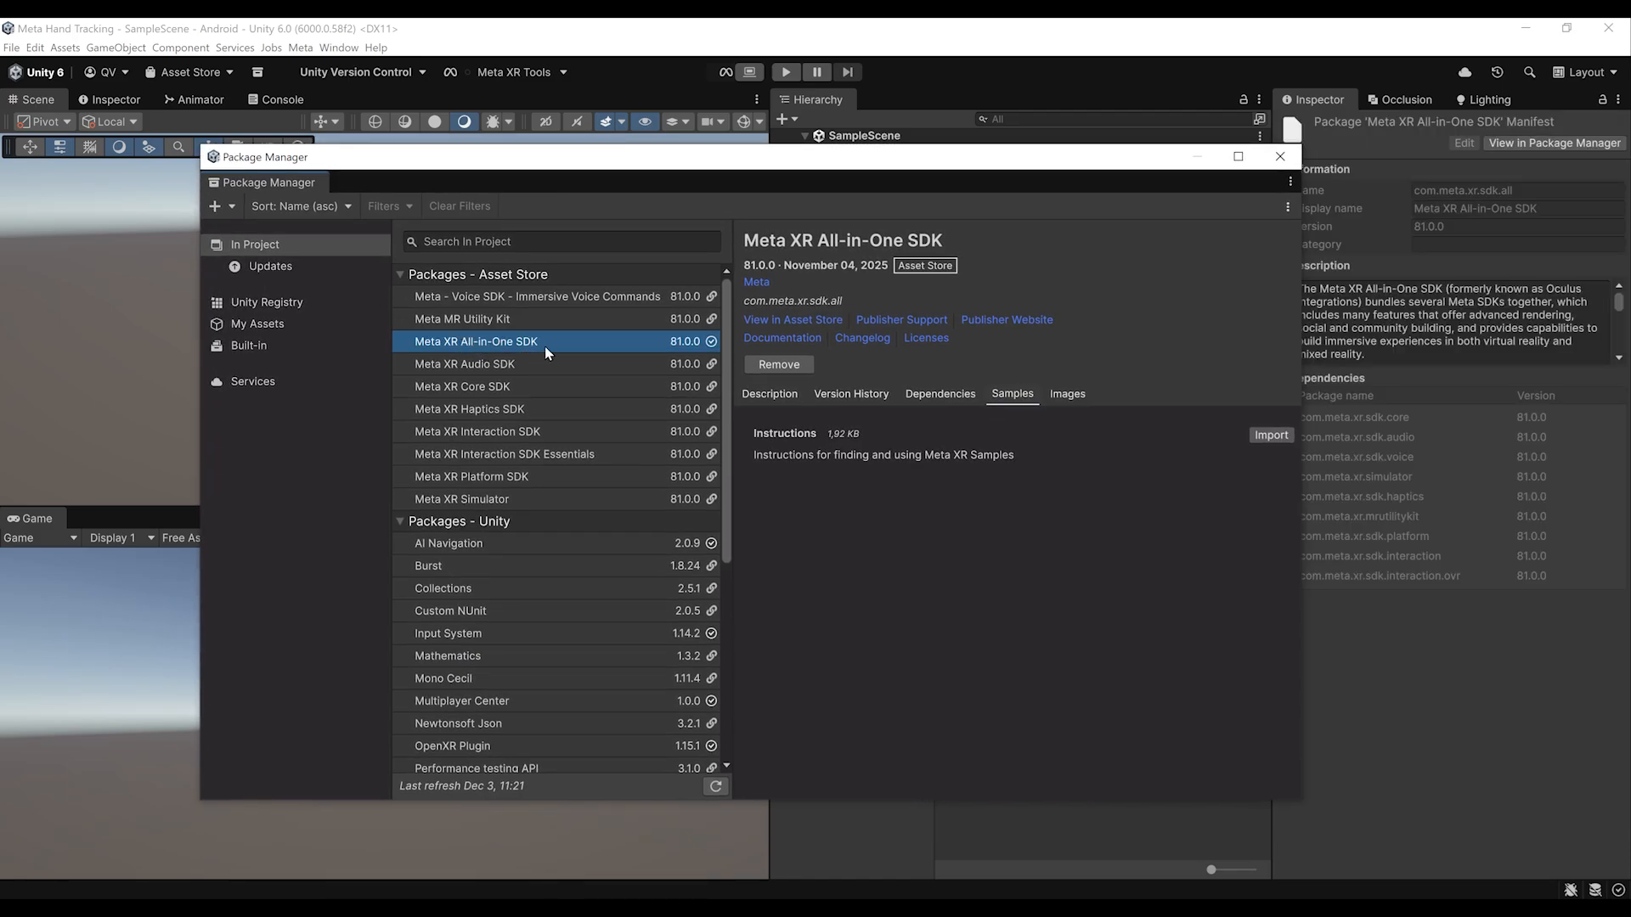
pyautogui.moveTo(564, 350)
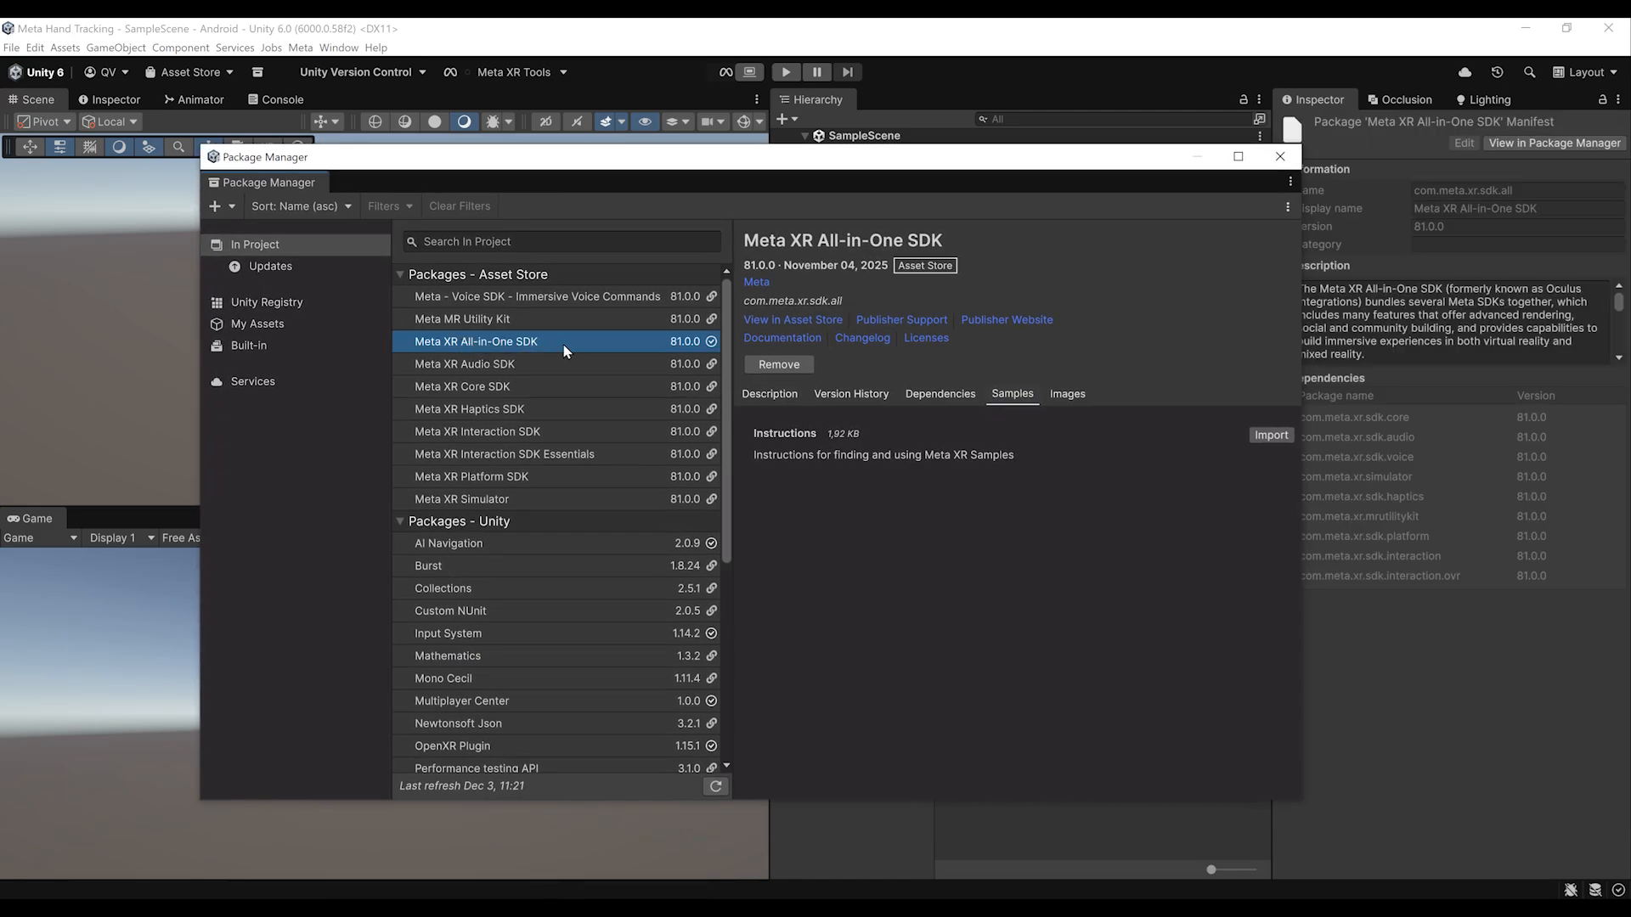
pyautogui.moveTo(510, 330)
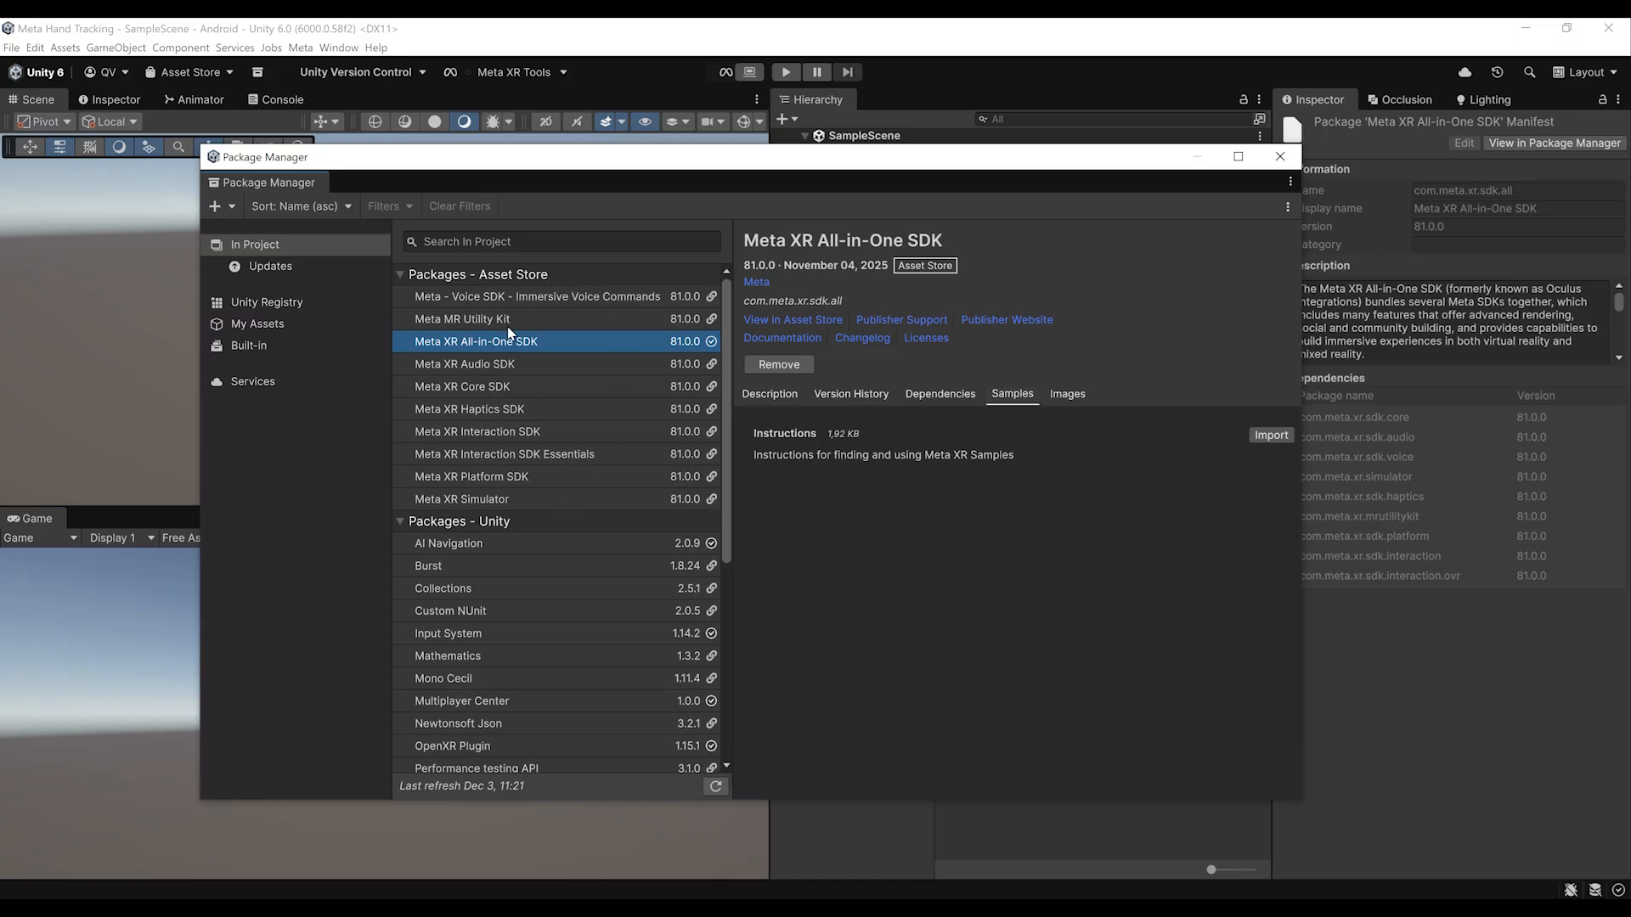
pyautogui.click(926, 265)
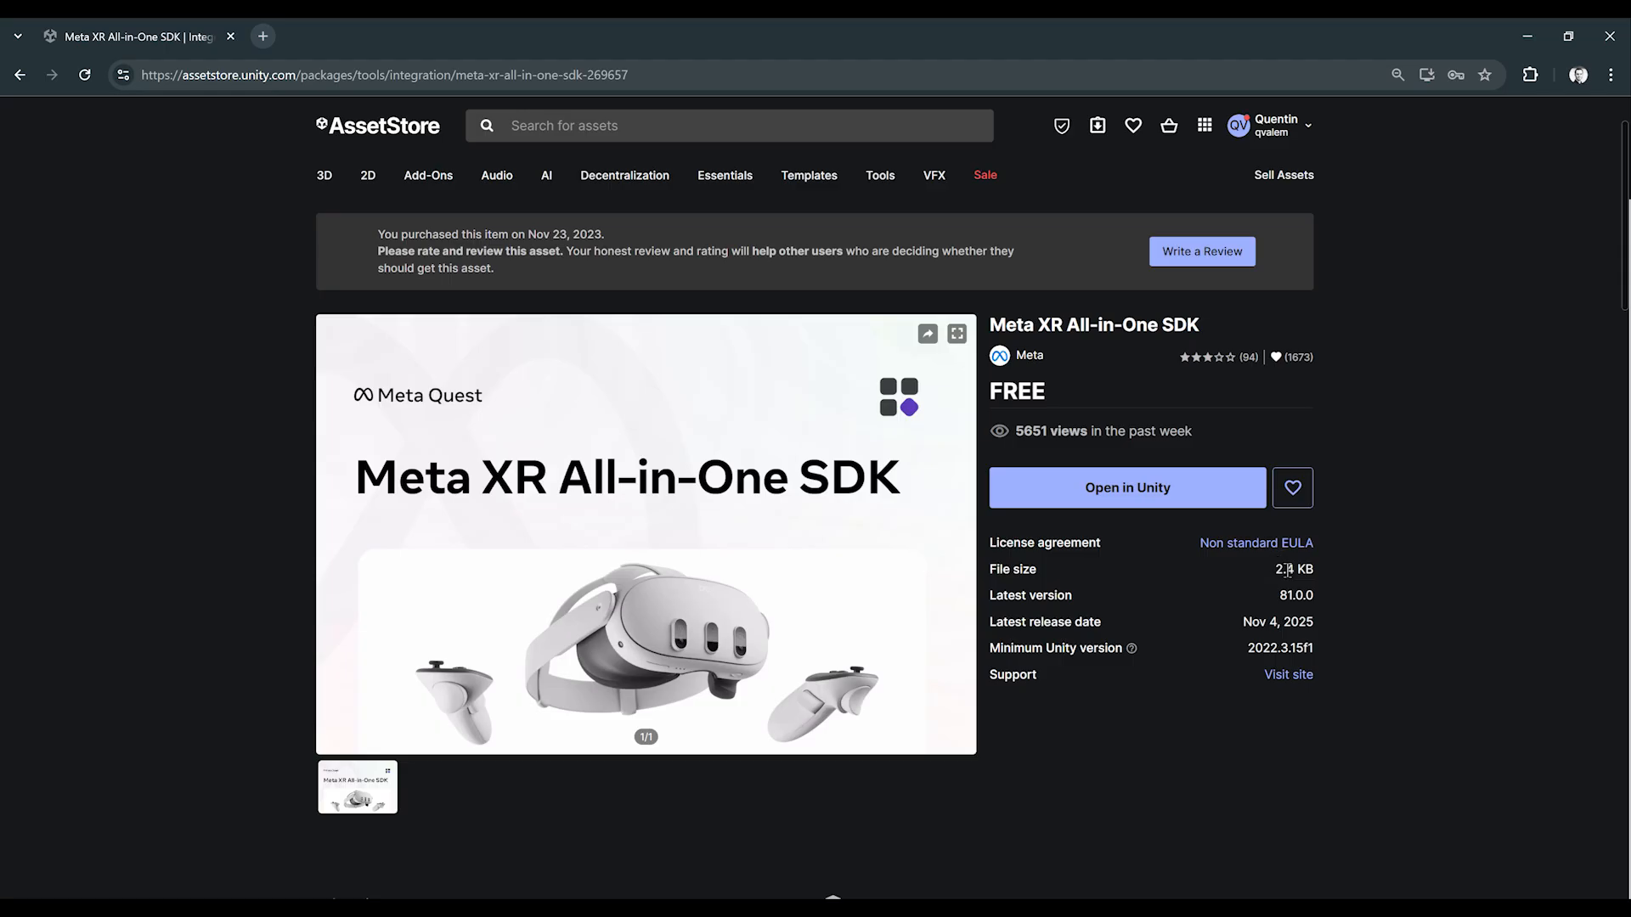
pyautogui.moveTo(1263, 570)
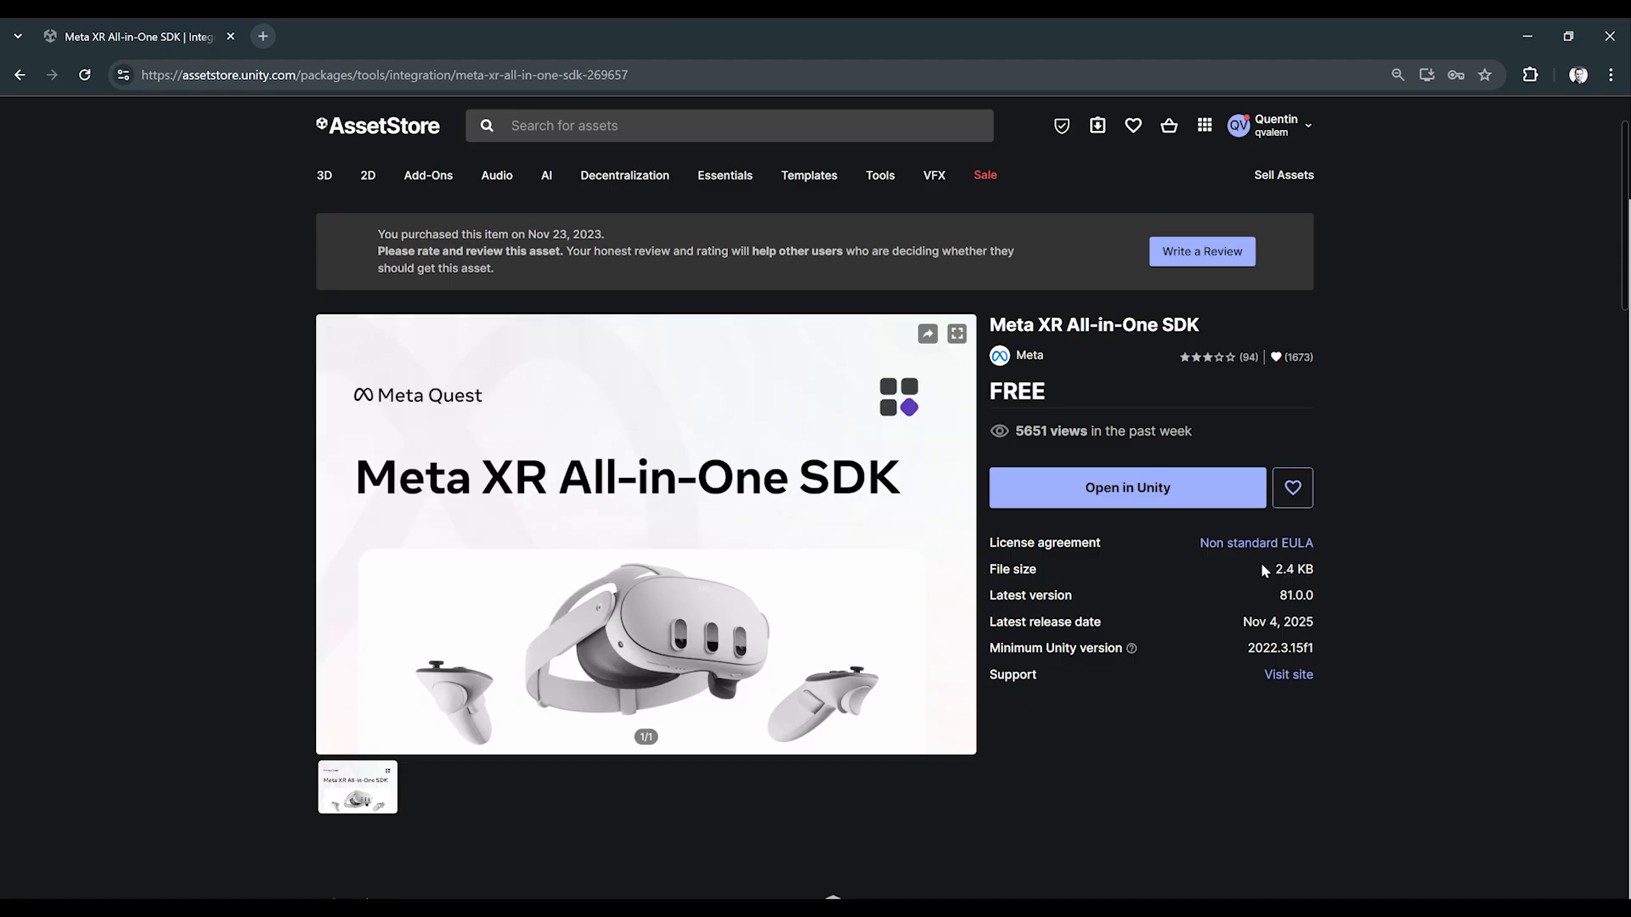
# - Review Project Settings: Meta XR setup checklist shows XR Ready for Standalone and Android, then close
pyautogui.click(1126, 487)
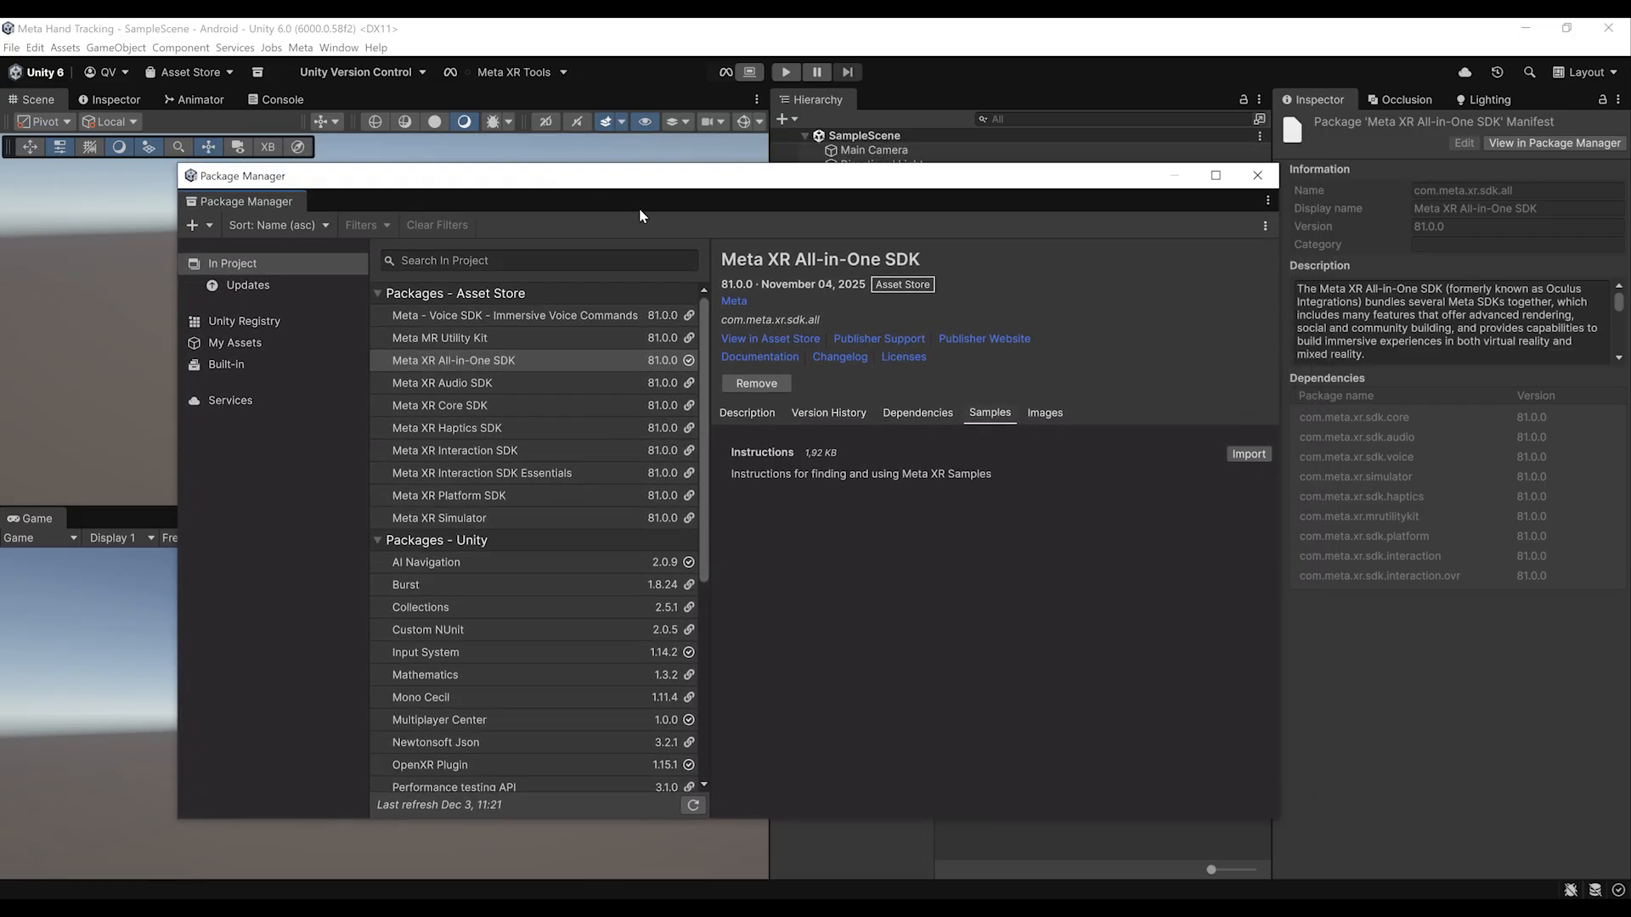
pyautogui.click(1257, 174)
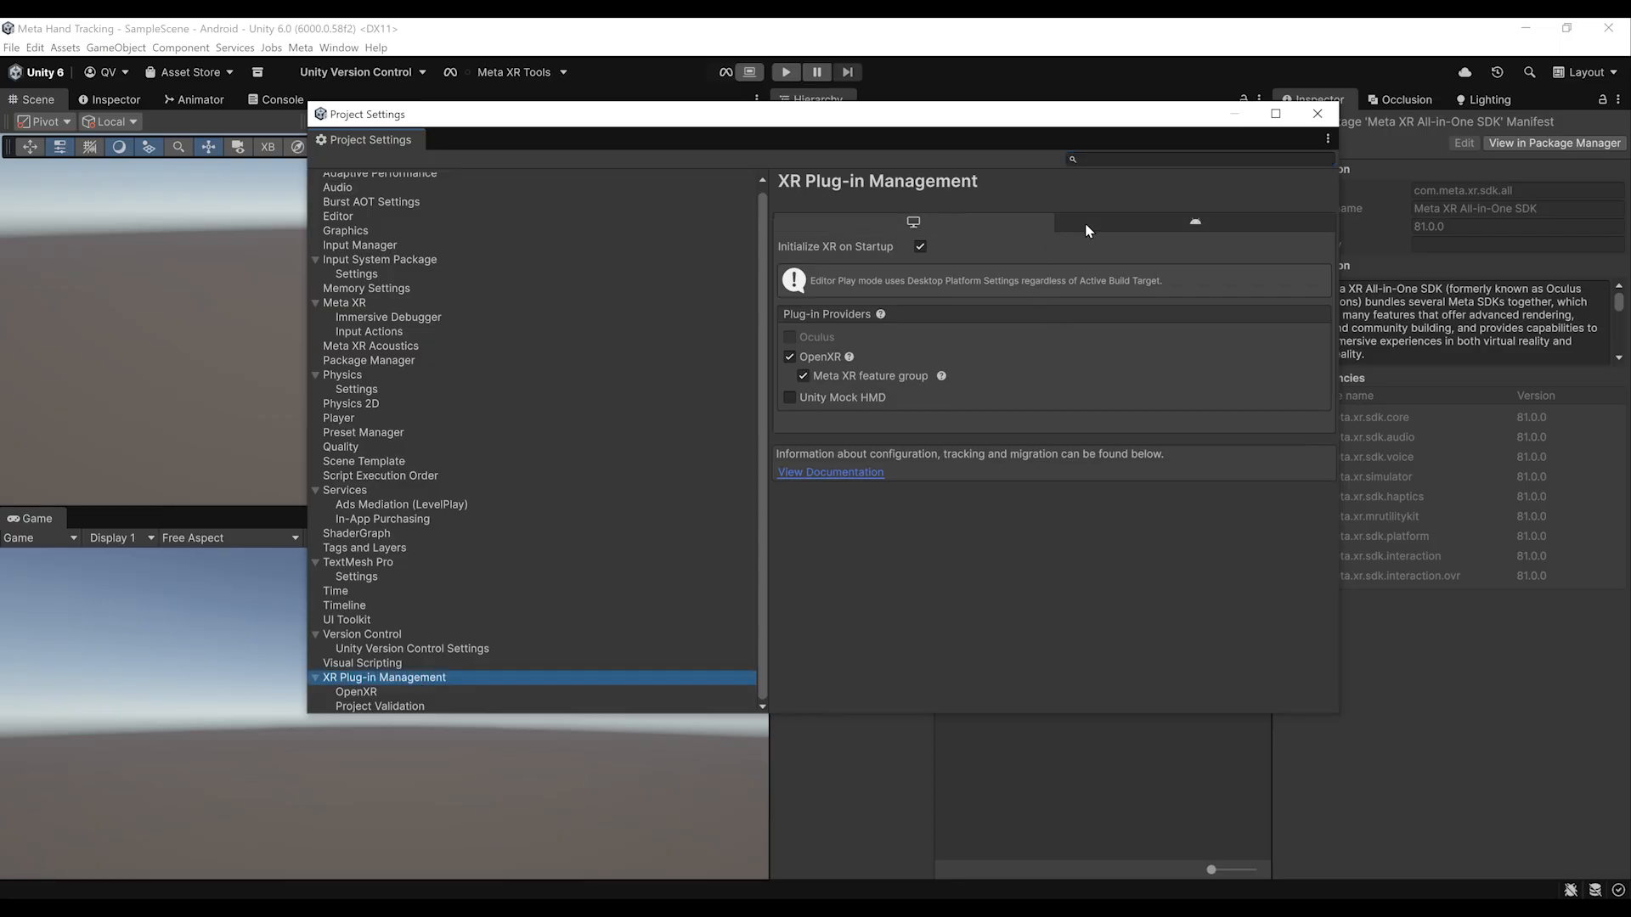
pyautogui.moveTo(912, 223)
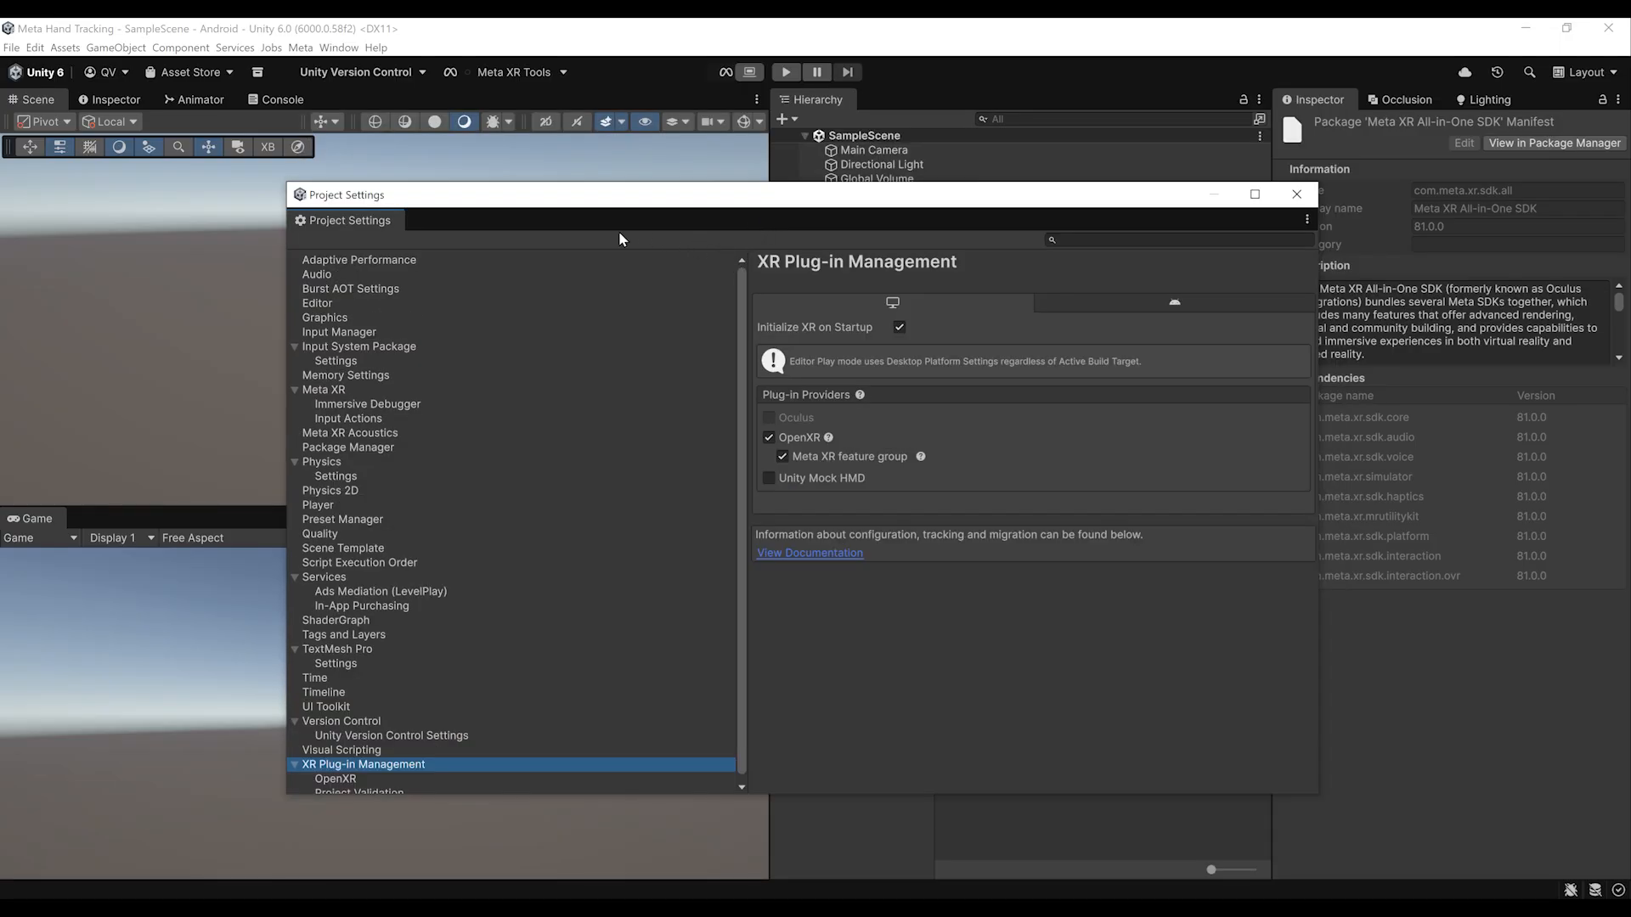
pyautogui.moveTo(326, 396)
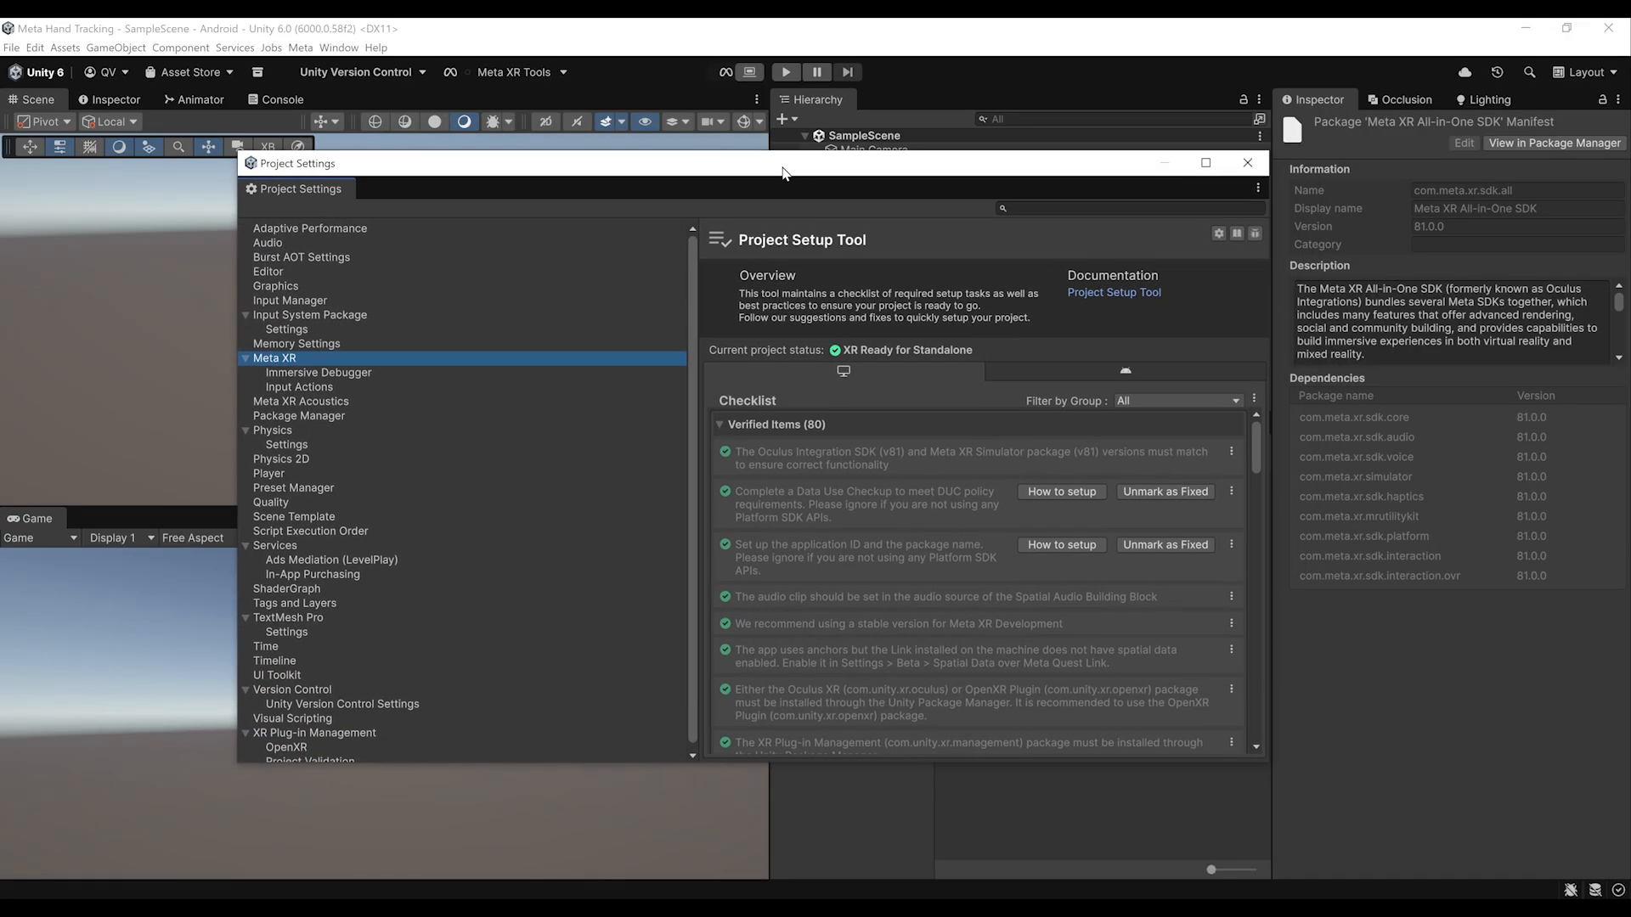
pyautogui.moveTo(693, 603)
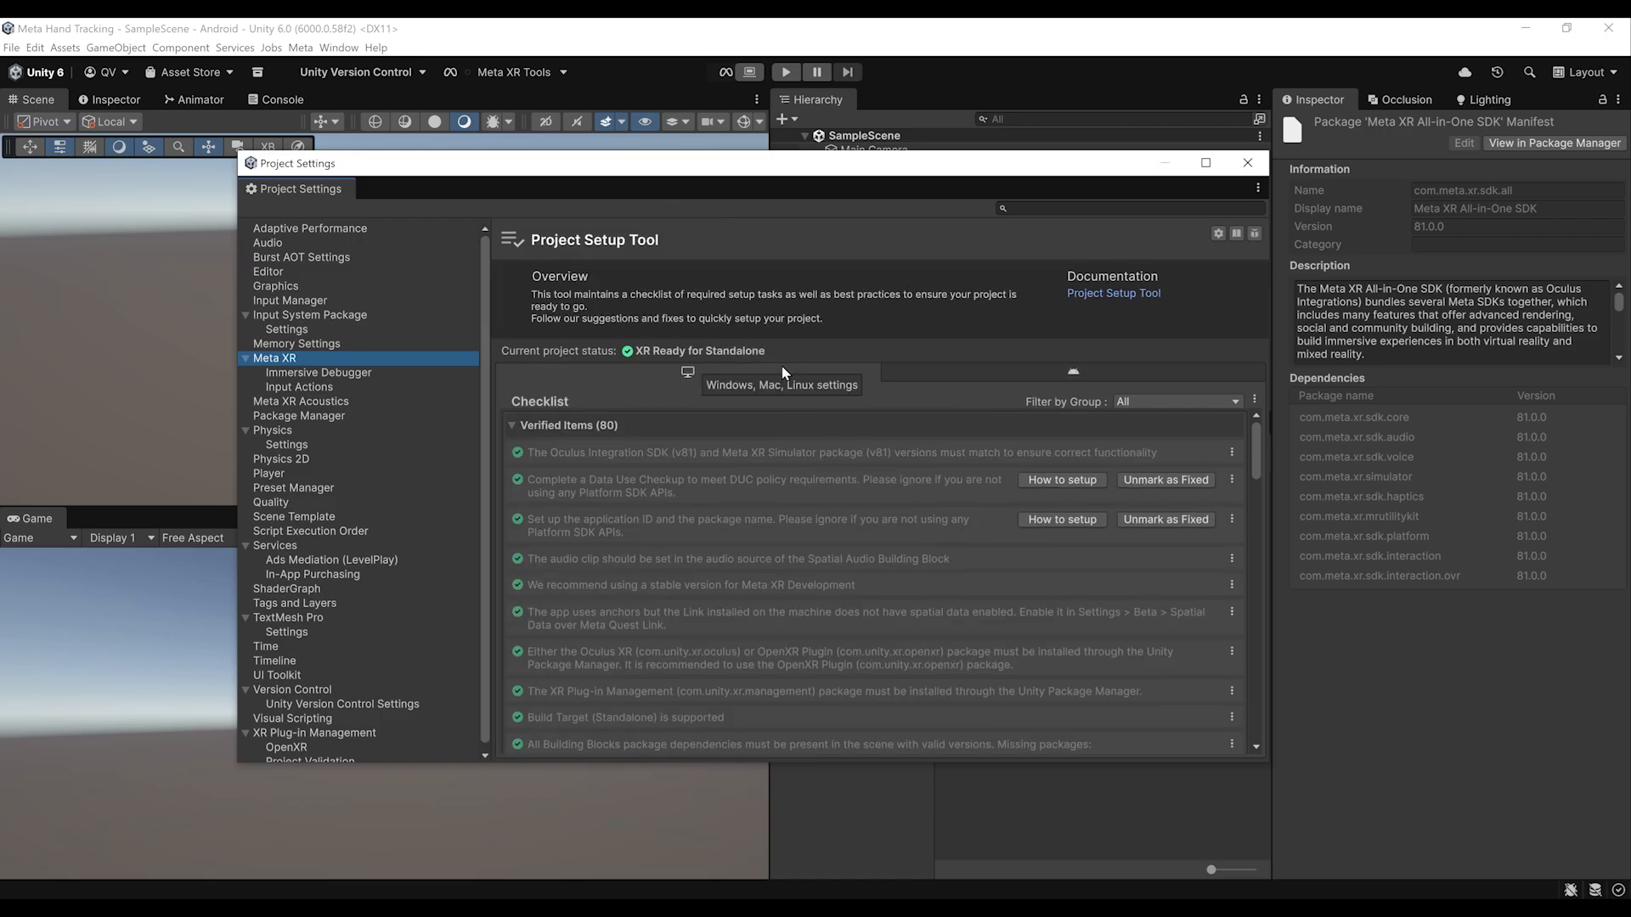
pyautogui.click(1074, 370)
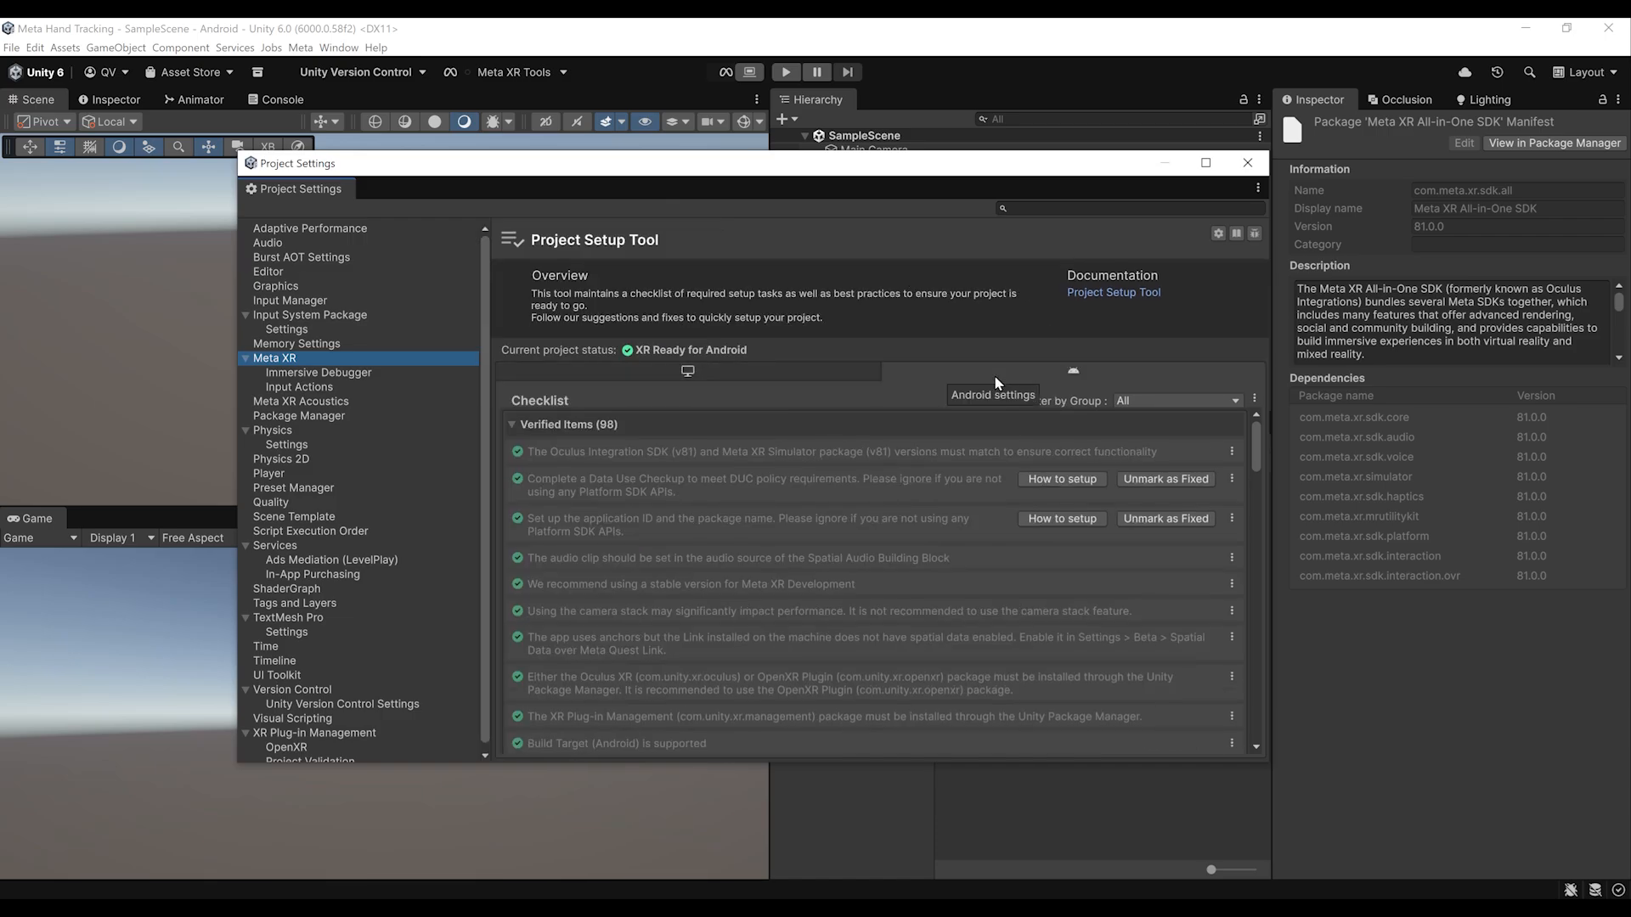
pyautogui.click(1247, 163)
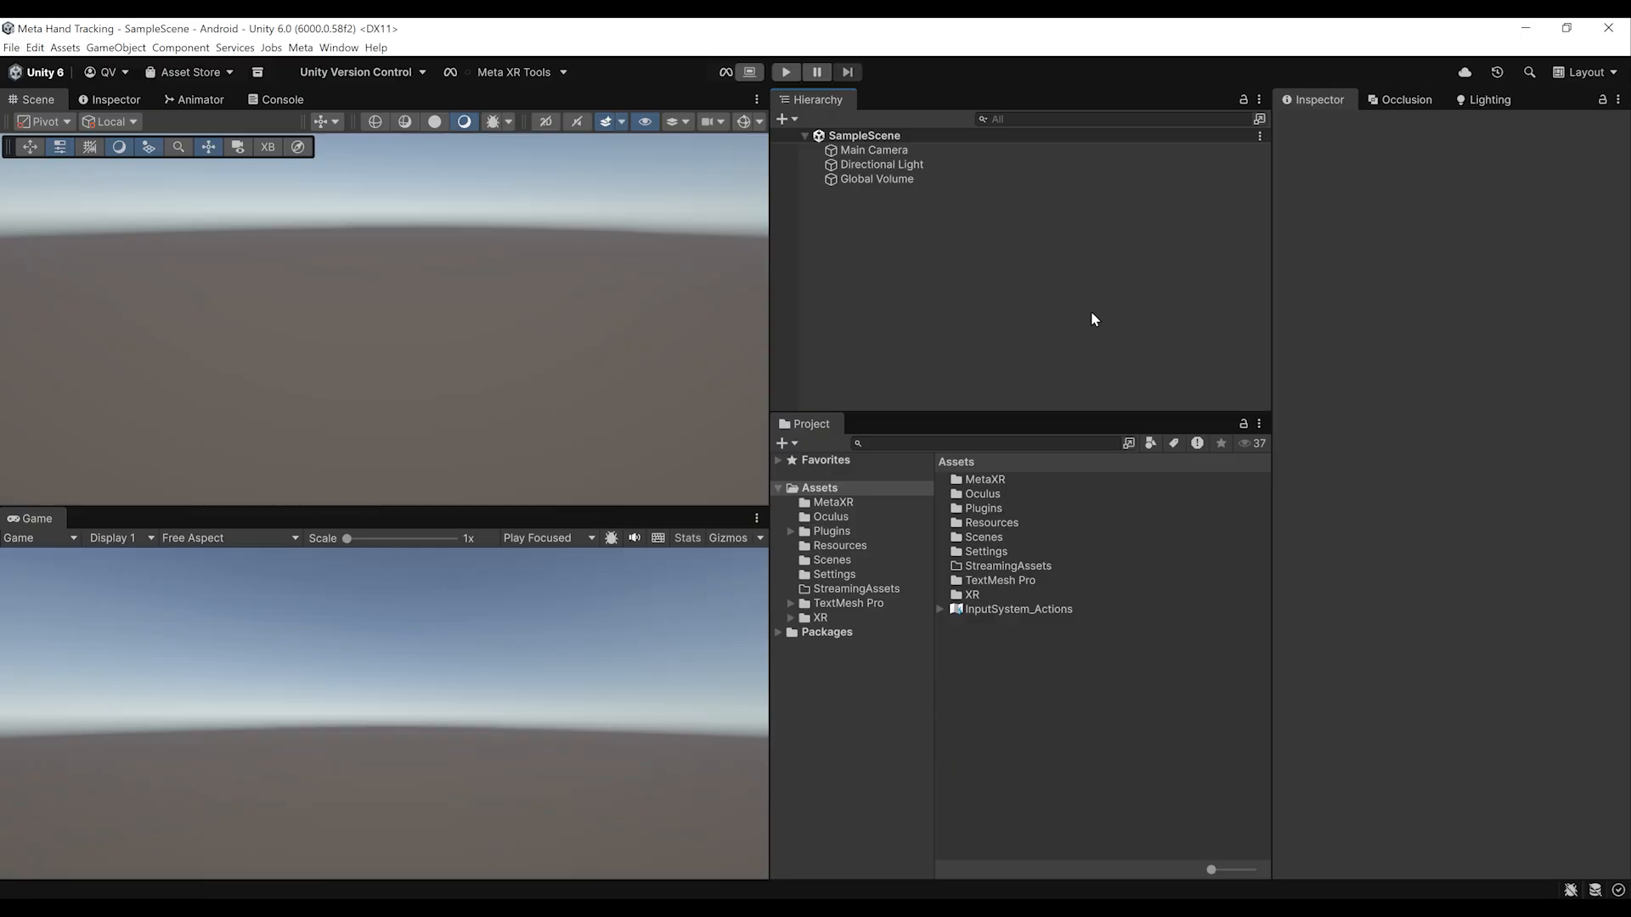
# - Delete the default Main Camera from SampleScene
pyautogui.click(873, 149)
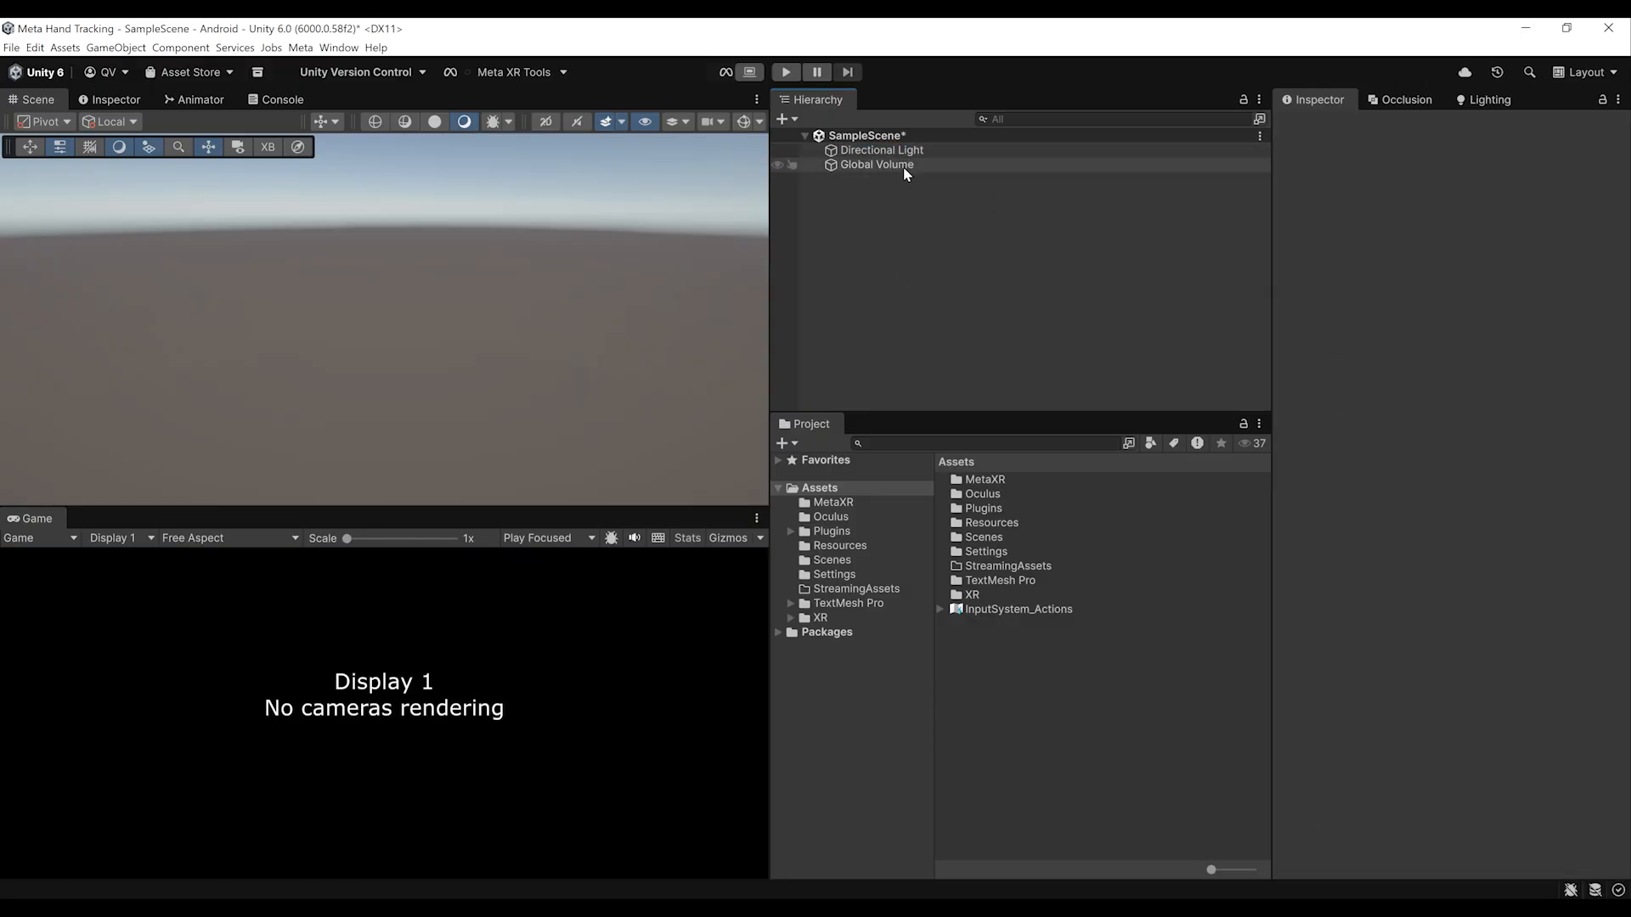
pyautogui.click(874, 165)
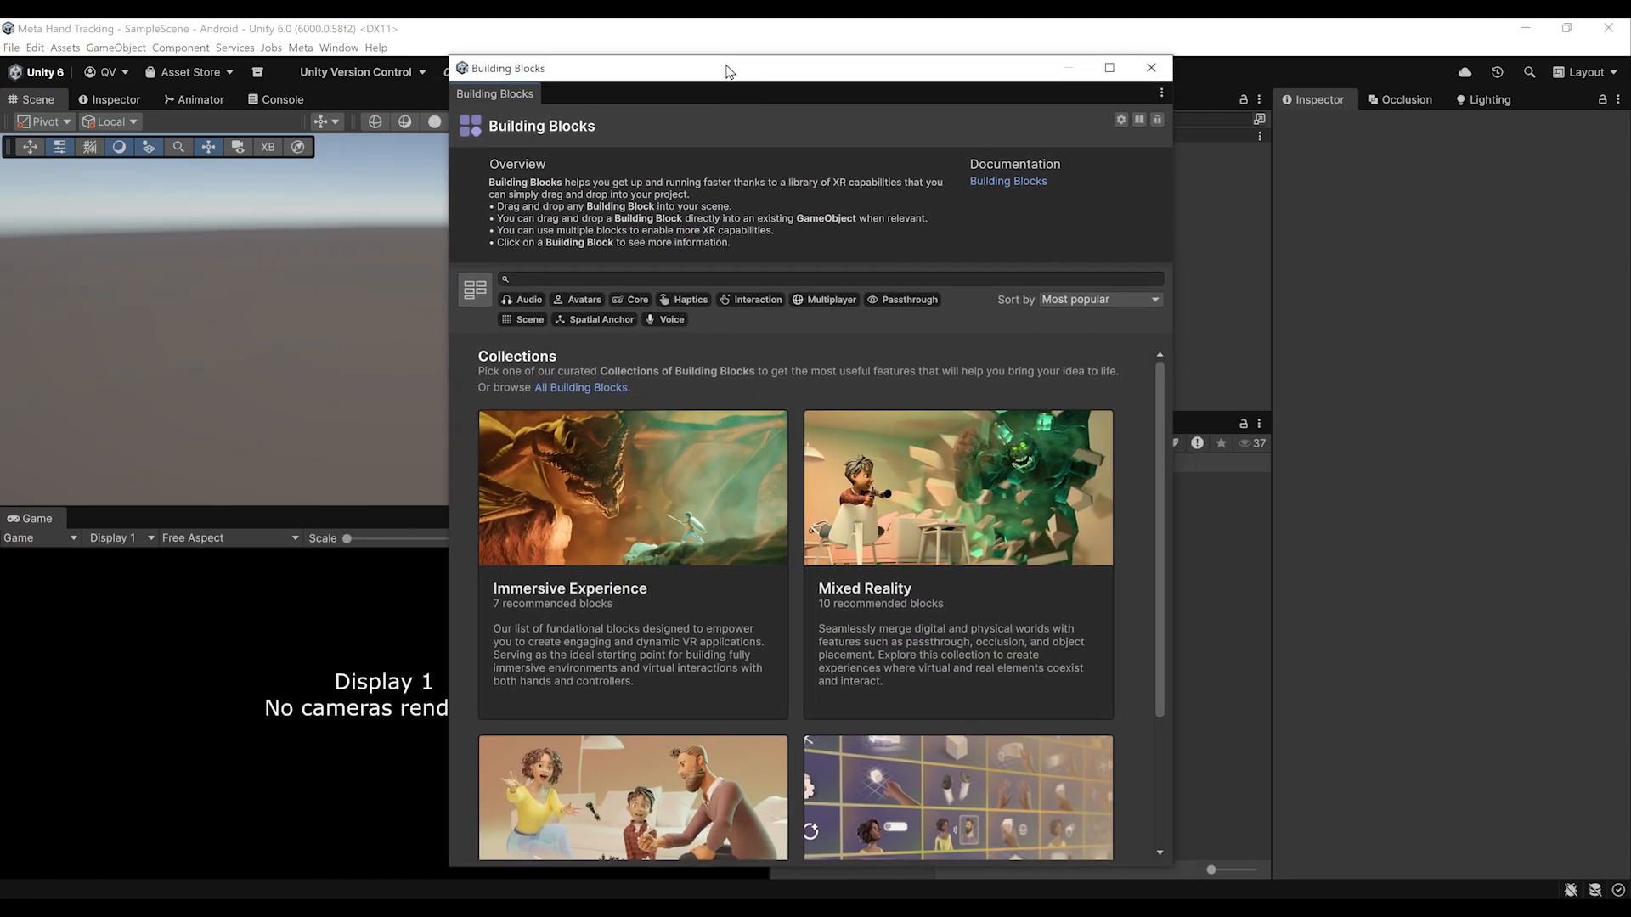
# - Browse All Building Blocks and add the Camera Rig block to the scene
pyautogui.scroll(-3)
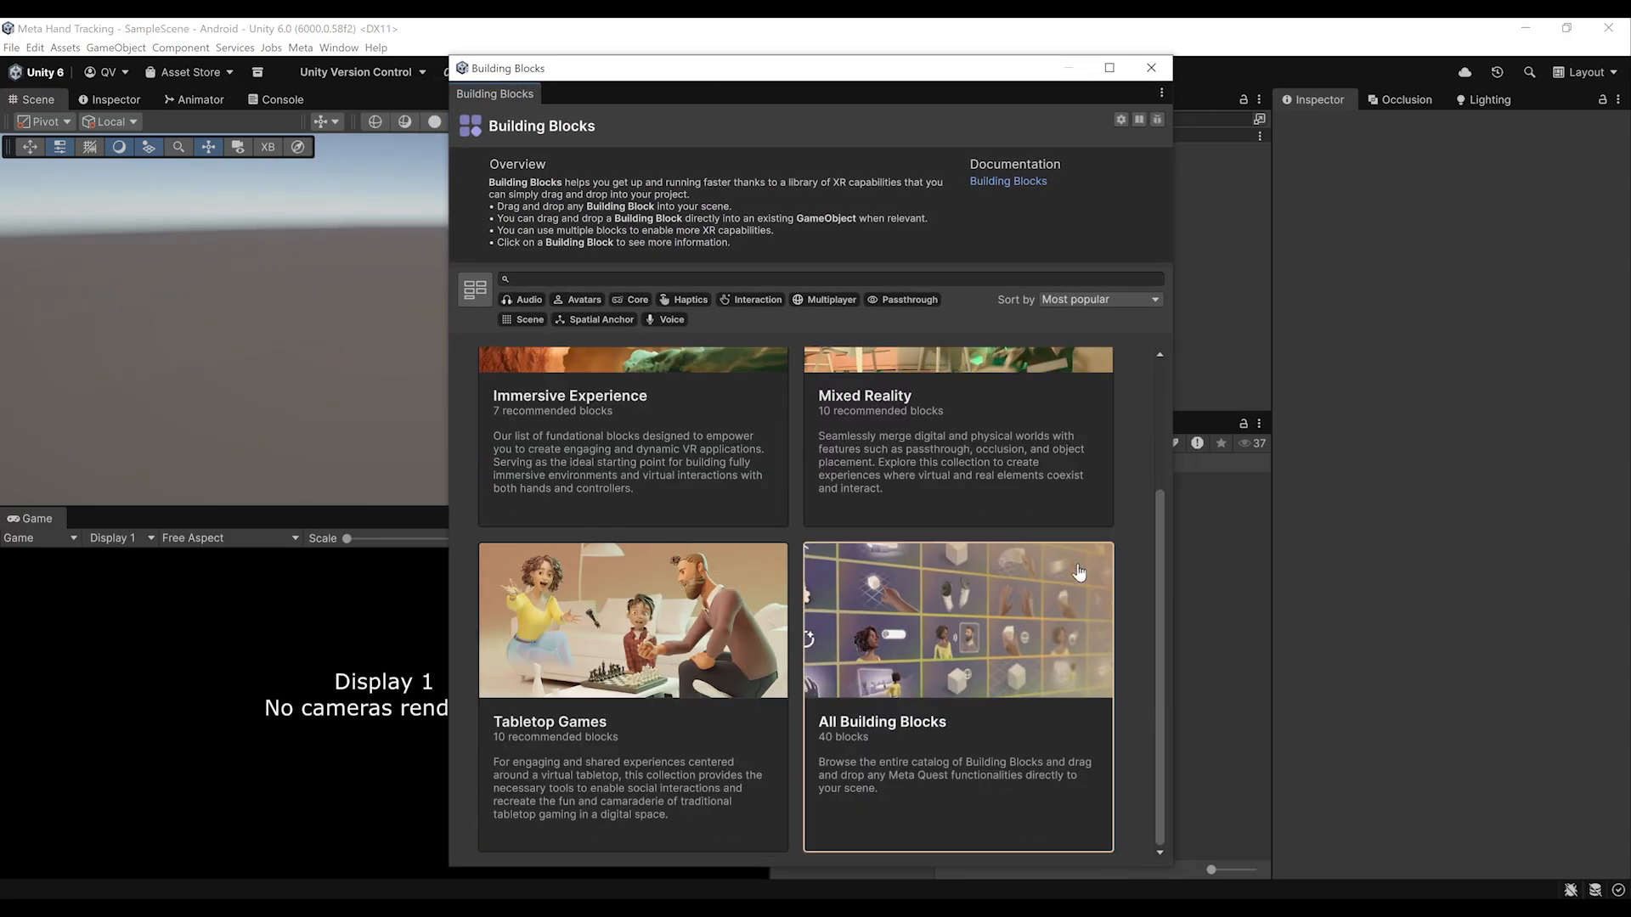
pyautogui.click(958, 703)
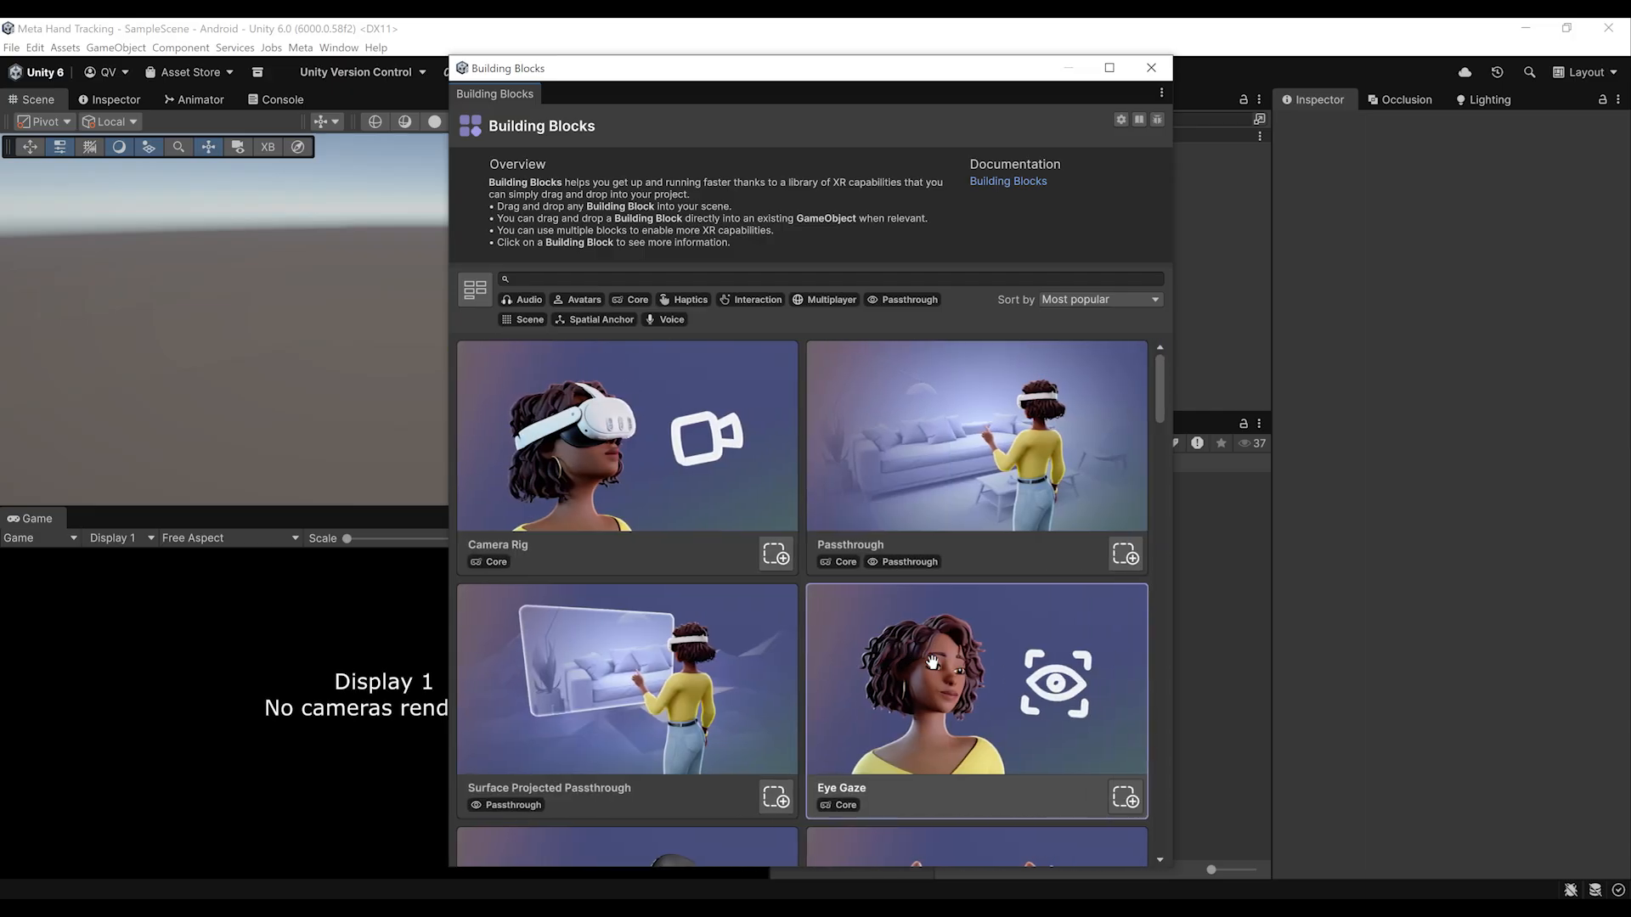
pyautogui.scroll(-3)
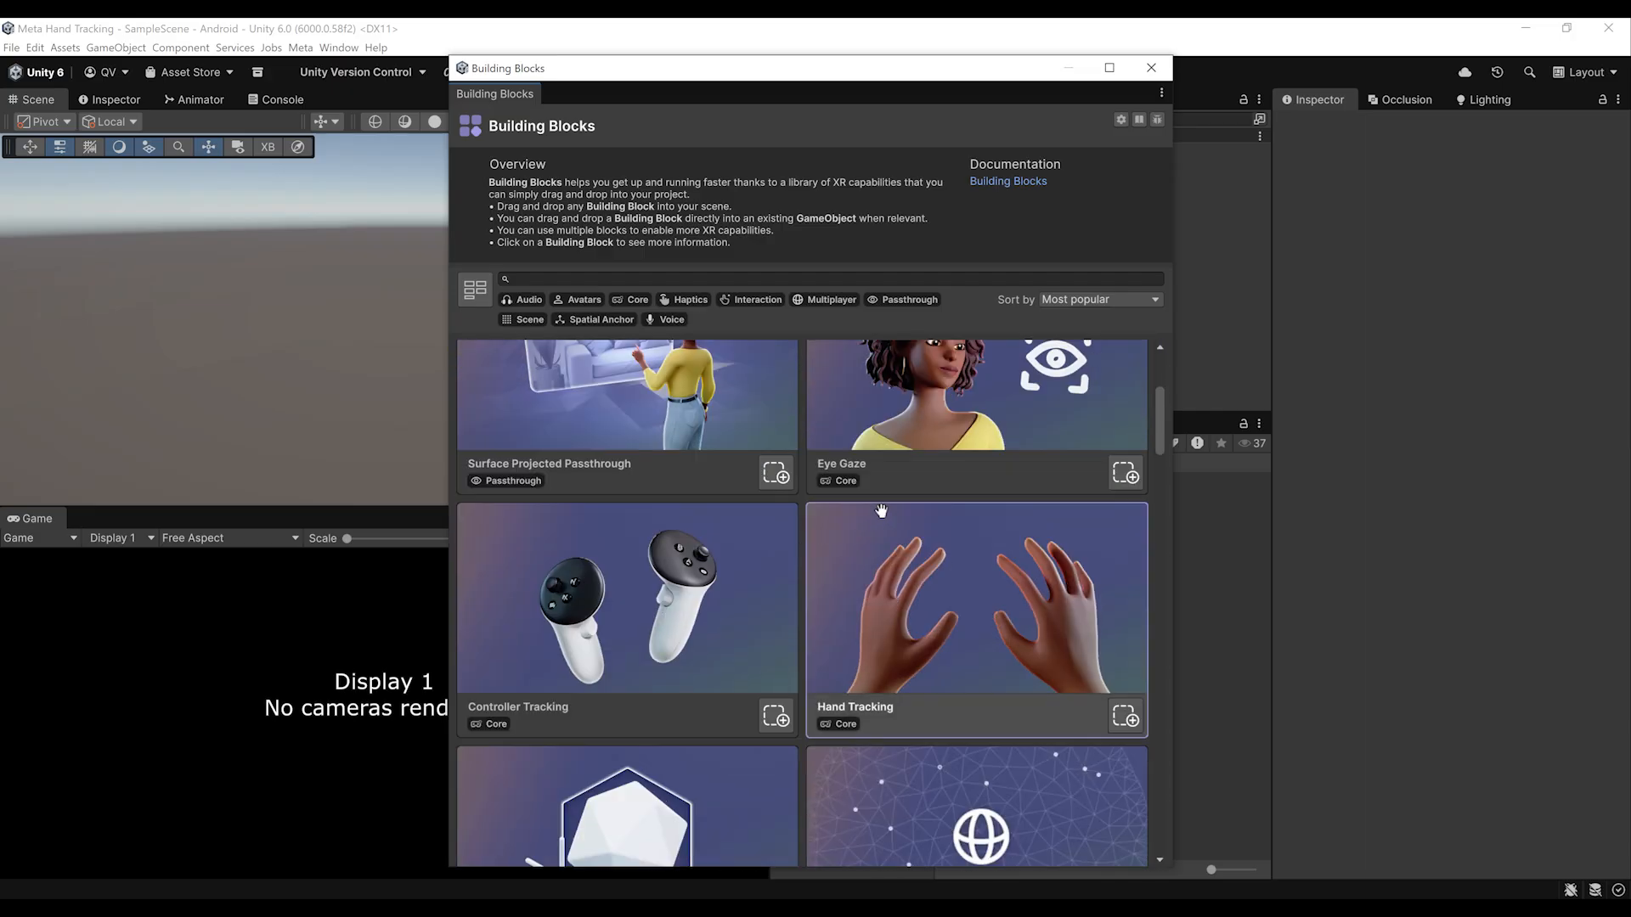
pyautogui.scroll(-3)
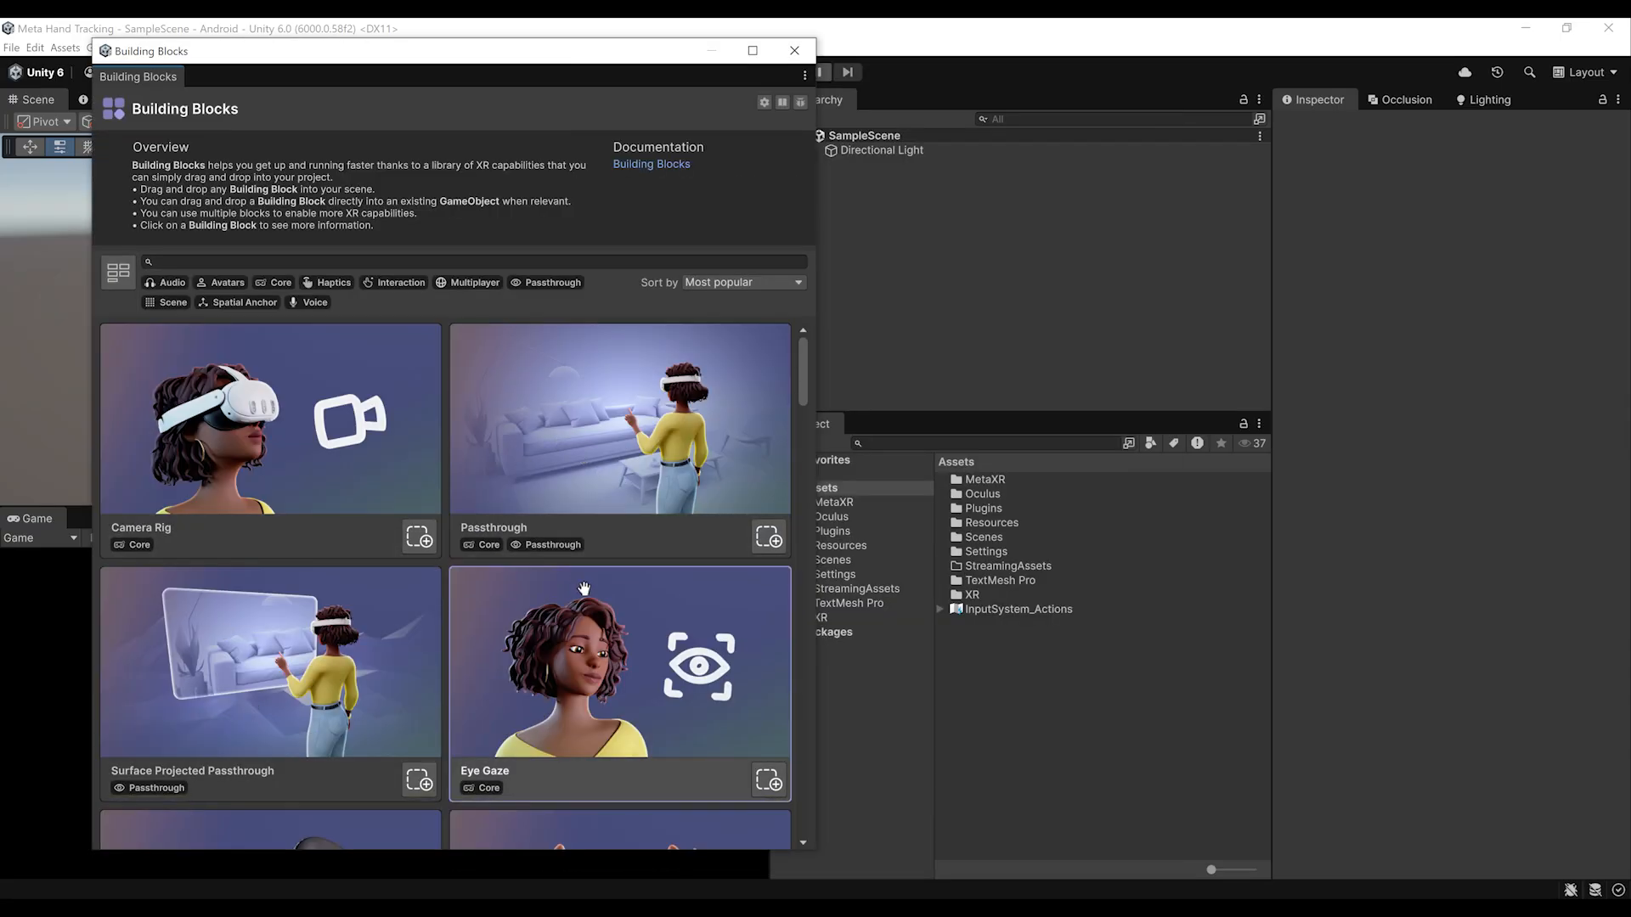
pyautogui.scroll(-3)
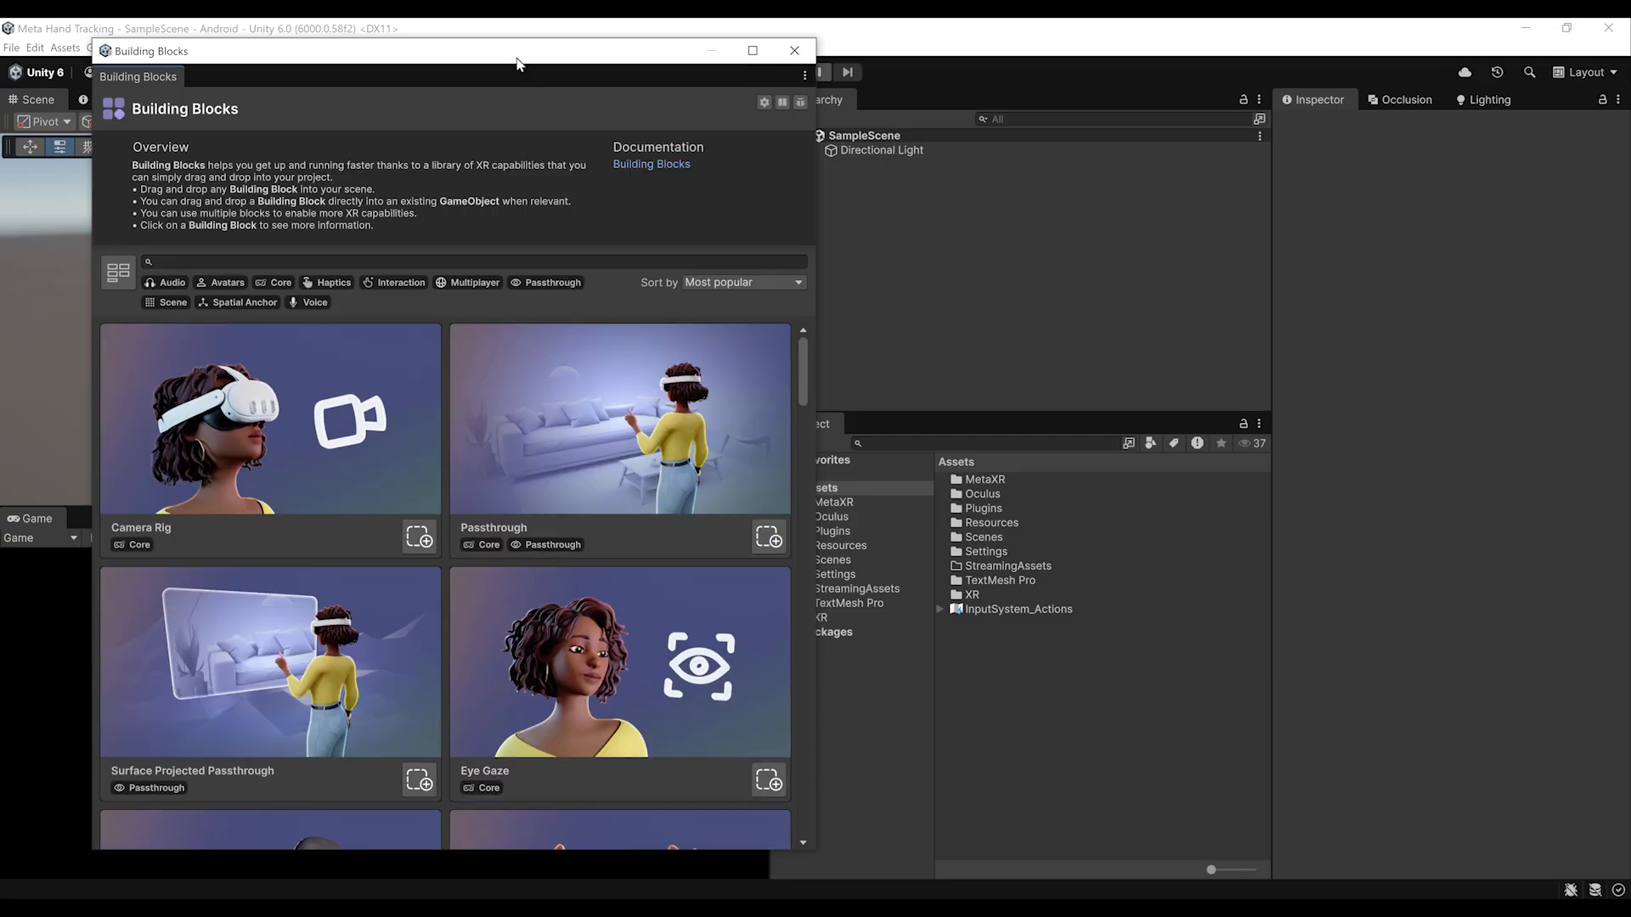
pyautogui.moveTo(517, 51); pyautogui.dragTo(433, 44)
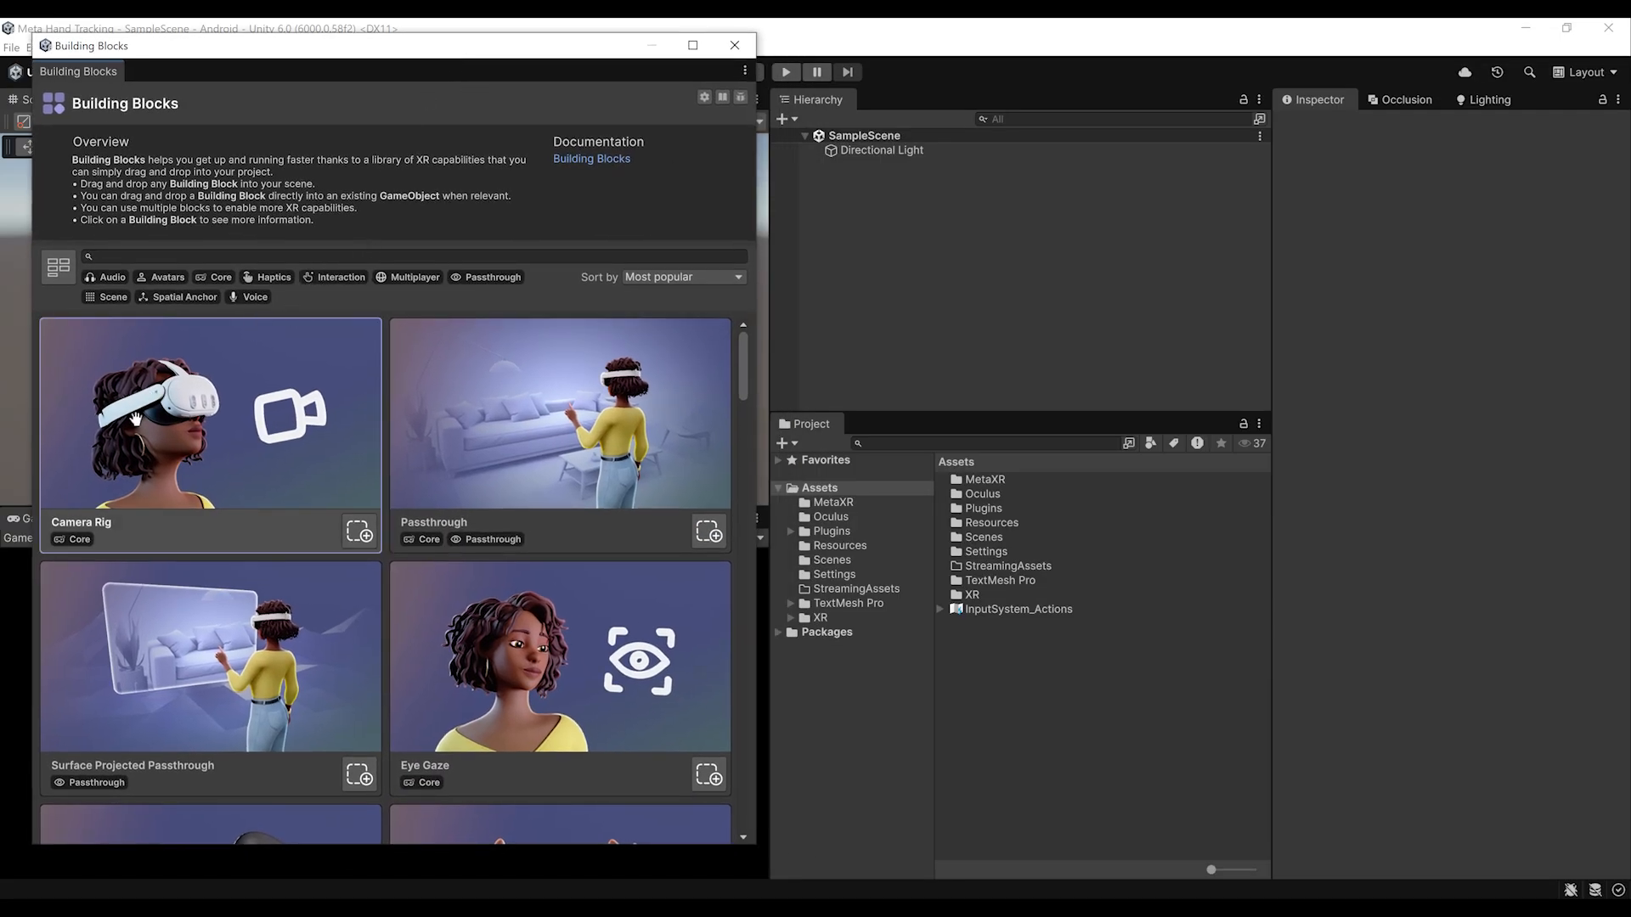
pyautogui.click(360, 532)
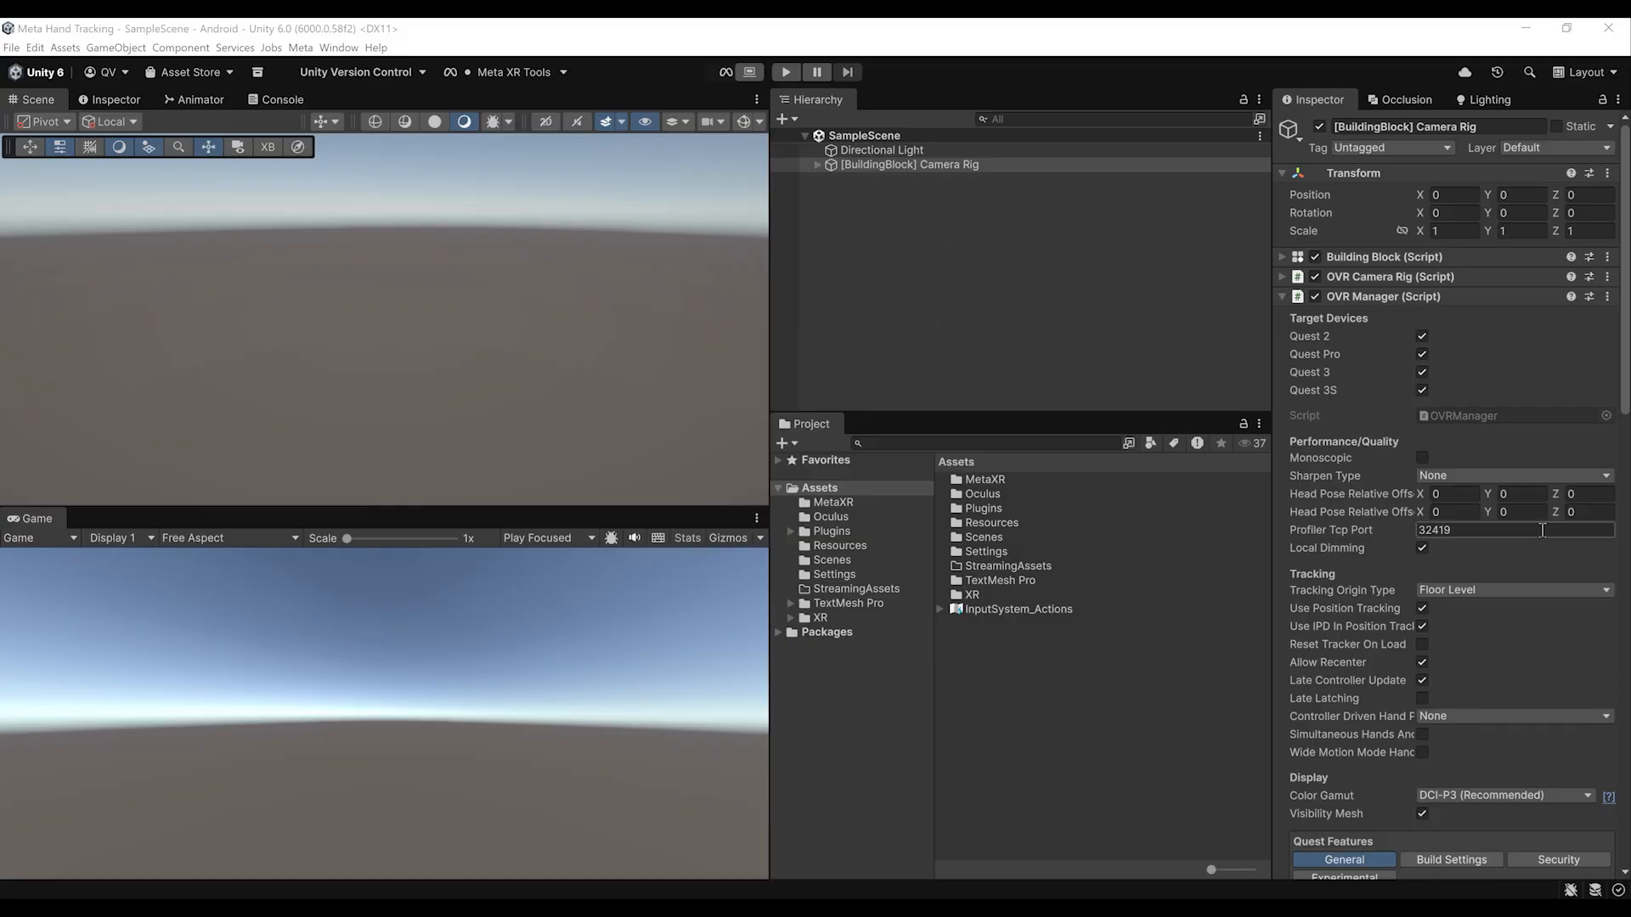
# - Expand the Camera Rig and inspect CenterEyeAnchor's Camera and Audio Listener
pyautogui.click(817, 164)
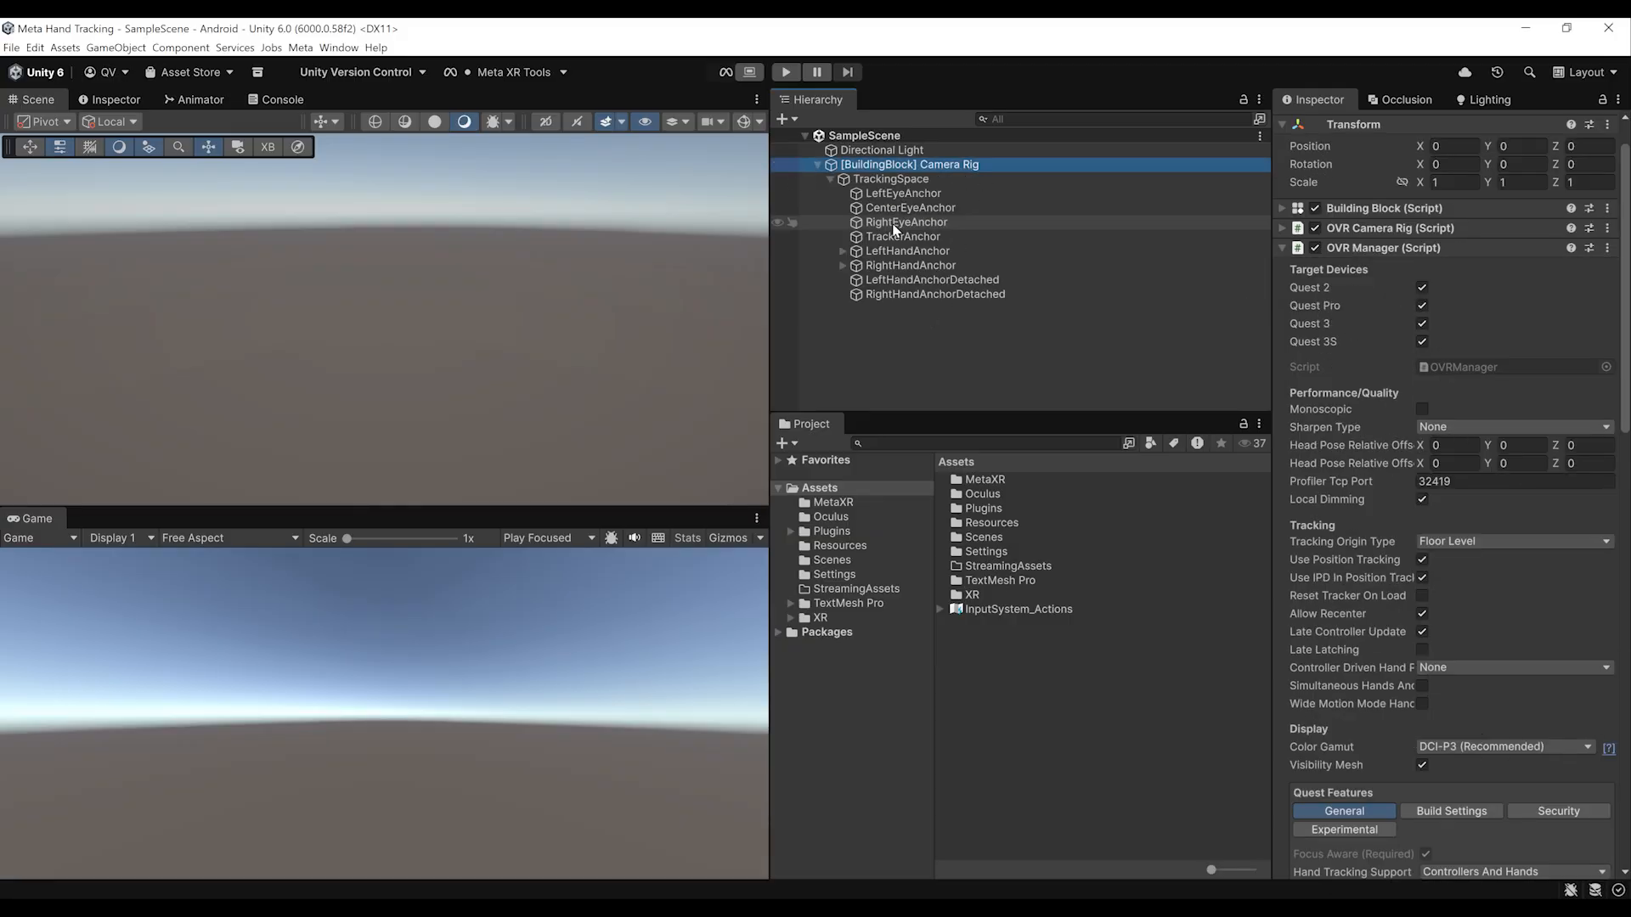
pyautogui.click(910, 207)
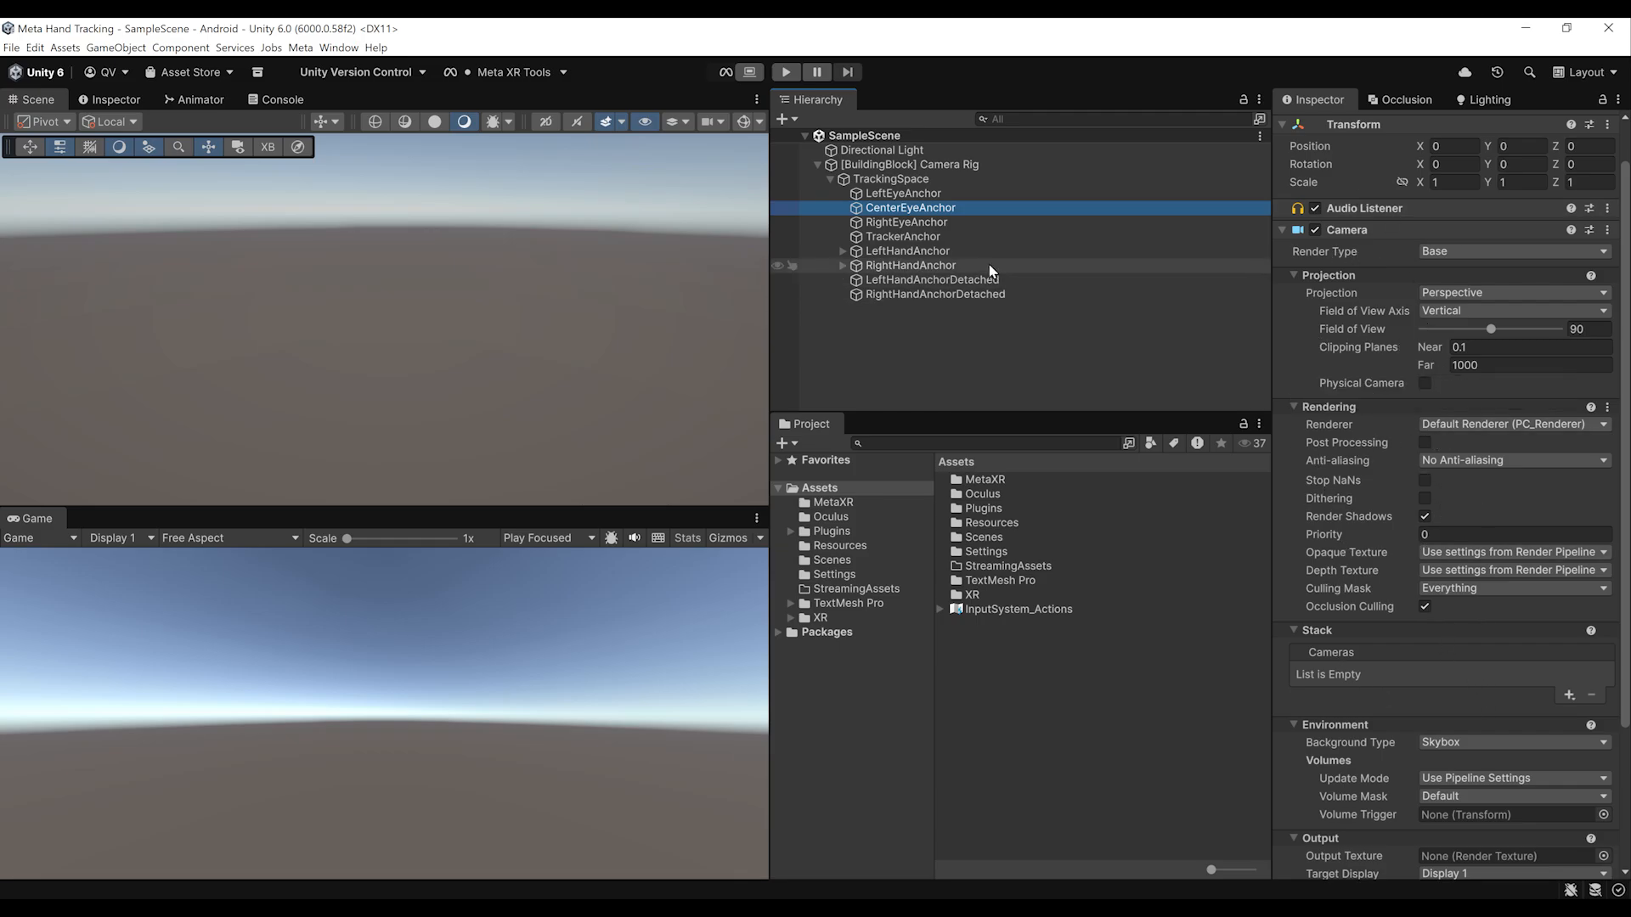
pyautogui.moveTo(977, 269)
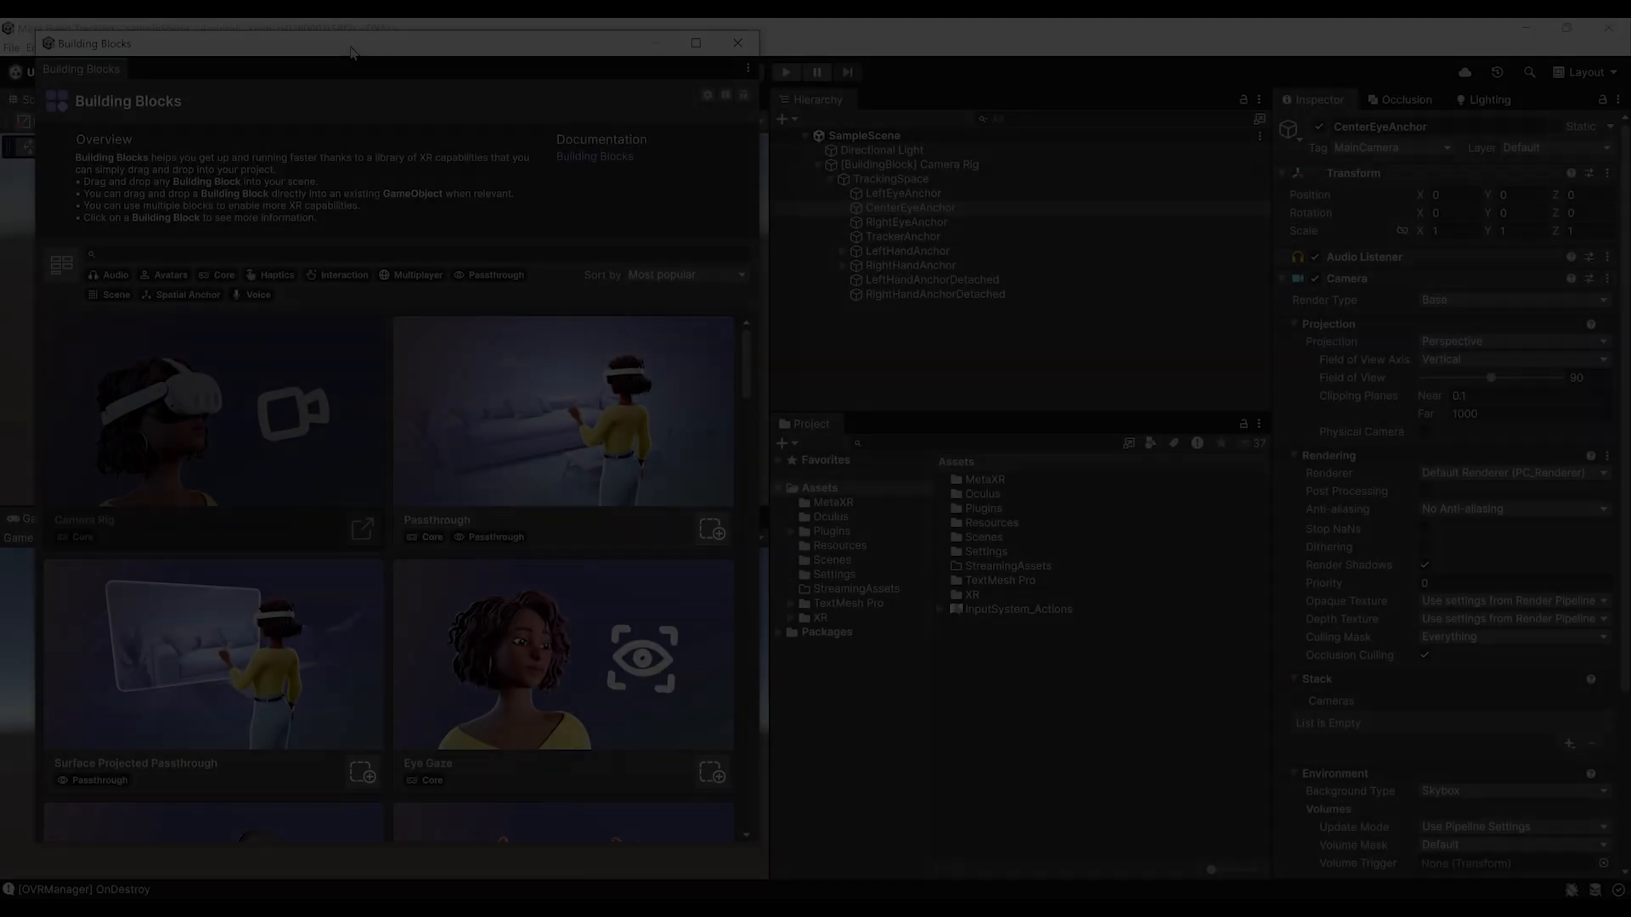
# - Scroll the Building Blocks catalogue to the Controller Tracking and Hand Tracking blocks
pyautogui.scroll(-3)
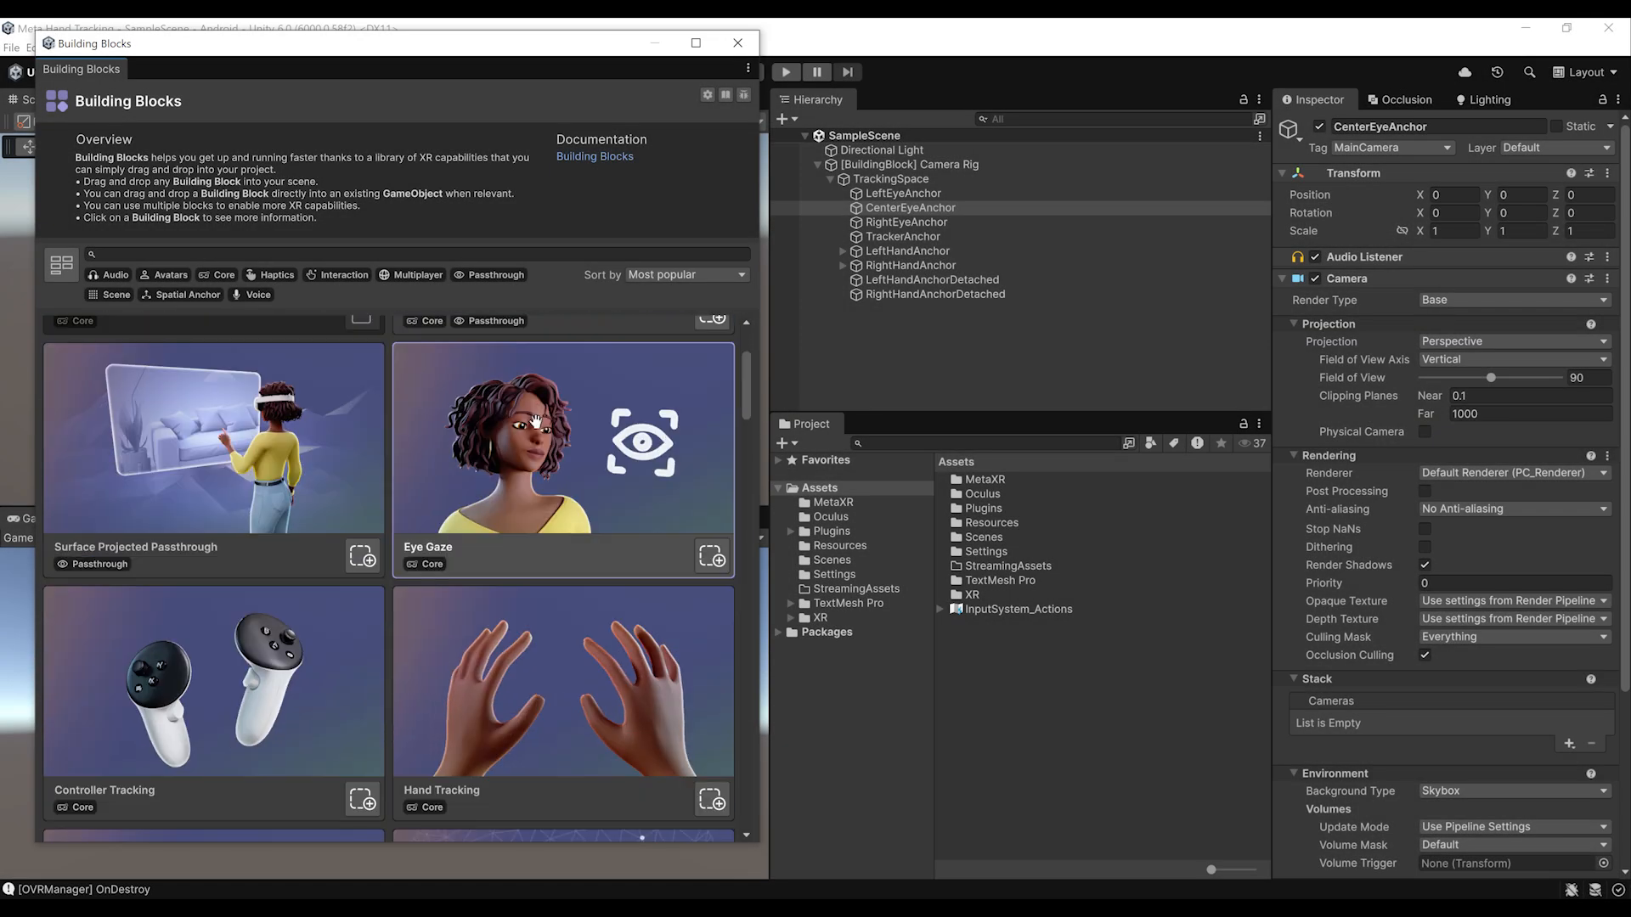
pyautogui.scroll(-3)
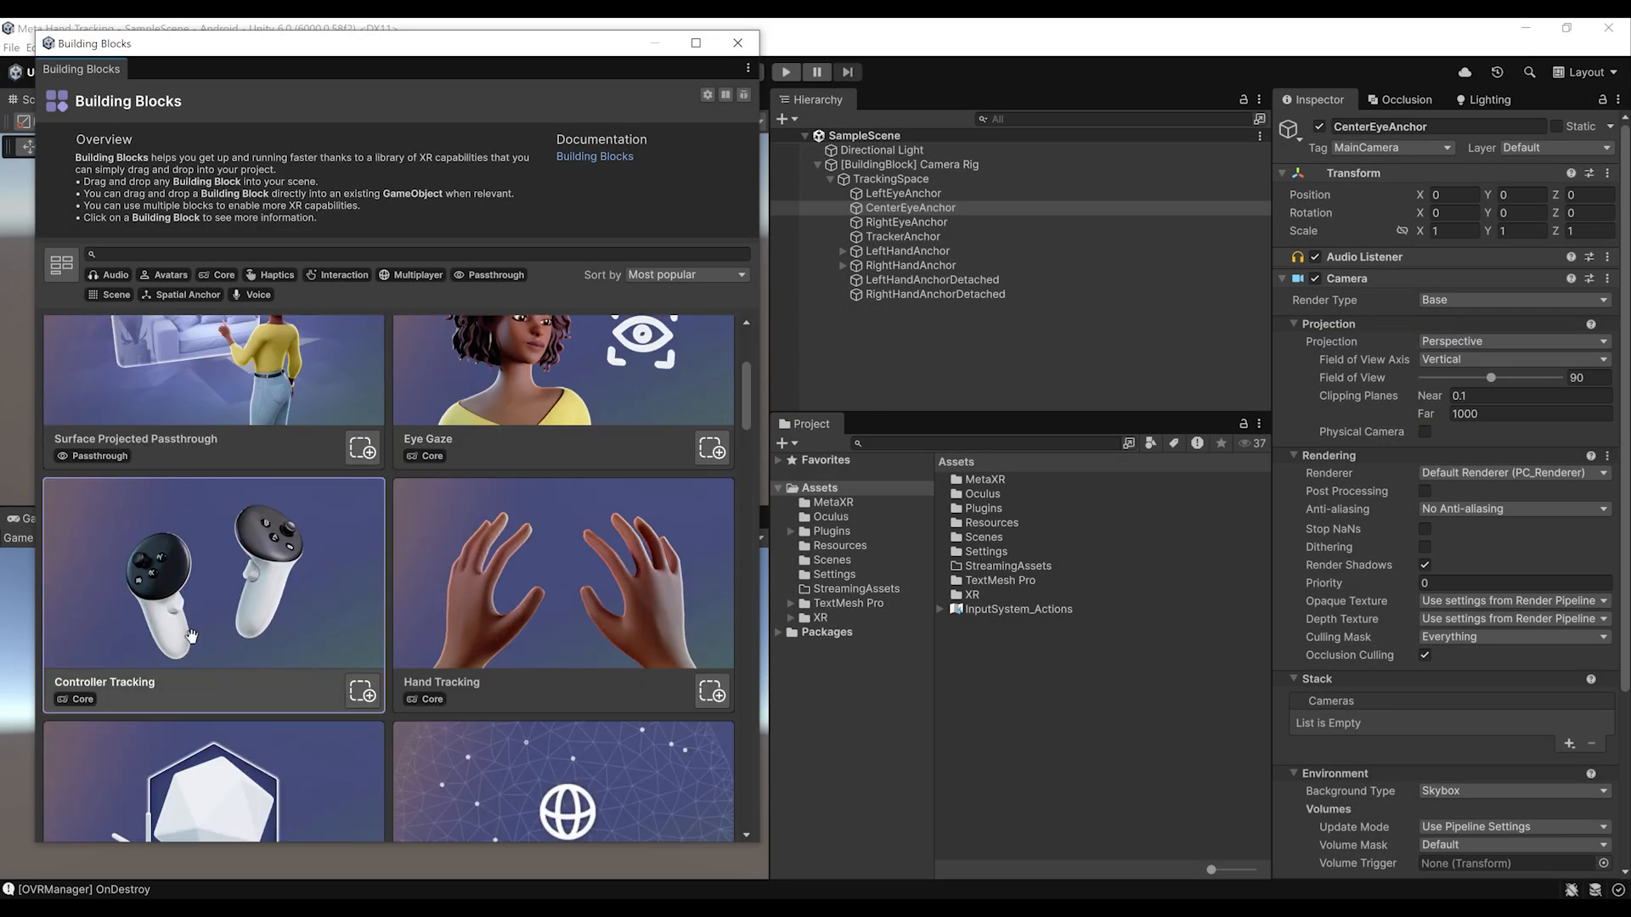
pyautogui.moveTo(540, 625)
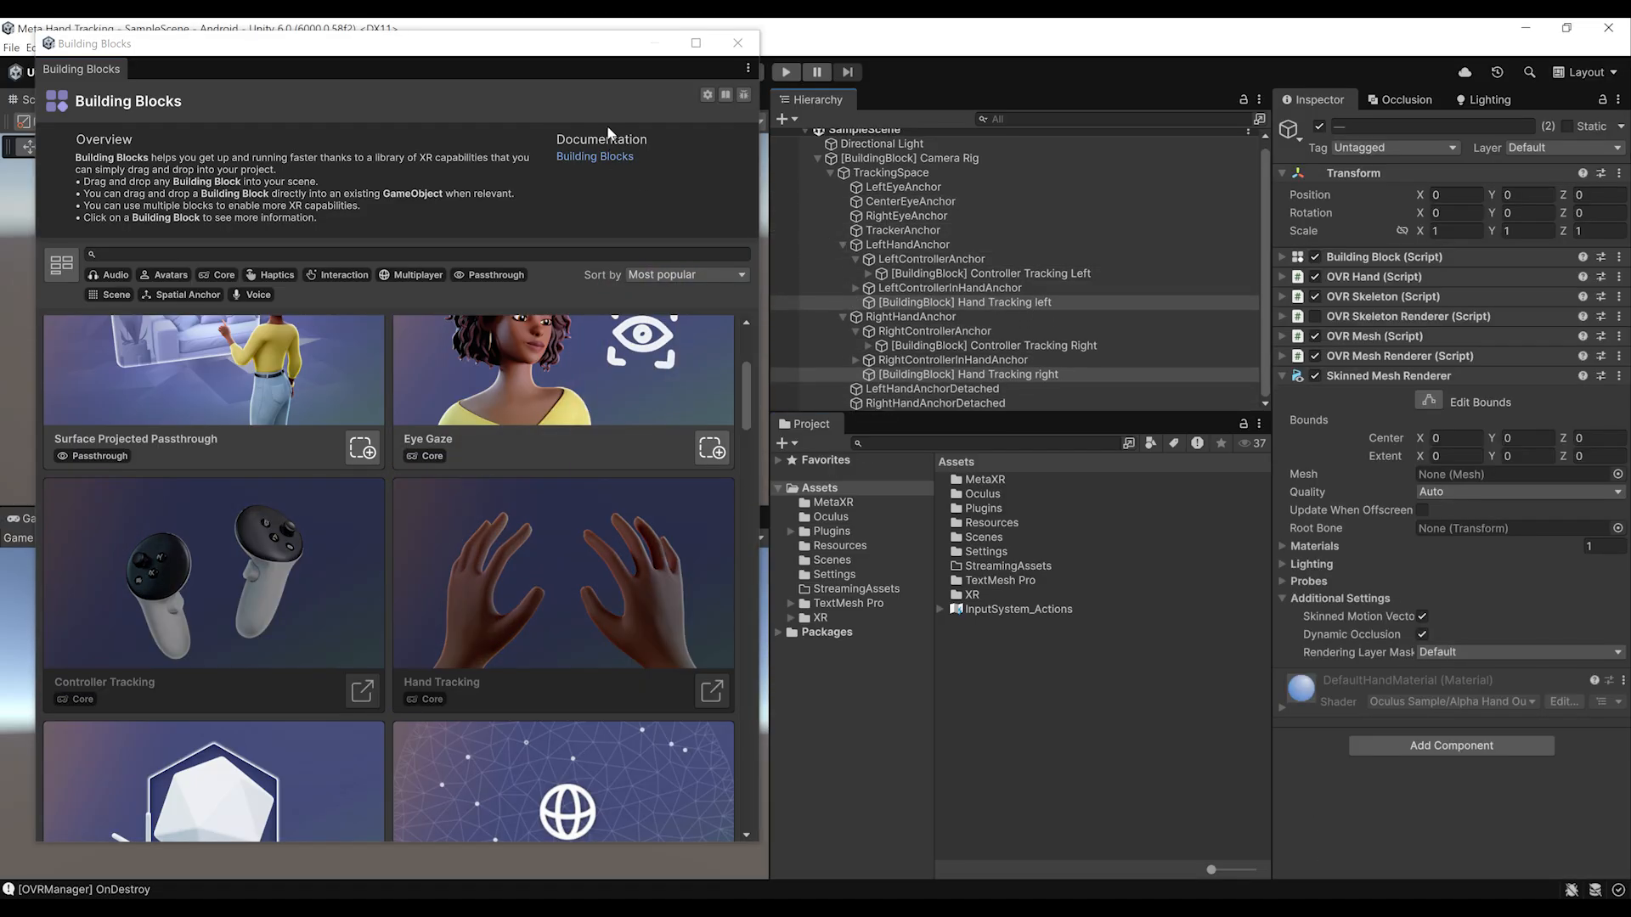
# - Close Building Blocks and inspect the left Hand Tracking, Controller Tracking and LeftHandAnchor objects
pyautogui.click(737, 42)
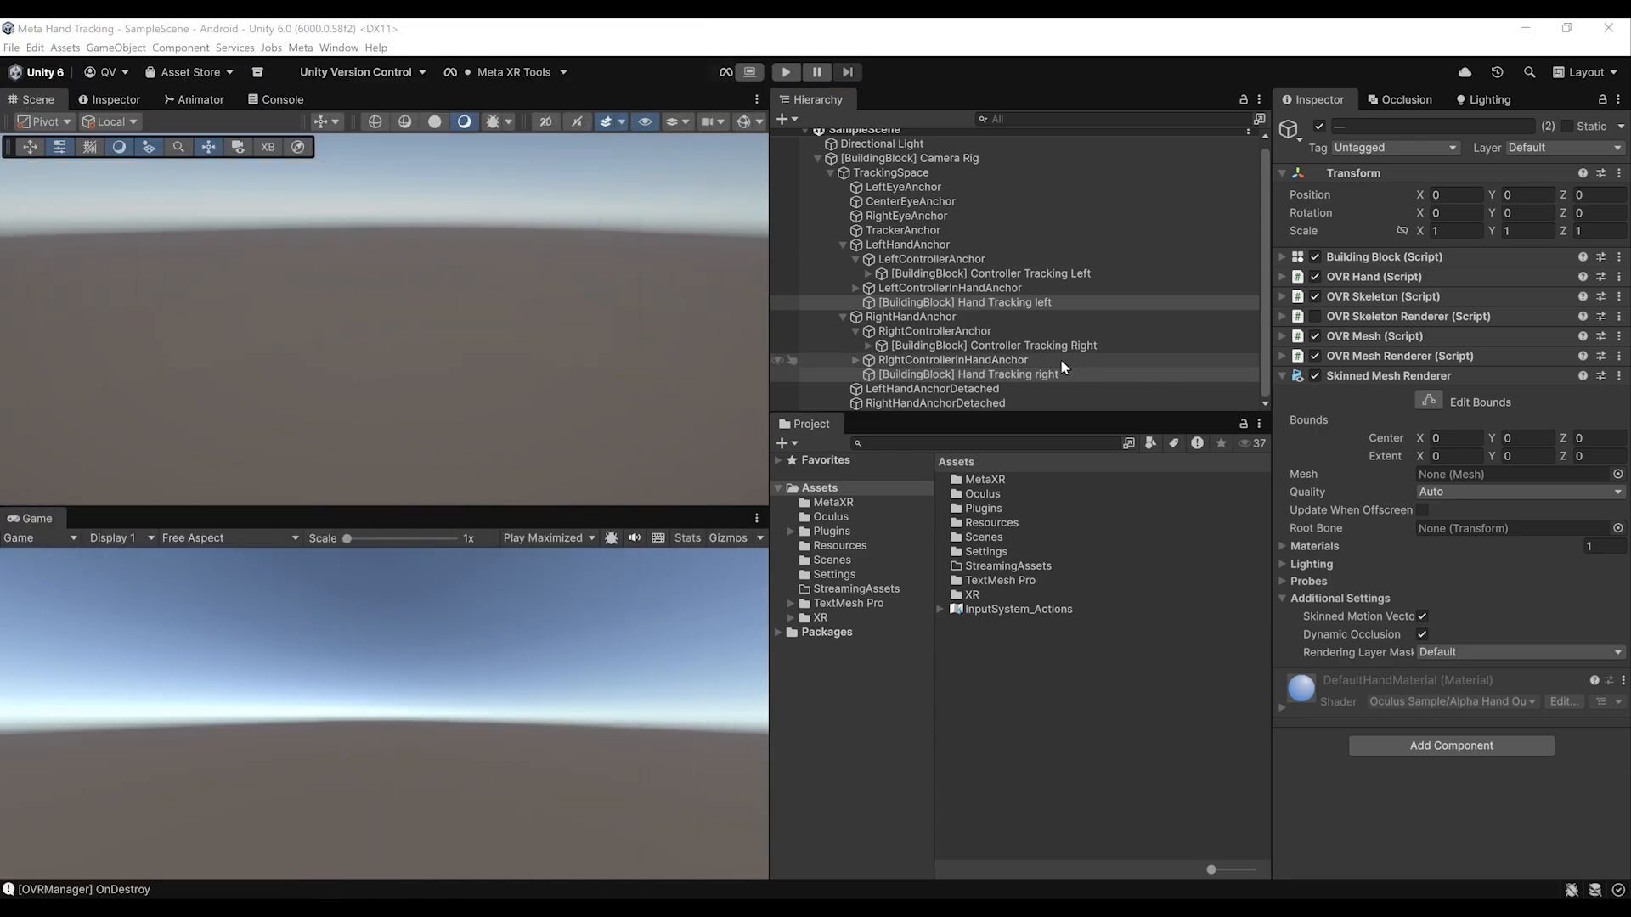
pyautogui.click(964, 303)
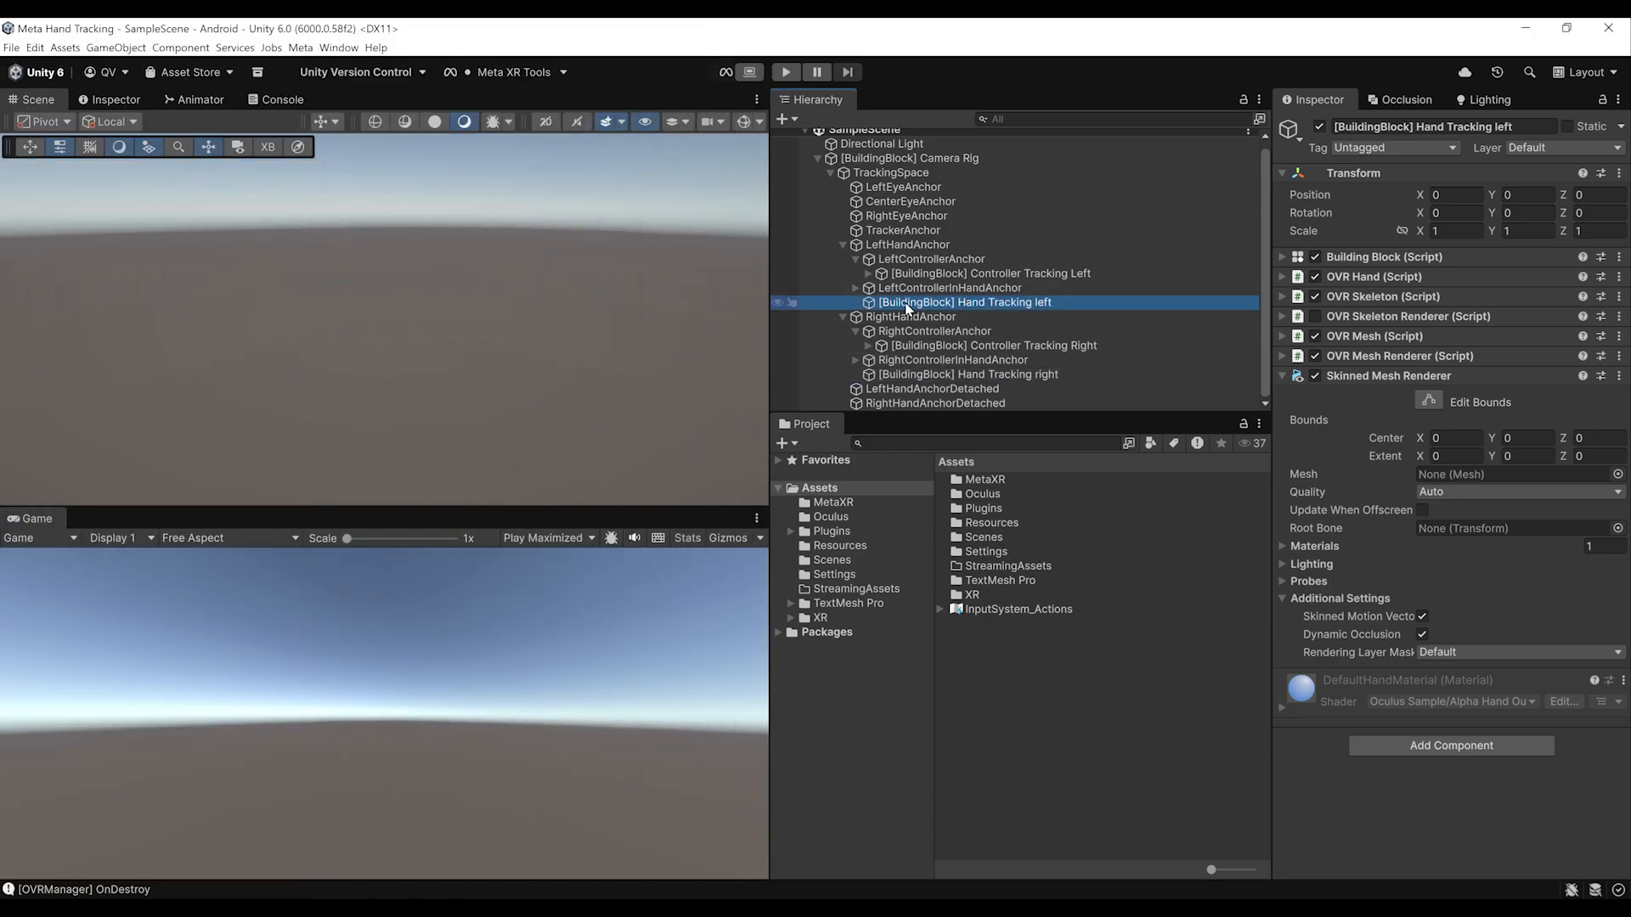
pyautogui.click(992, 272)
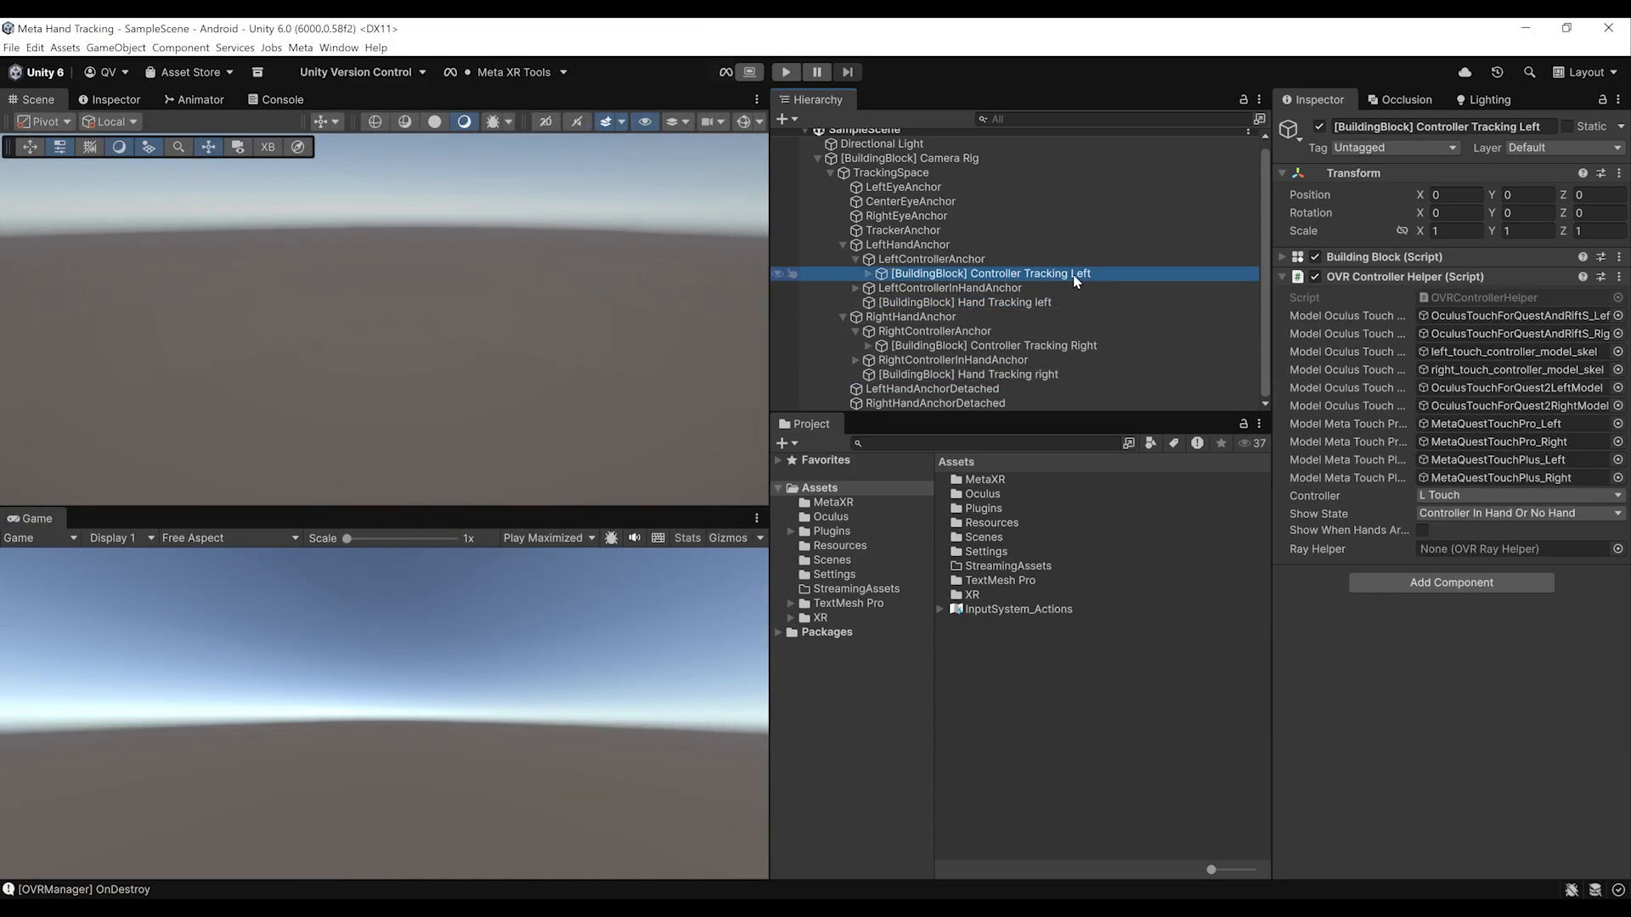
pyautogui.click(965, 302)
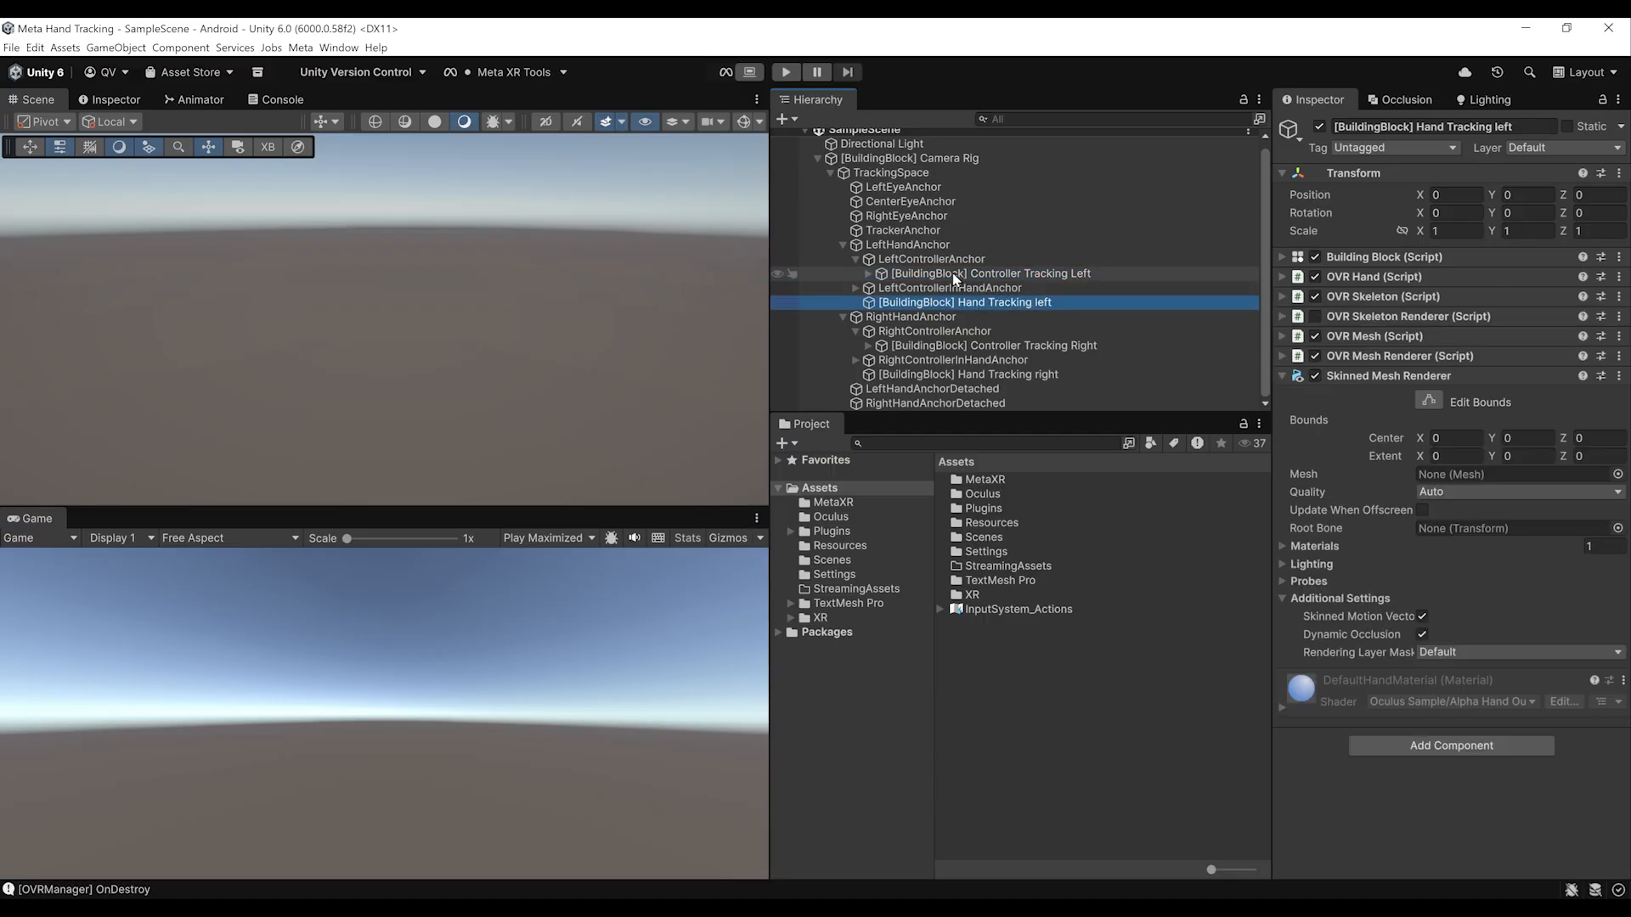
pyautogui.click(909, 245)
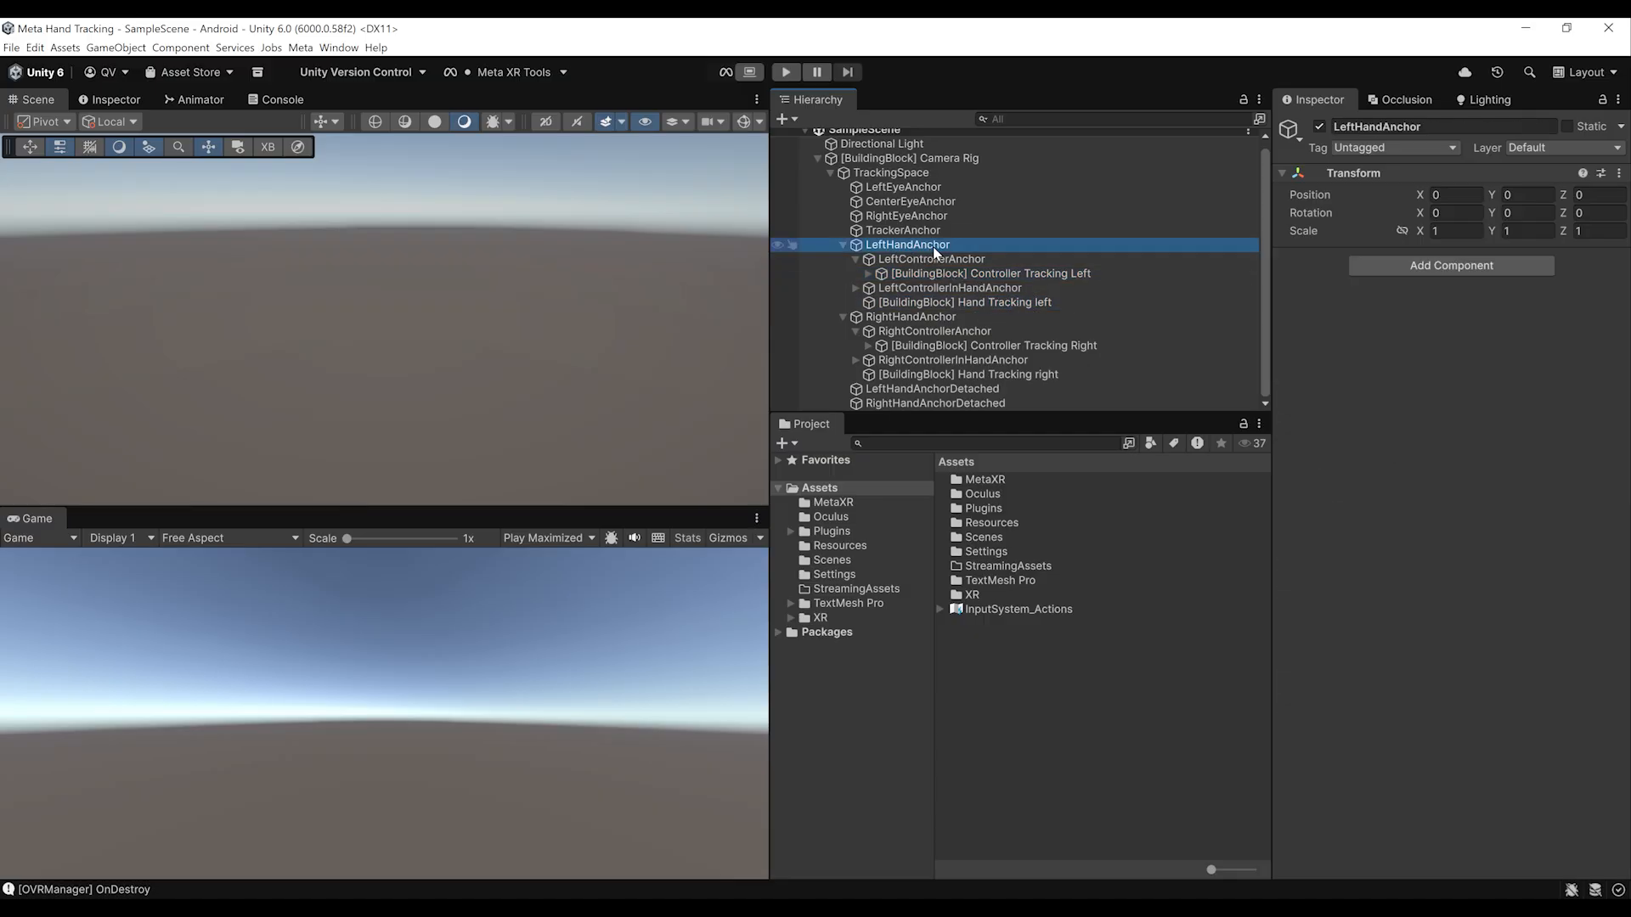
pyautogui.click(965, 302)
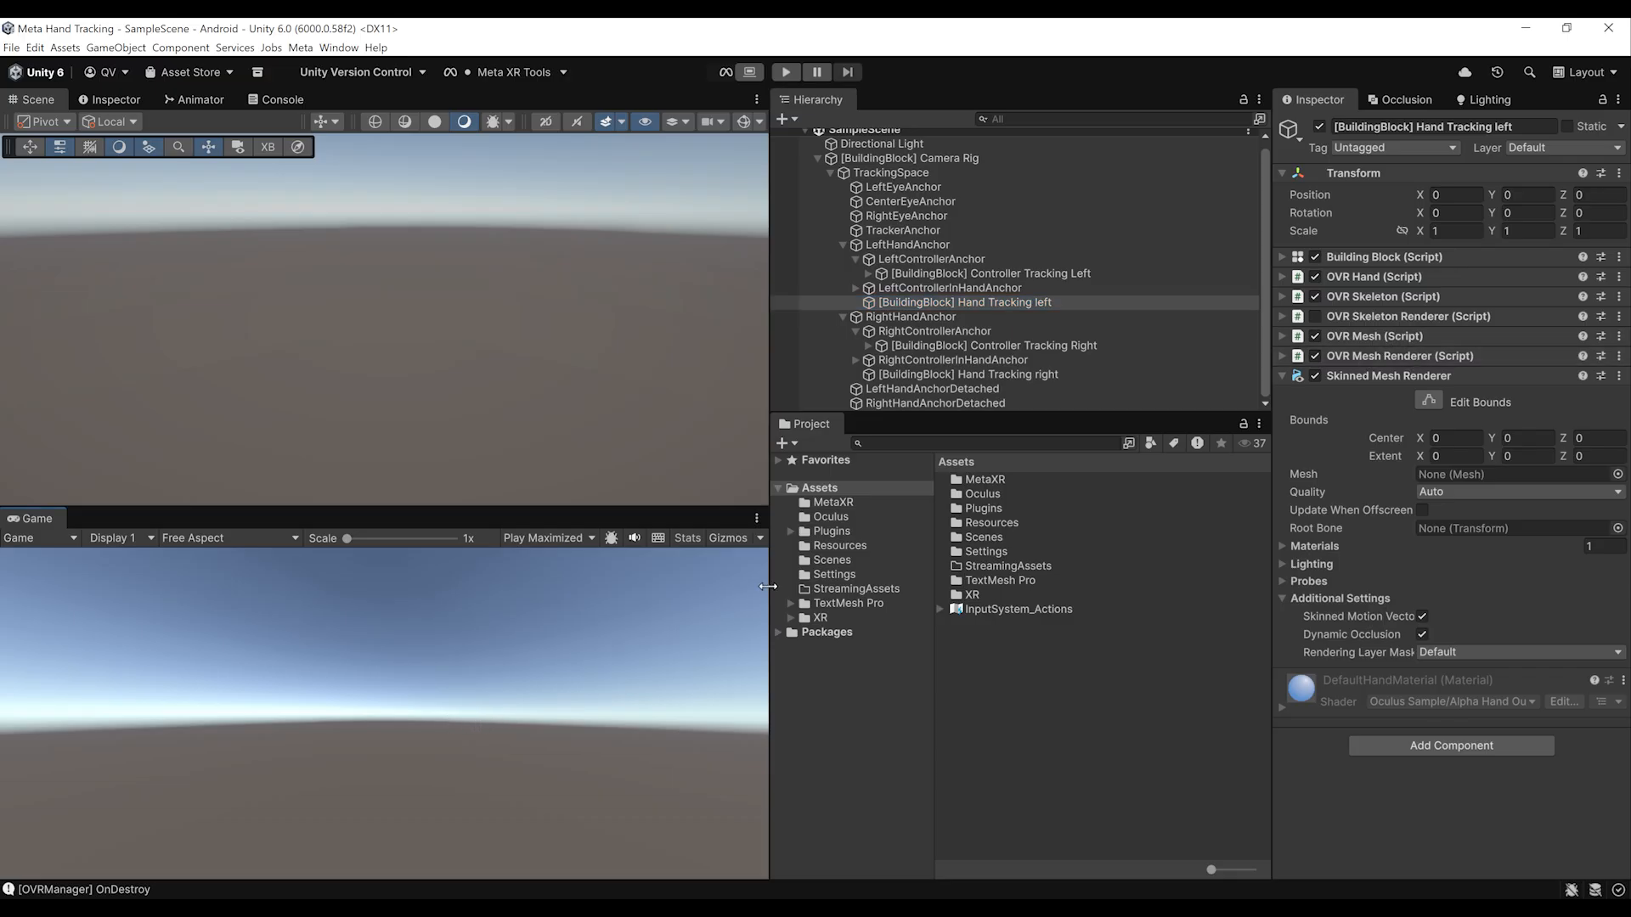
# - Collapse RightHandAnchor and review the Camera Rig's OVR Manager settings
pyautogui.click(787, 71)
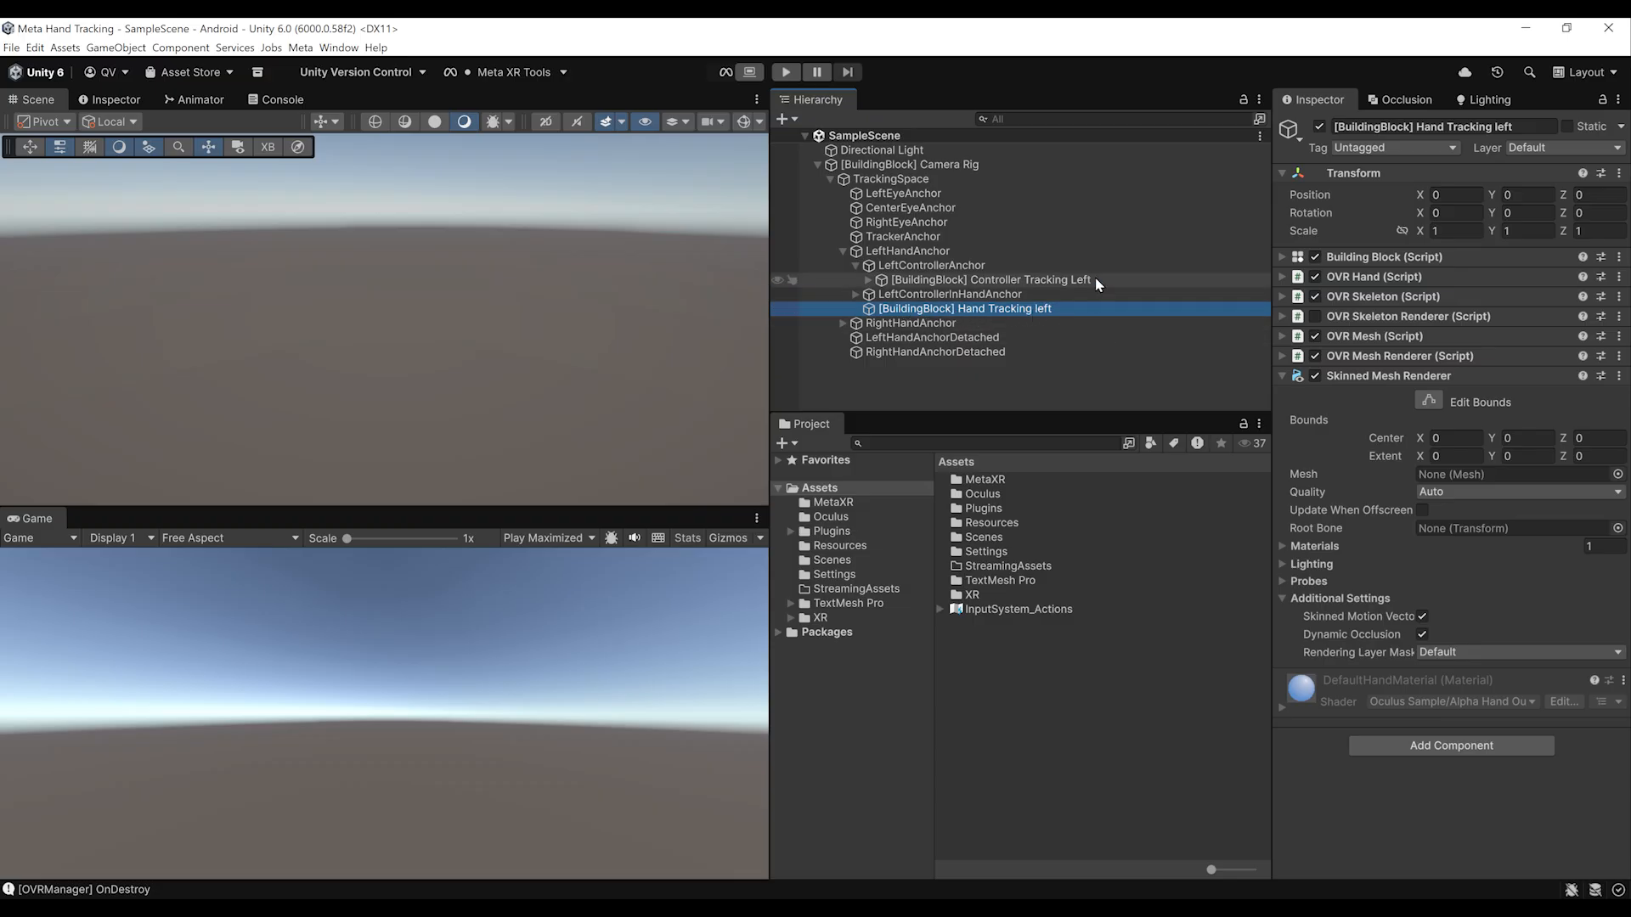
pyautogui.click(909, 165)
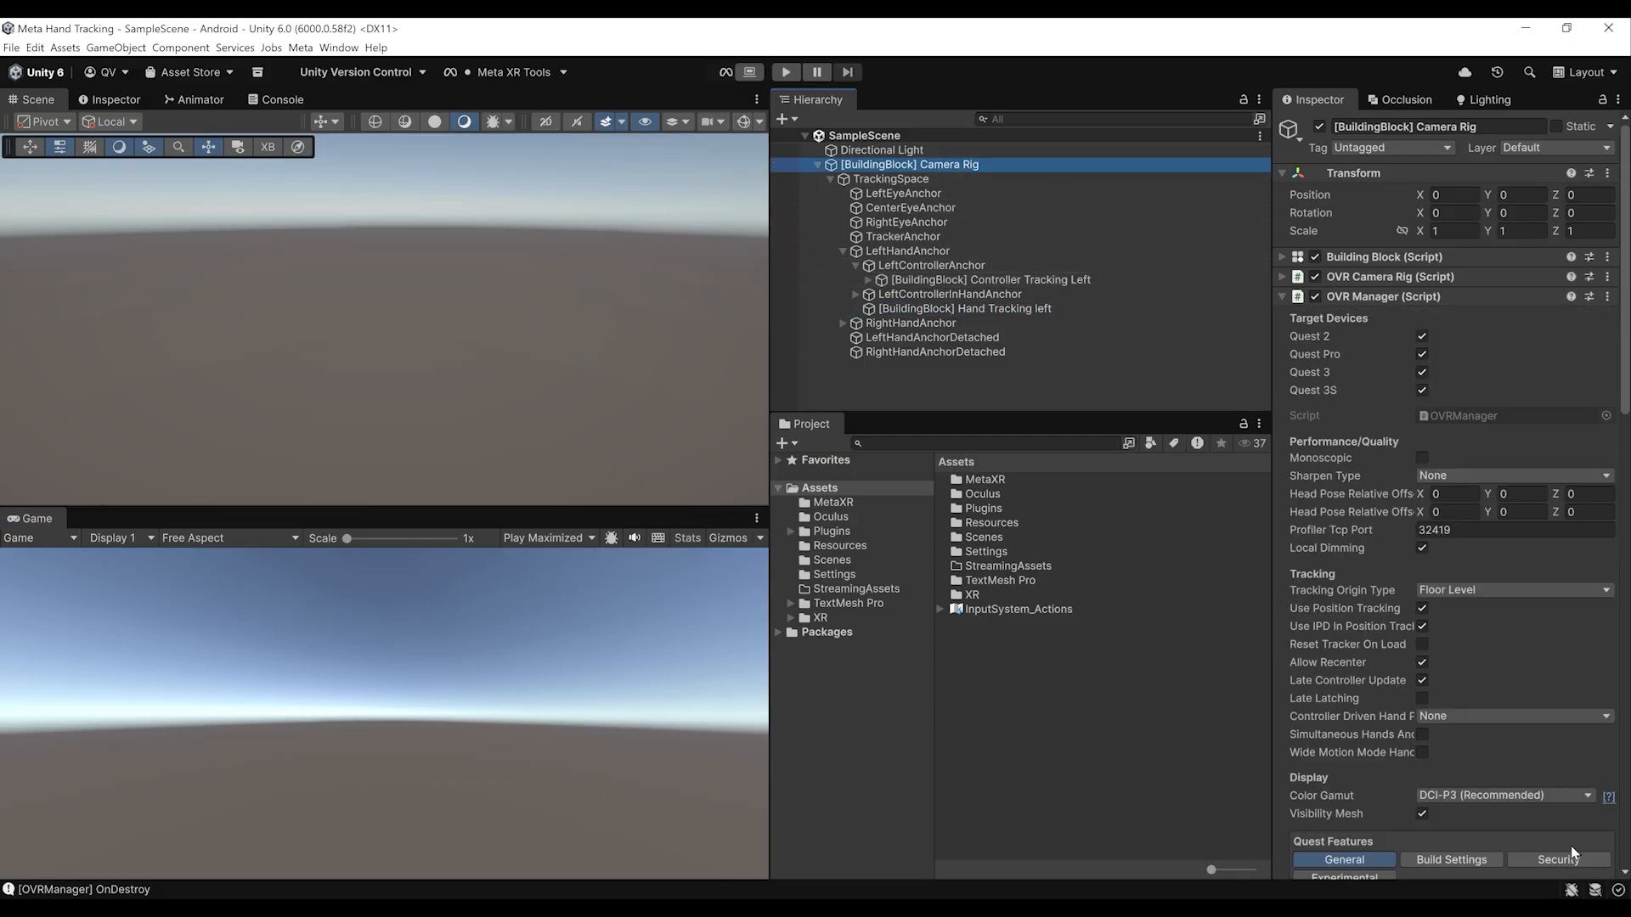
pyautogui.scroll(-3)
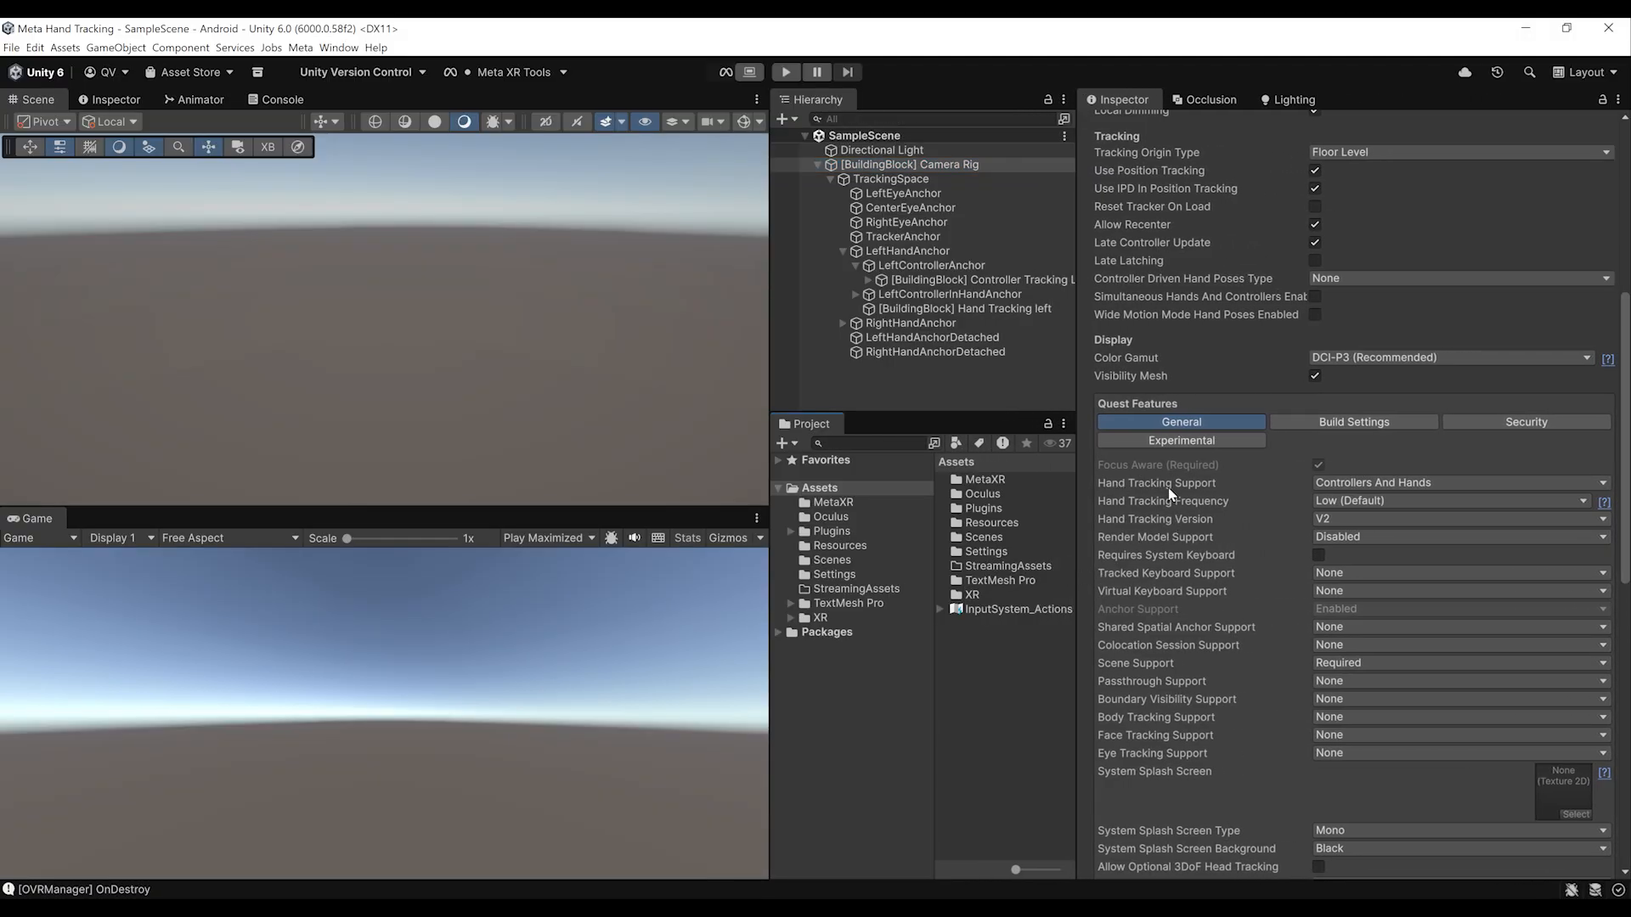
pyautogui.click(1456, 482)
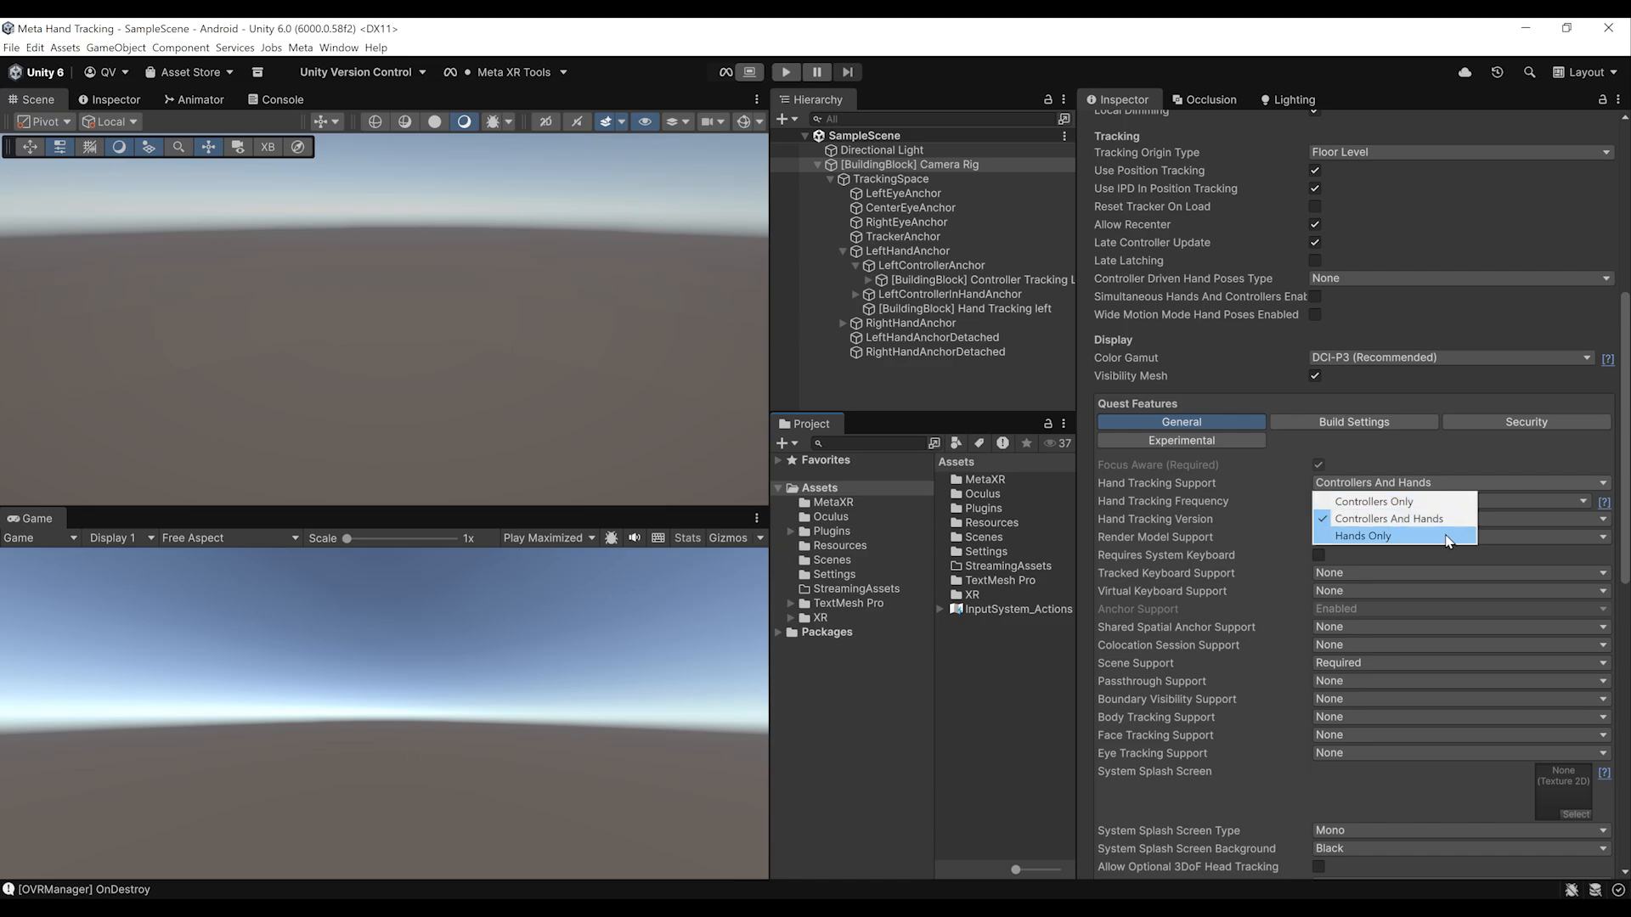
pyautogui.click(1386, 519)
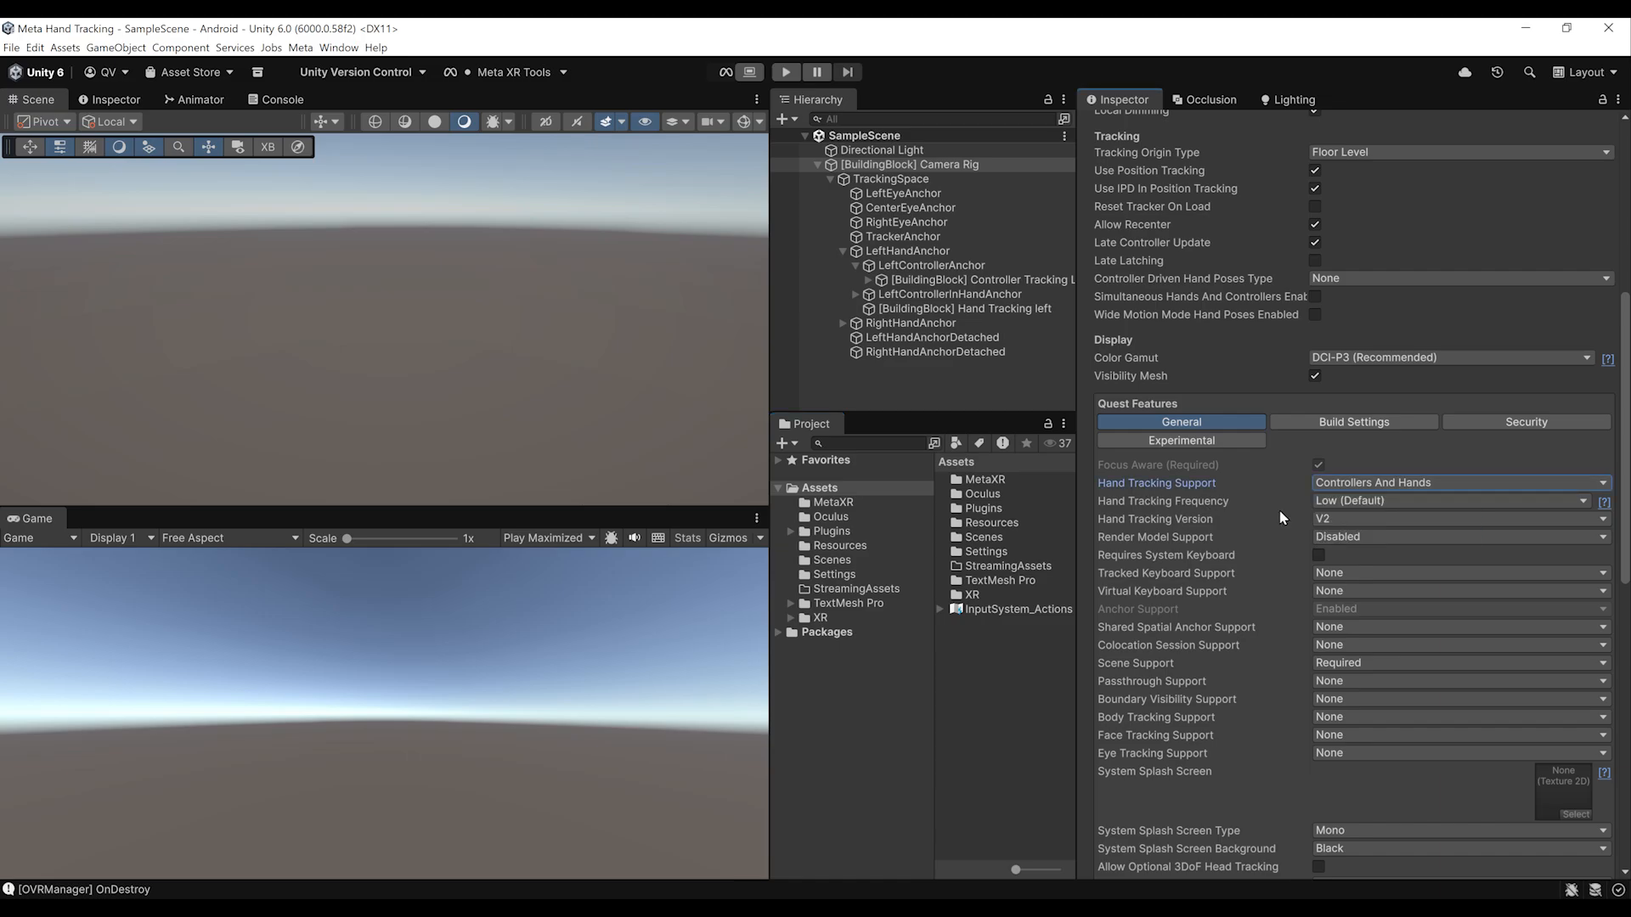
pyautogui.click(1461, 499)
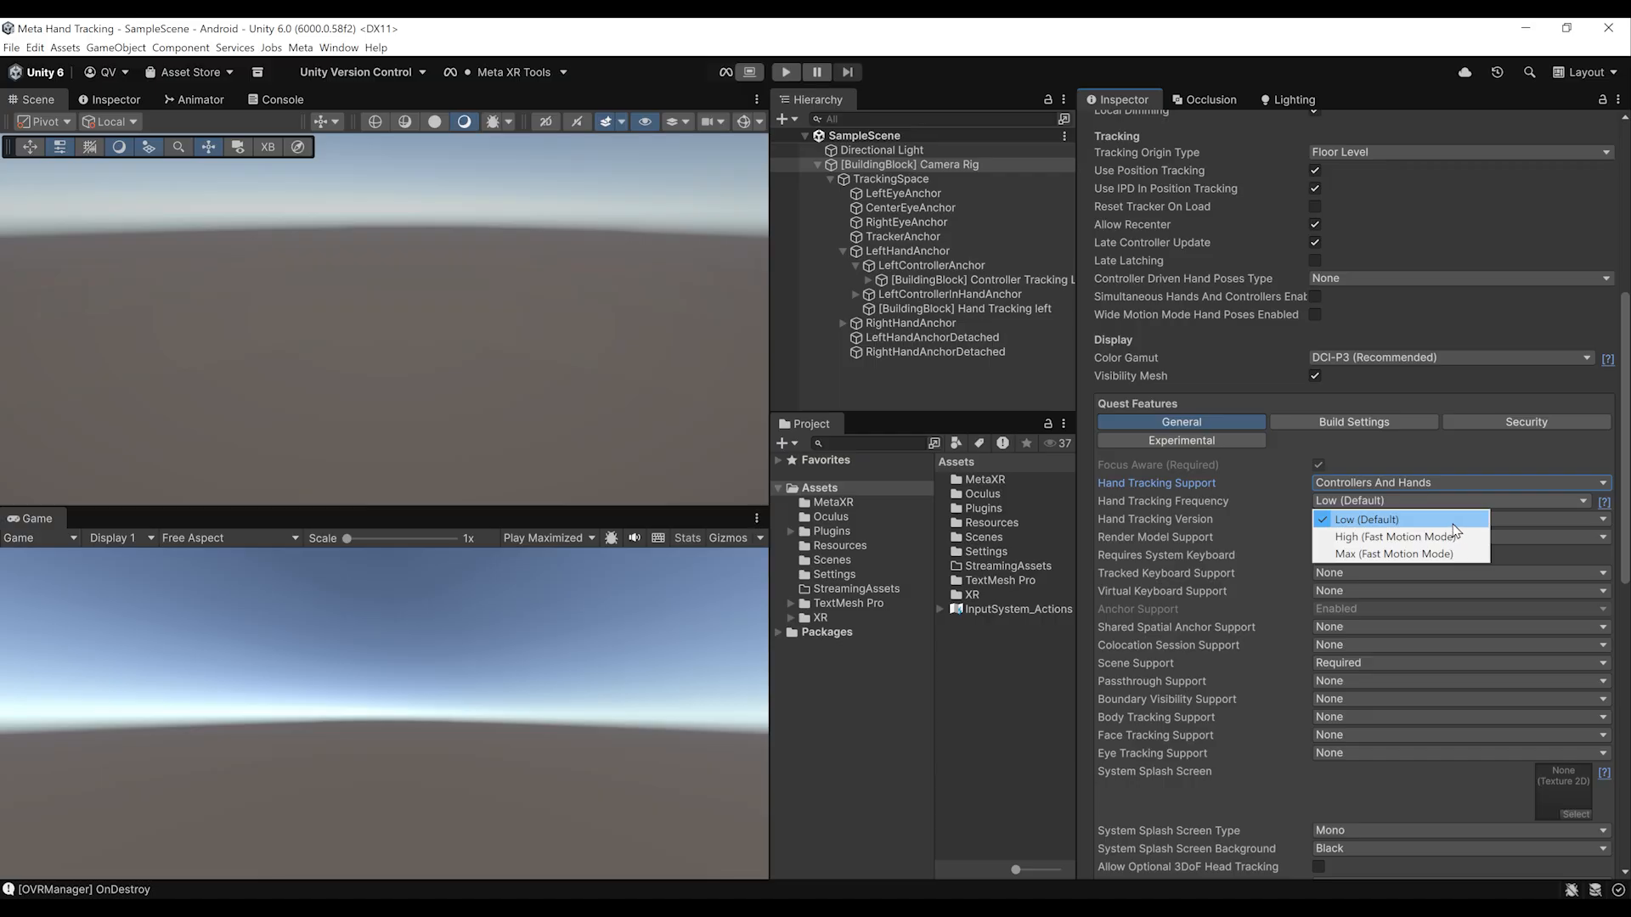
pyautogui.moveTo(1419, 535)
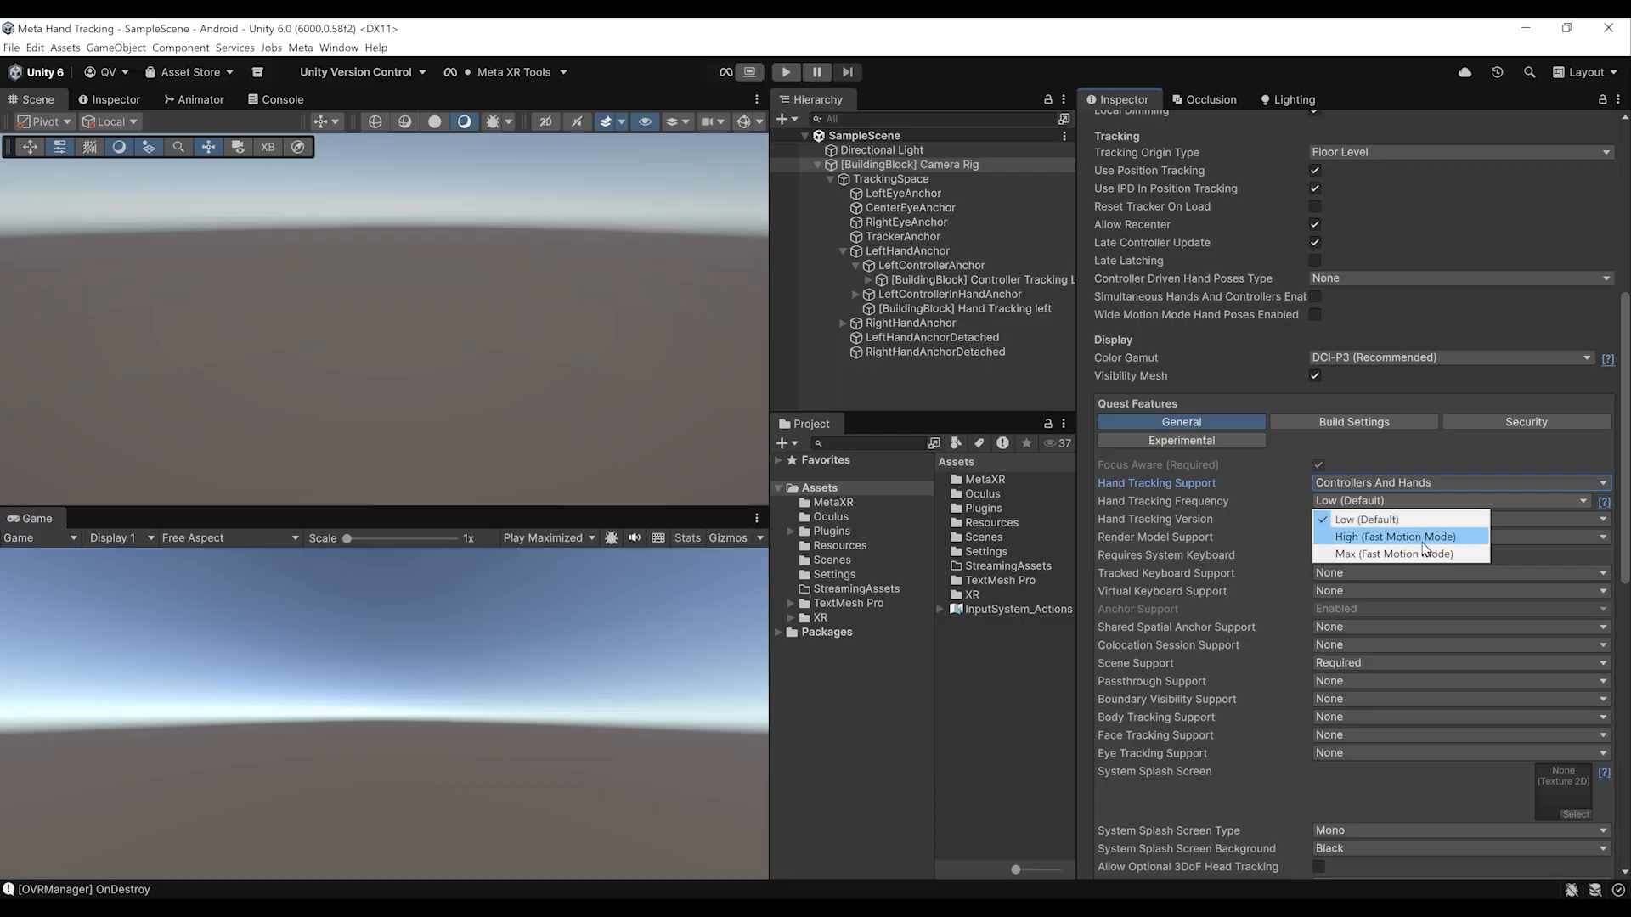
pyautogui.click(1366, 519)
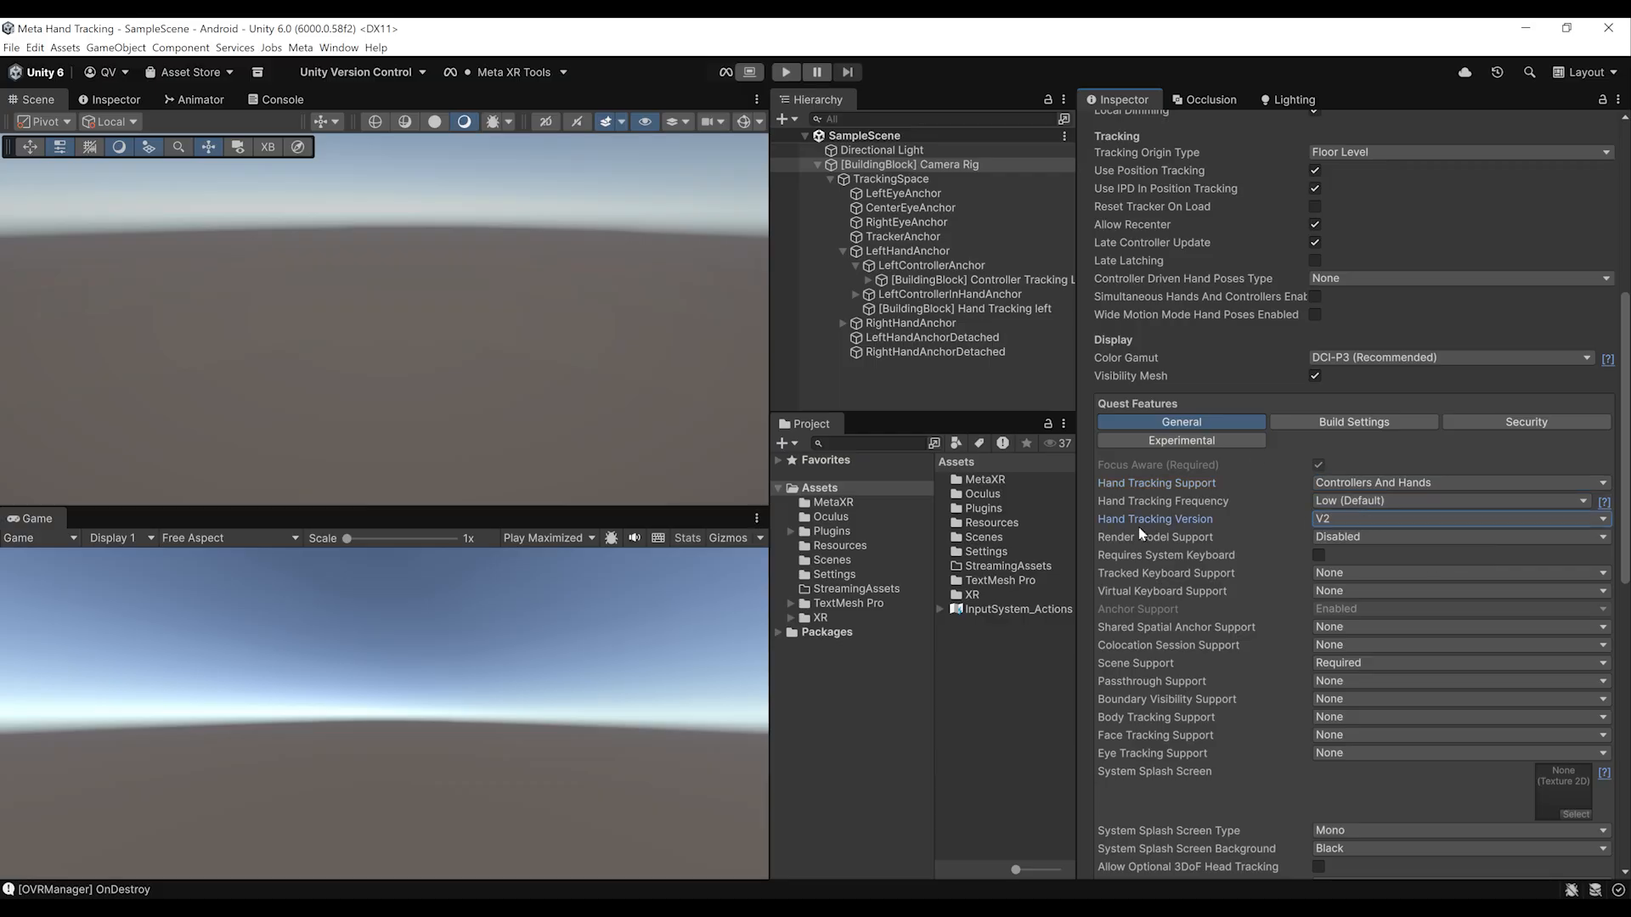
pyautogui.click(1461, 518)
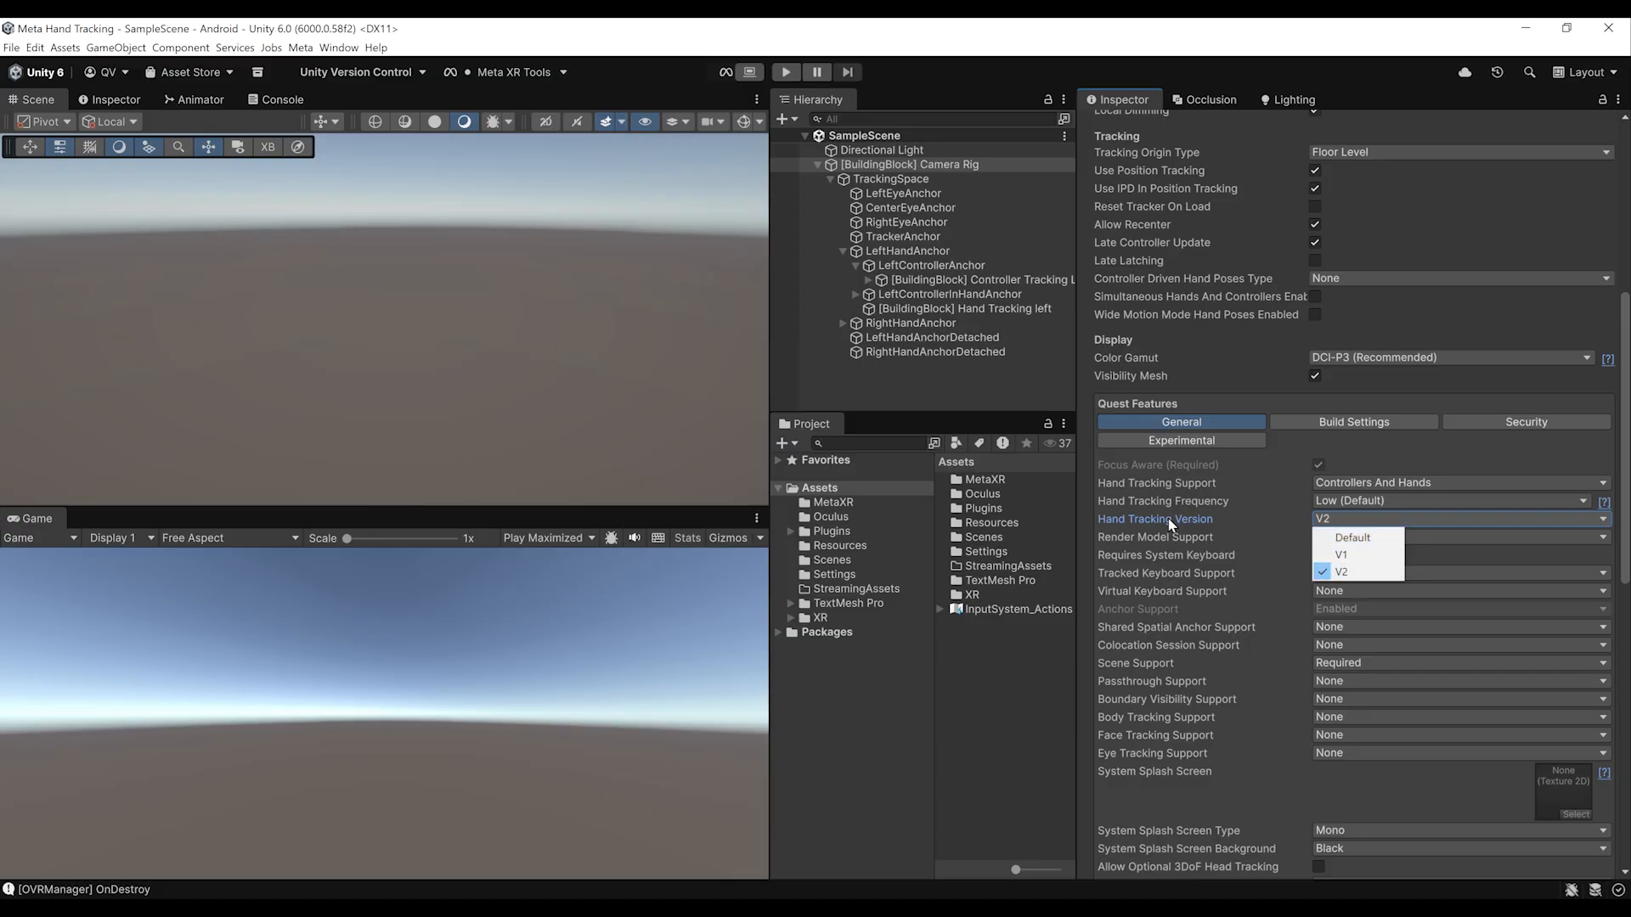
pyautogui.click(1342, 571)
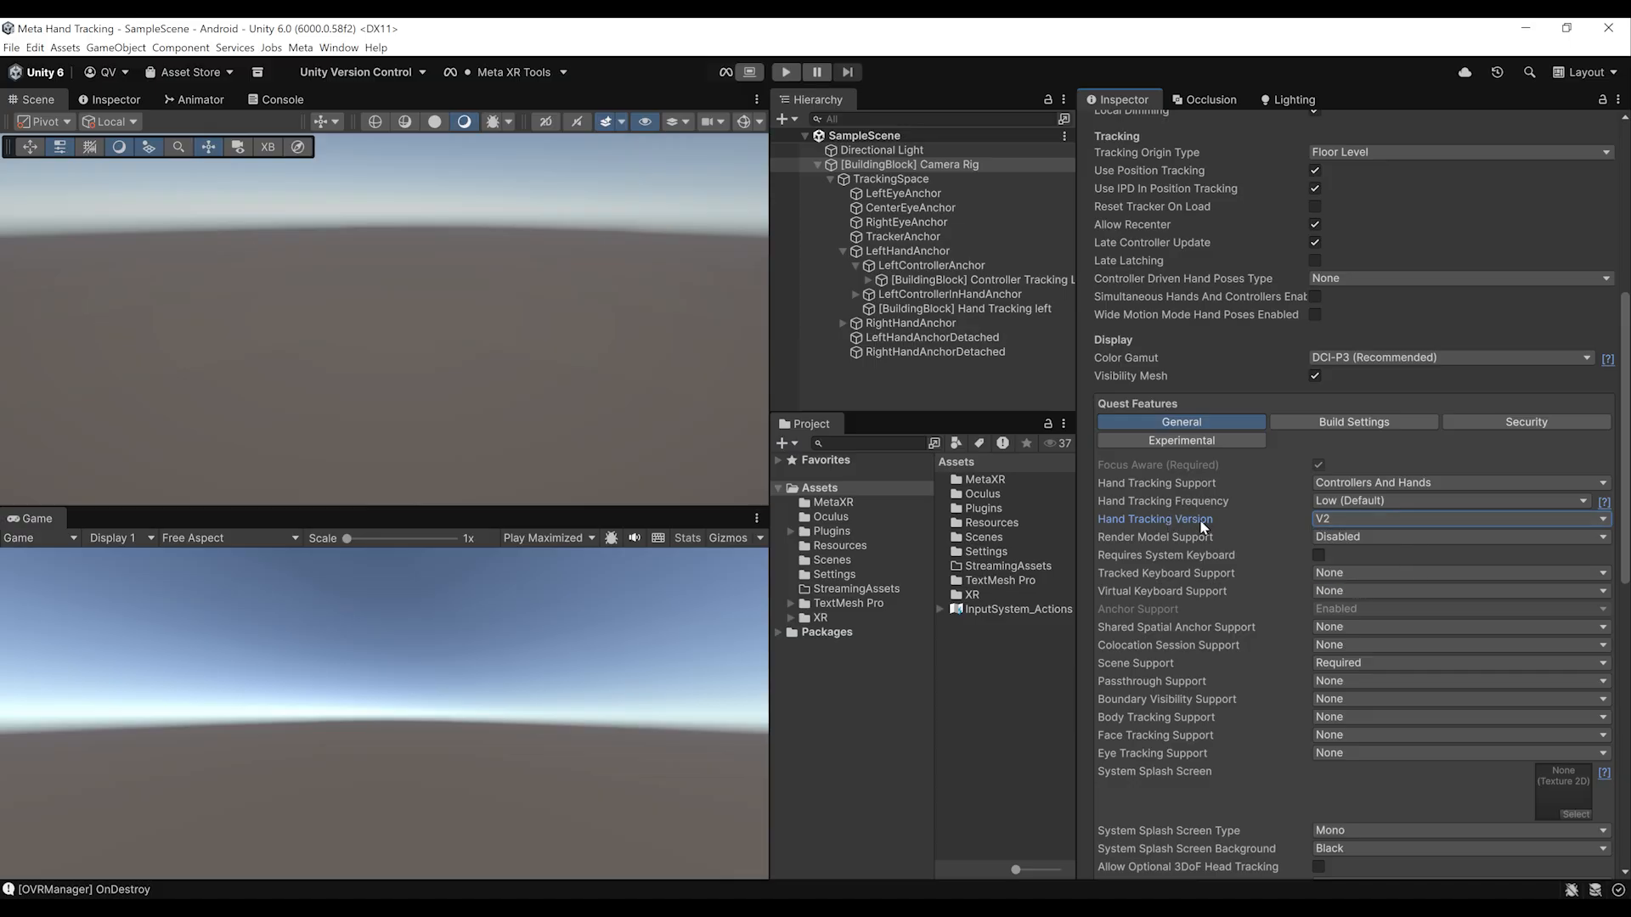
pyautogui.moveTo(1223, 530)
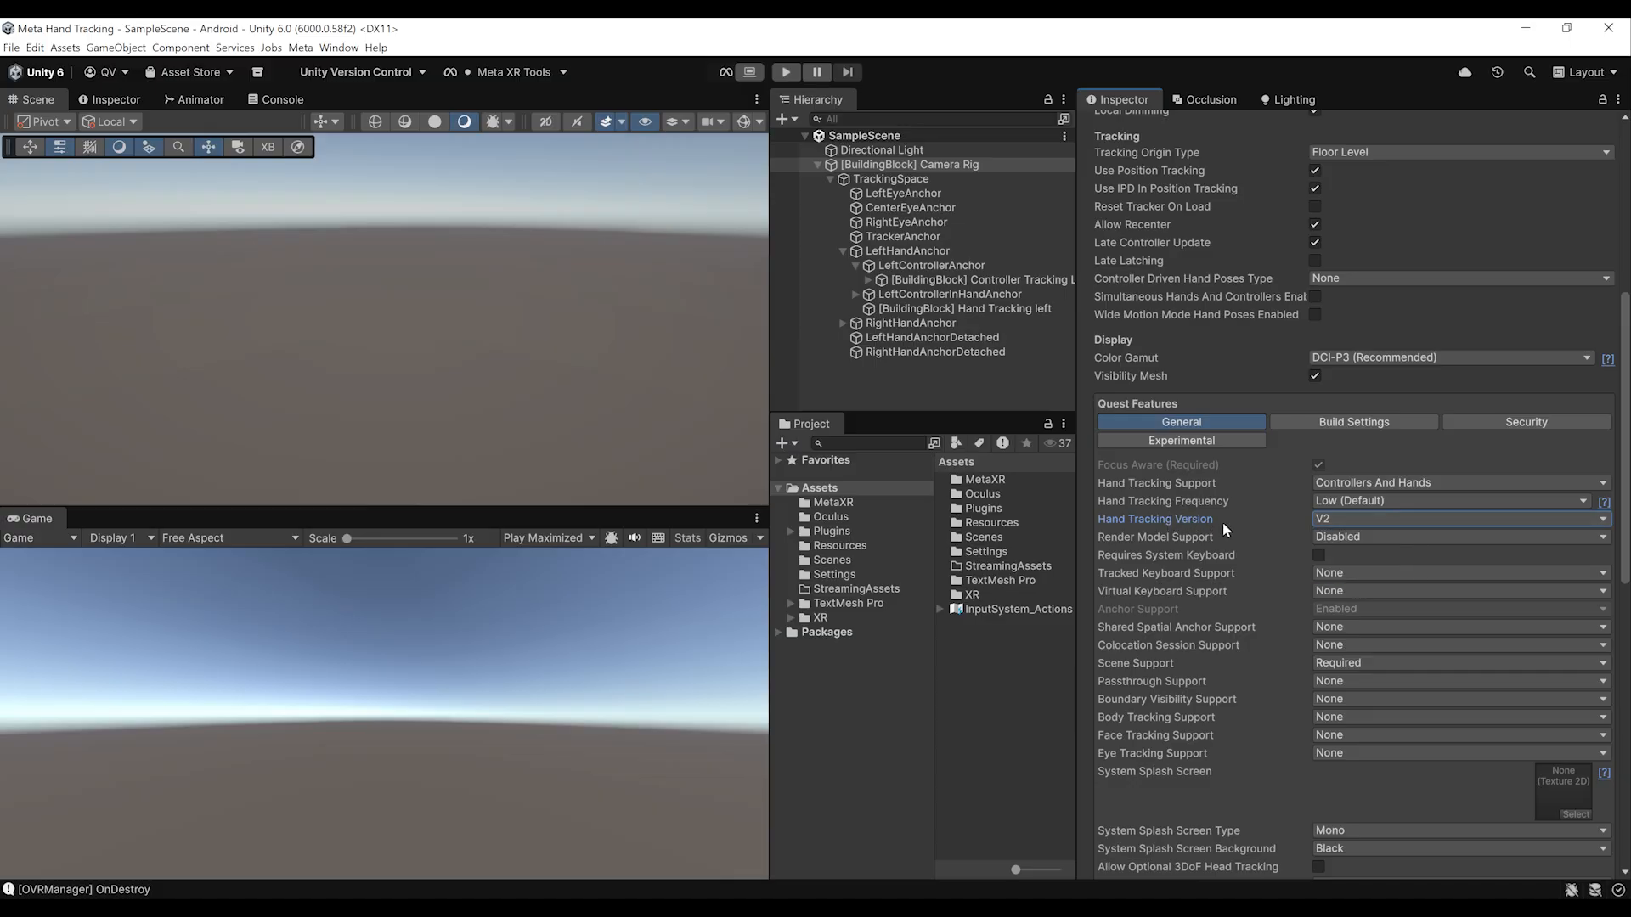
pyautogui.click(1461, 519)
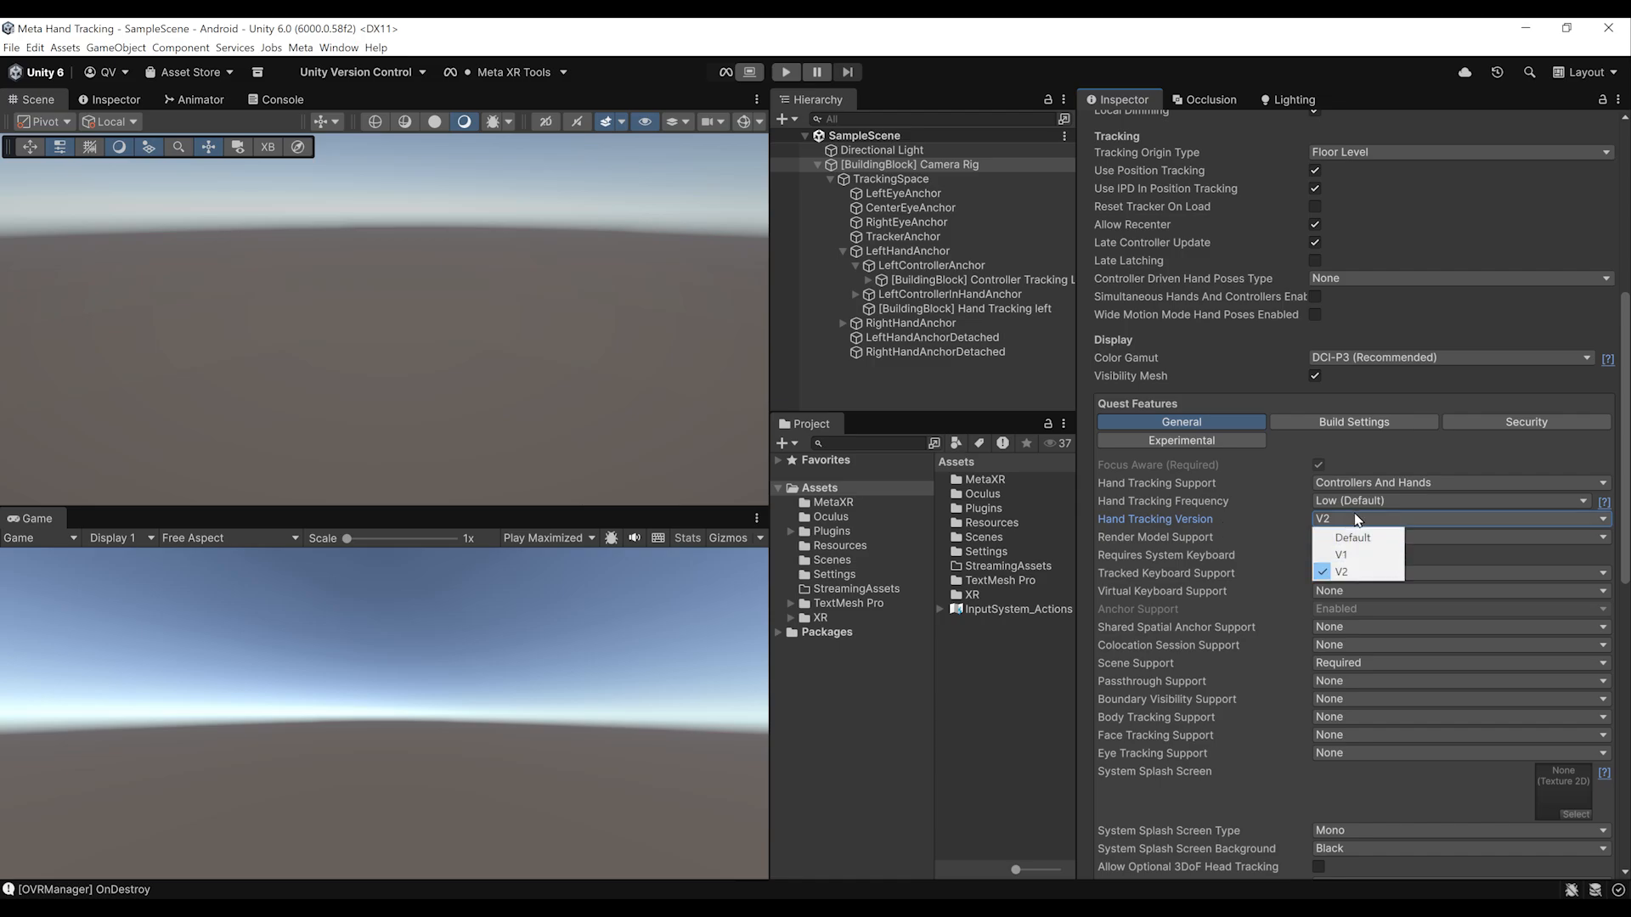
pyautogui.click(1340, 570)
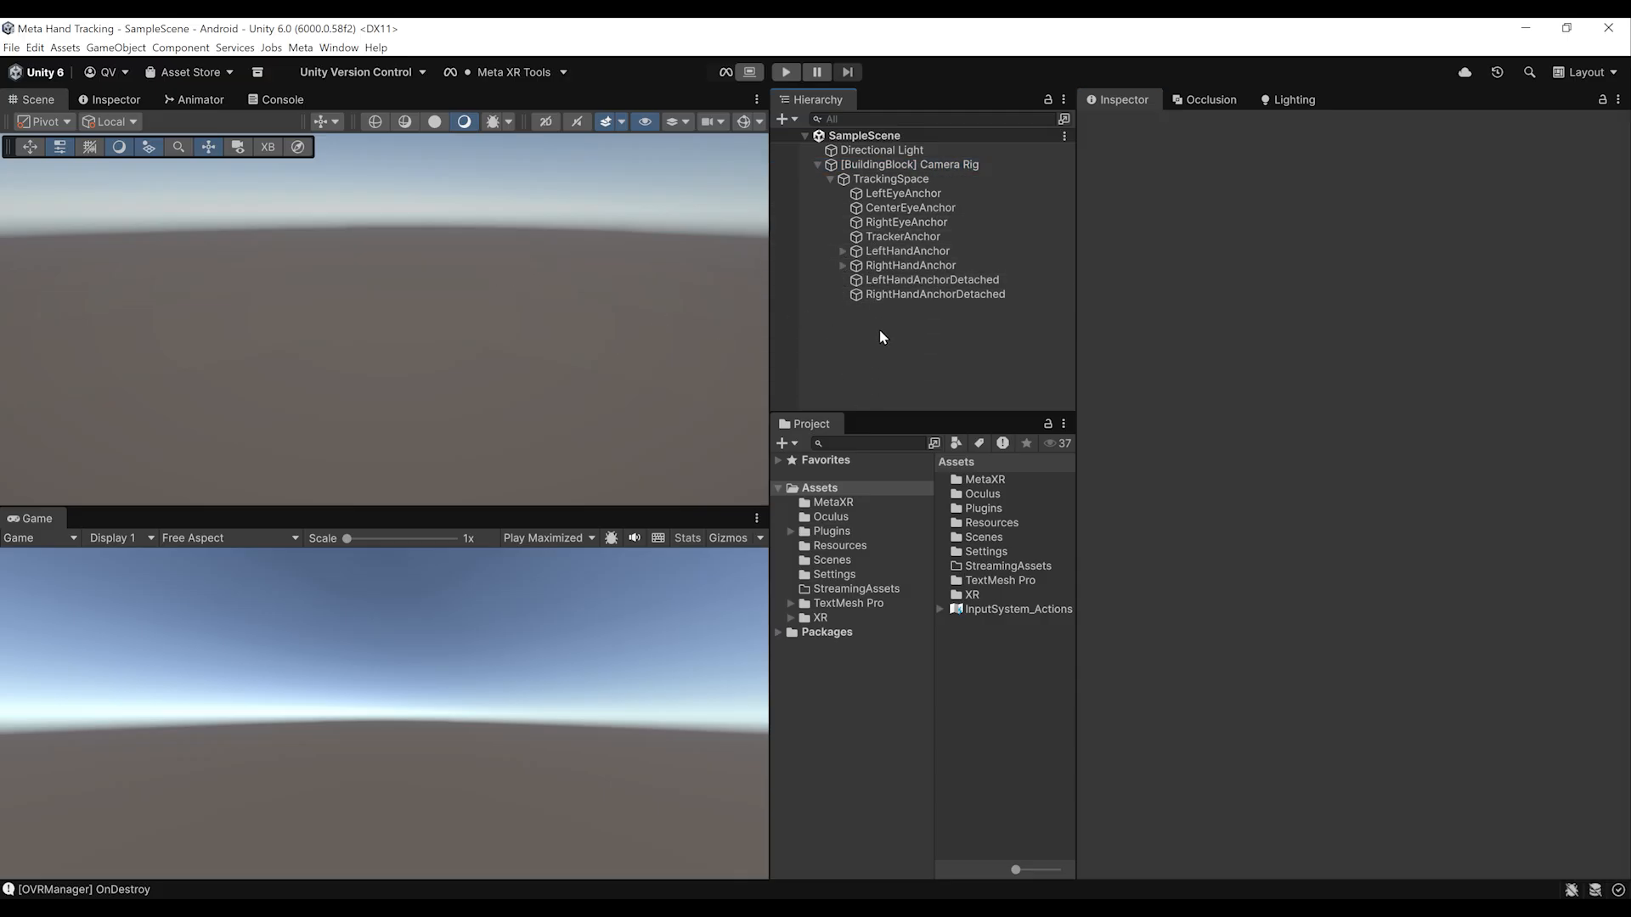
# - Add the Interactions Rig block and expand OVRInteractionComprehensive to its hand and controller interactors
pyautogui.click(833, 178)
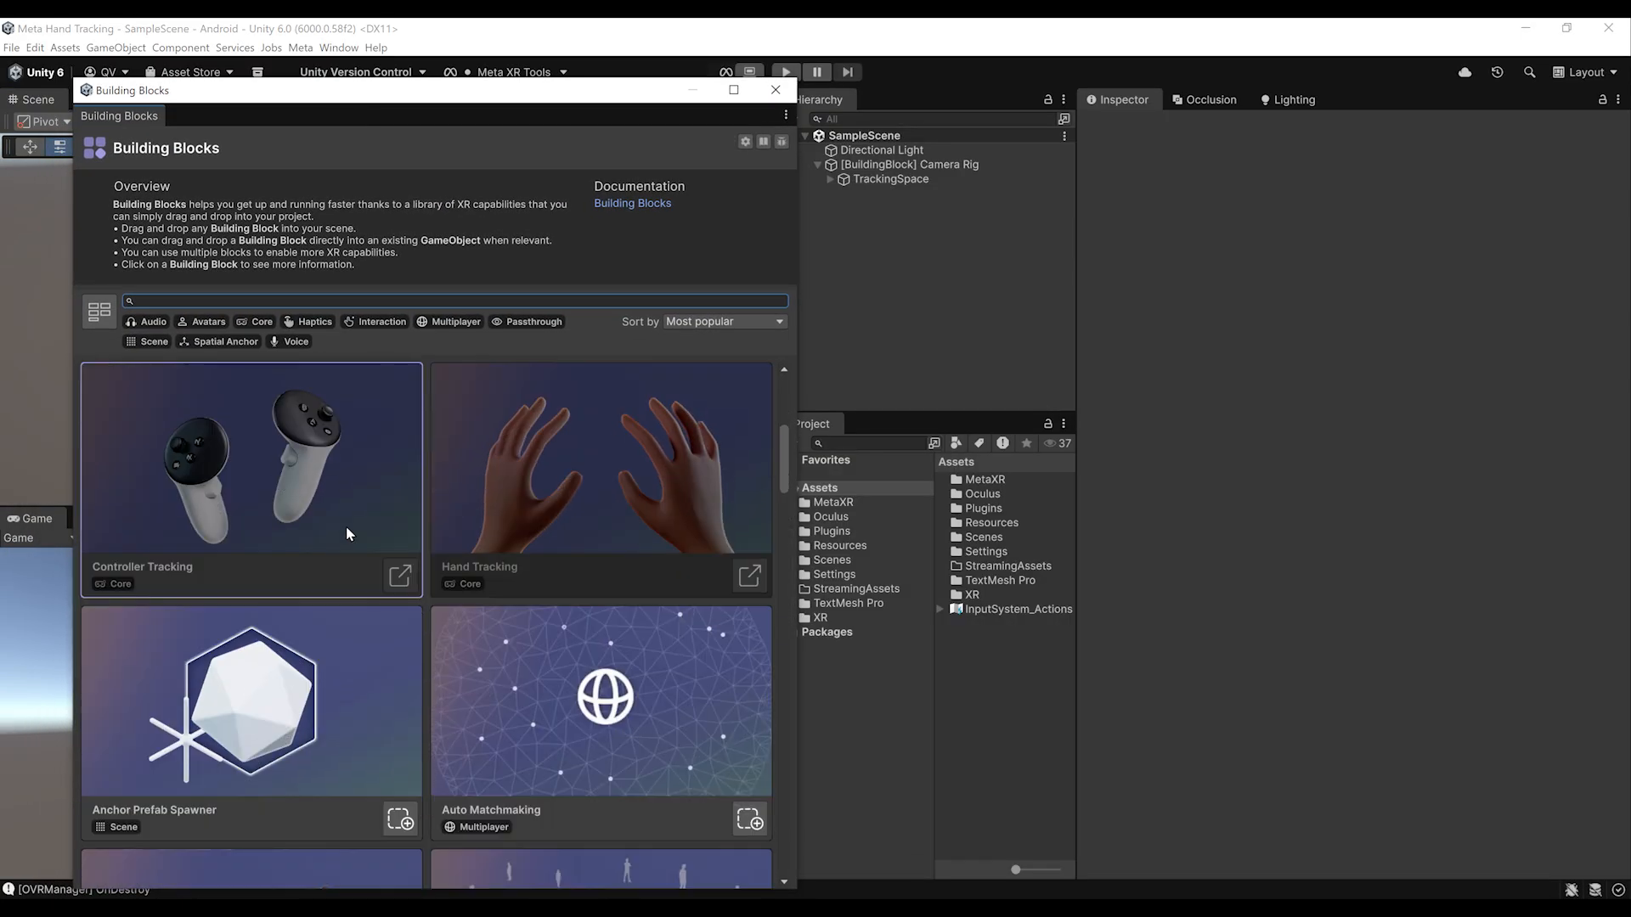
pyautogui.scroll(-3)
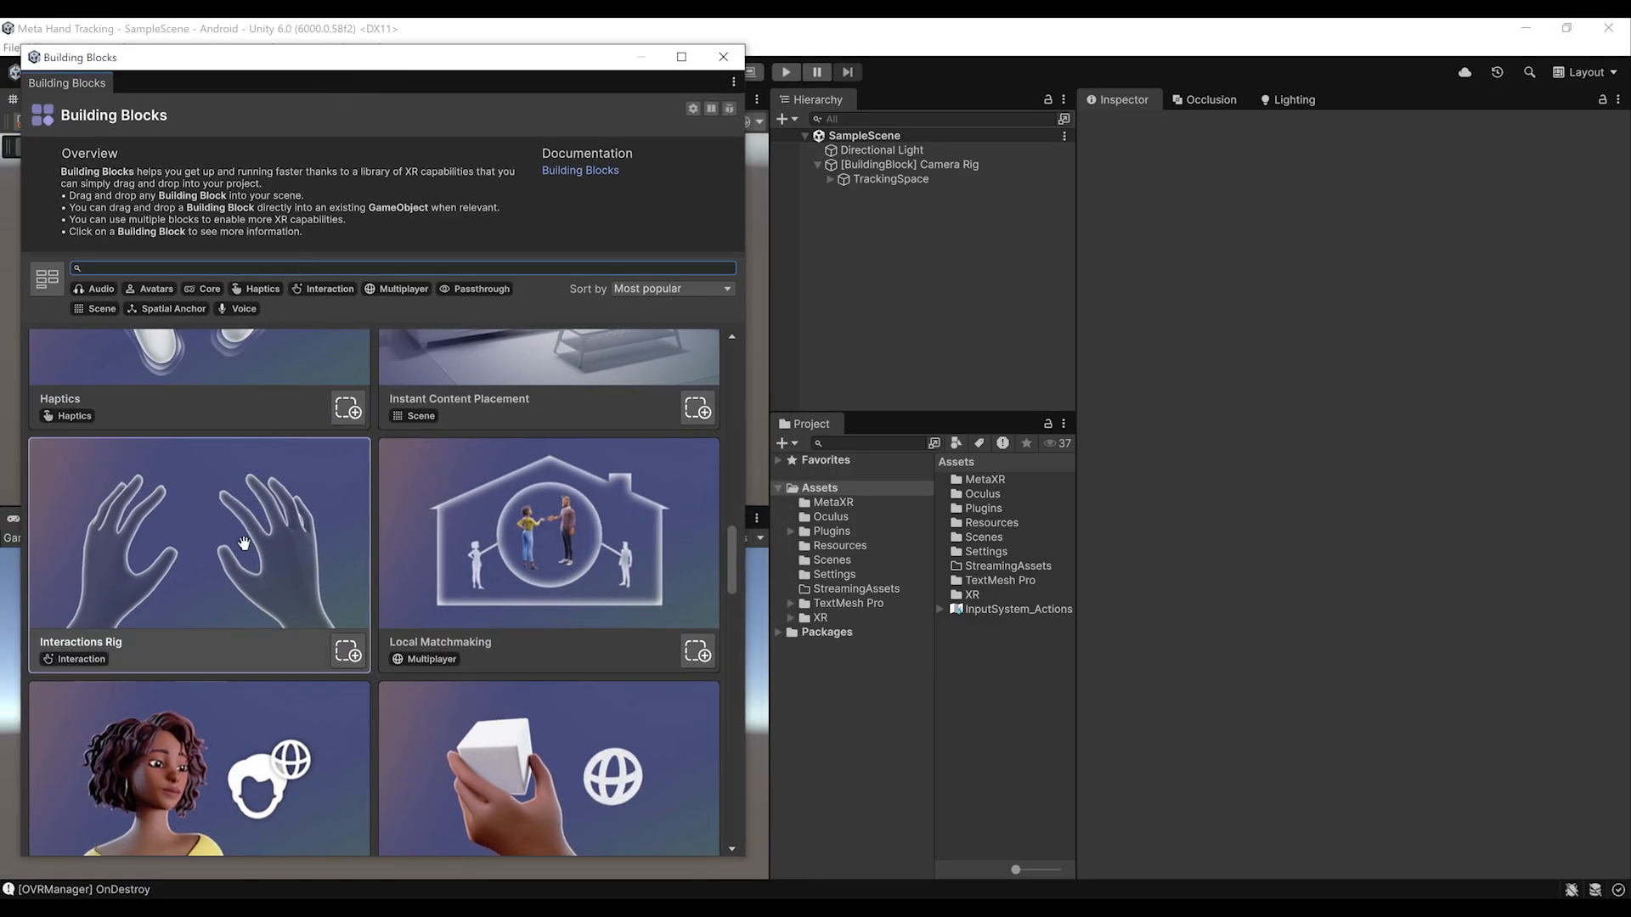
pyautogui.moveTo(166, 555)
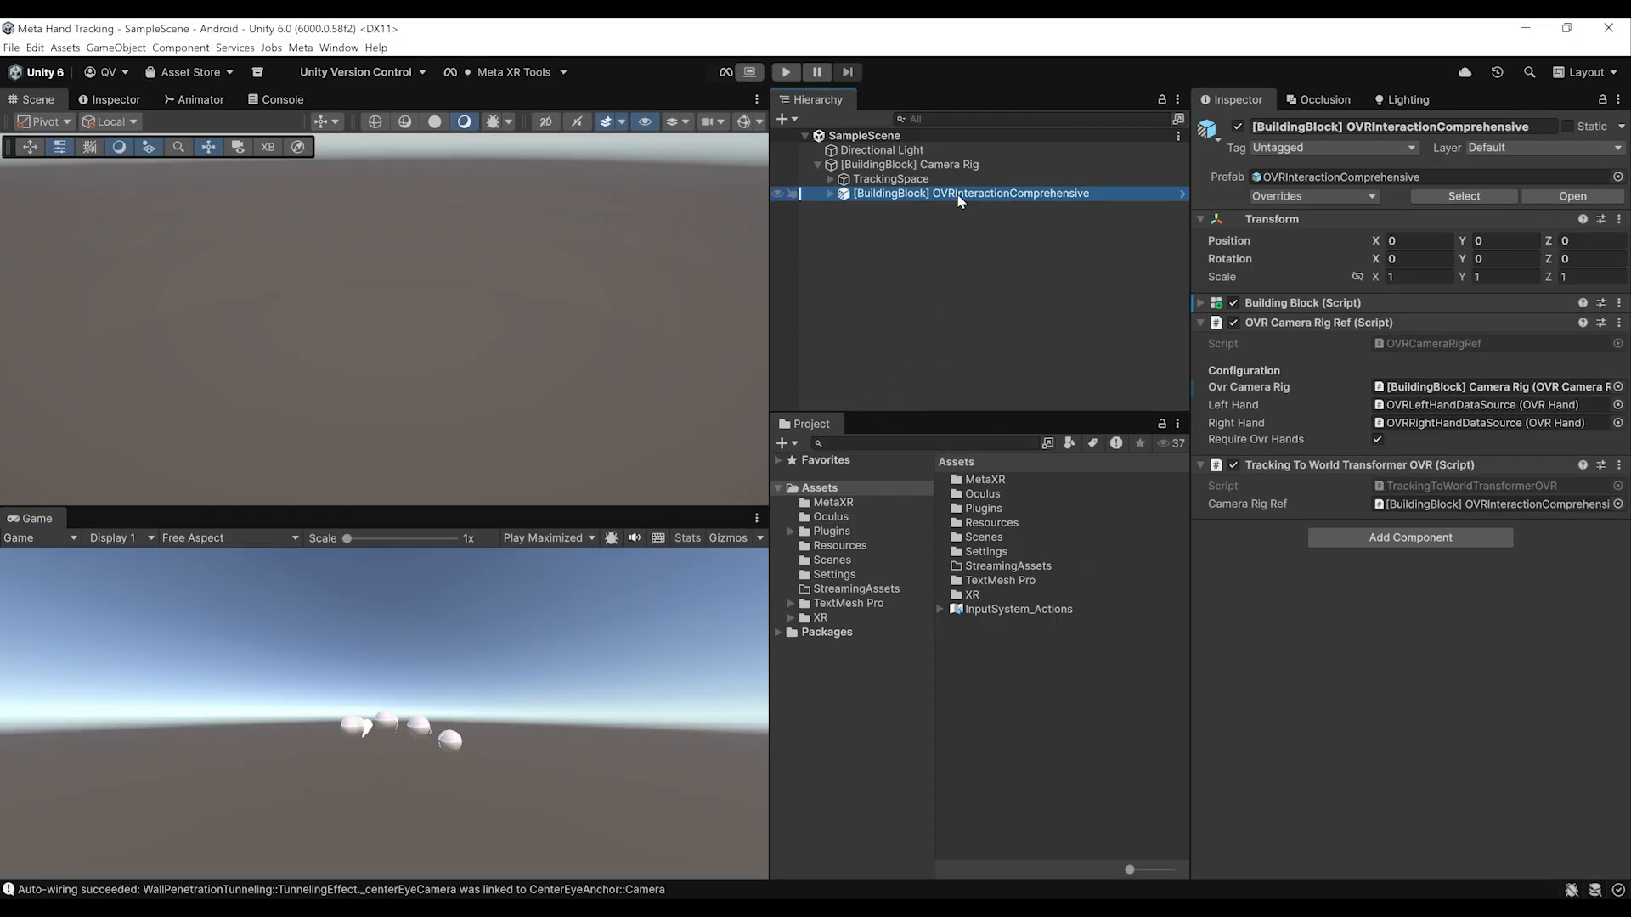
pyautogui.moveTo(968, 199)
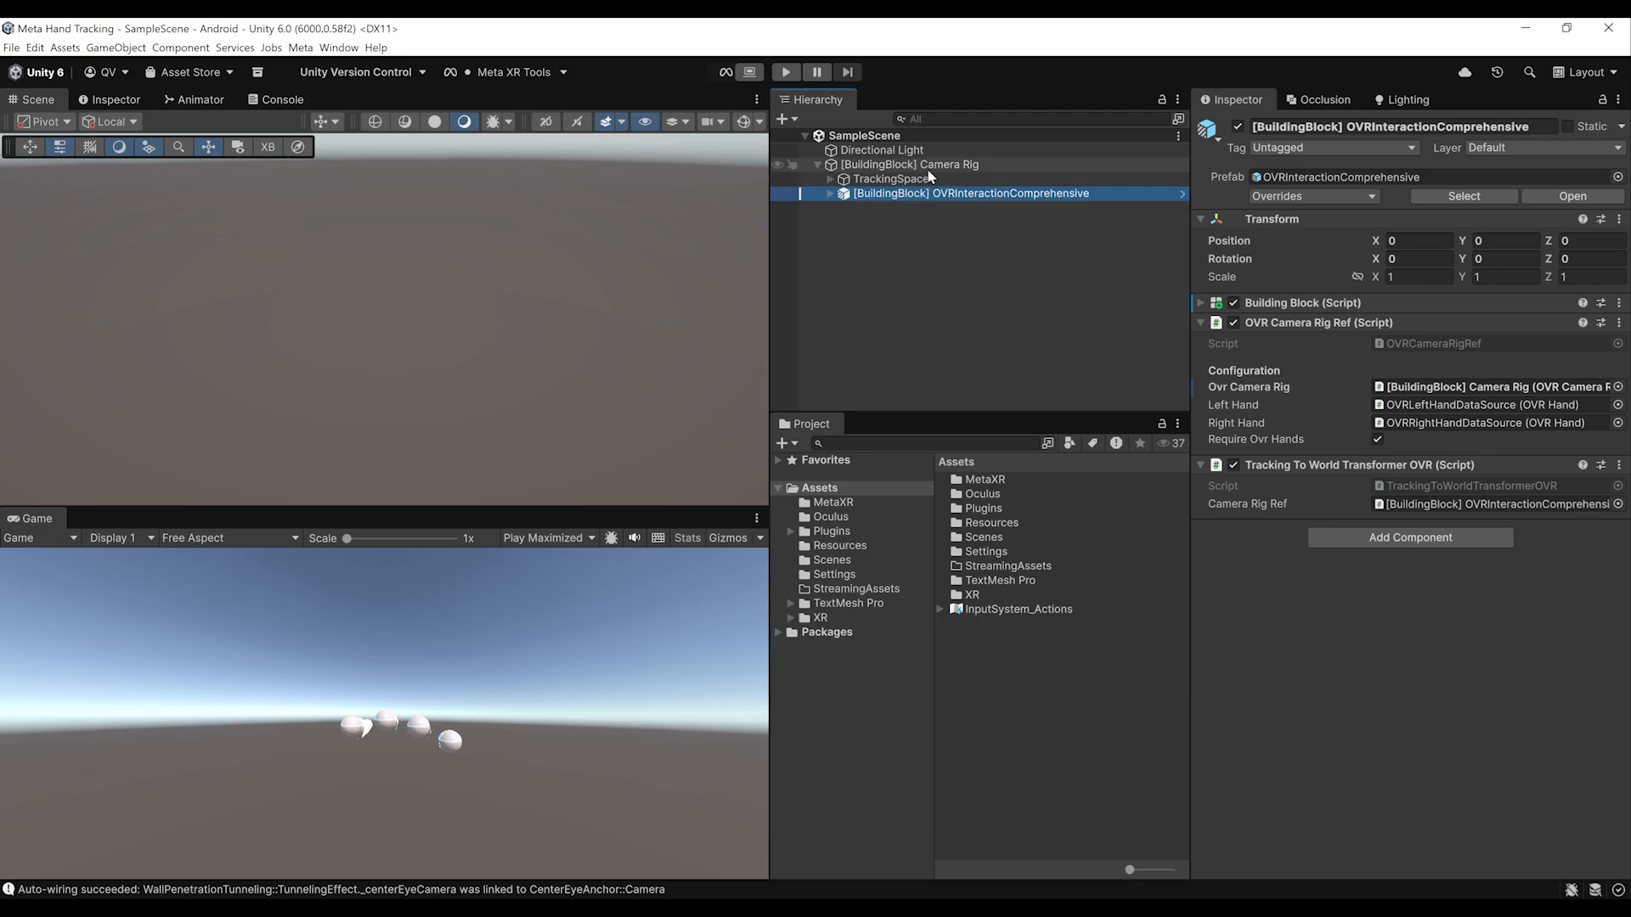
pyautogui.click(829, 193)
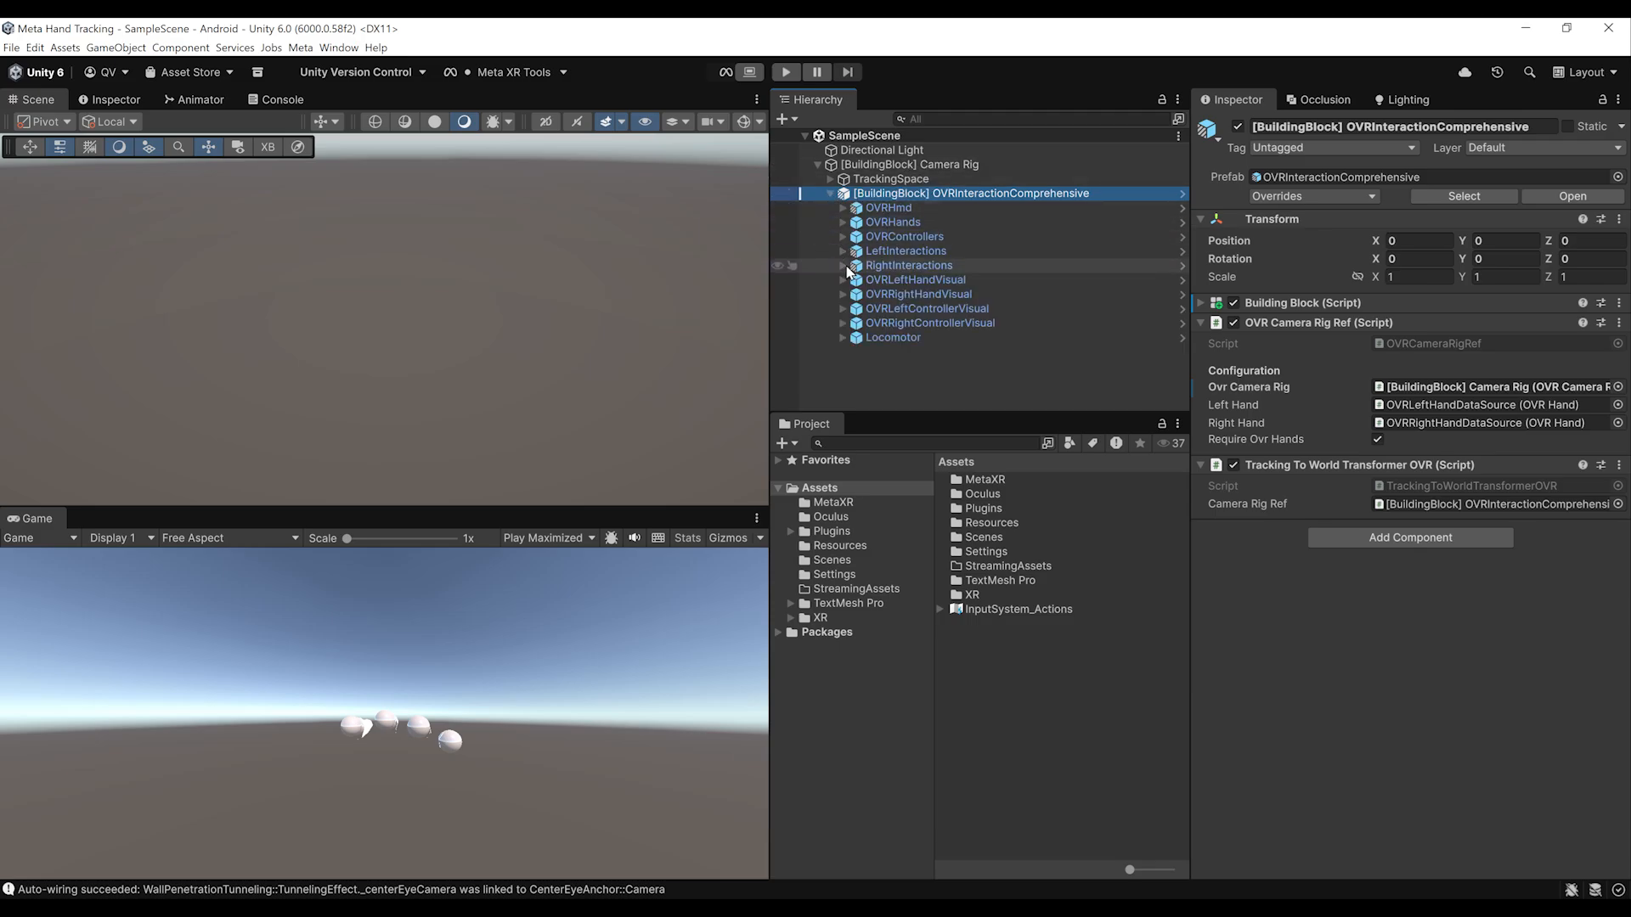
pyautogui.click(843, 265)
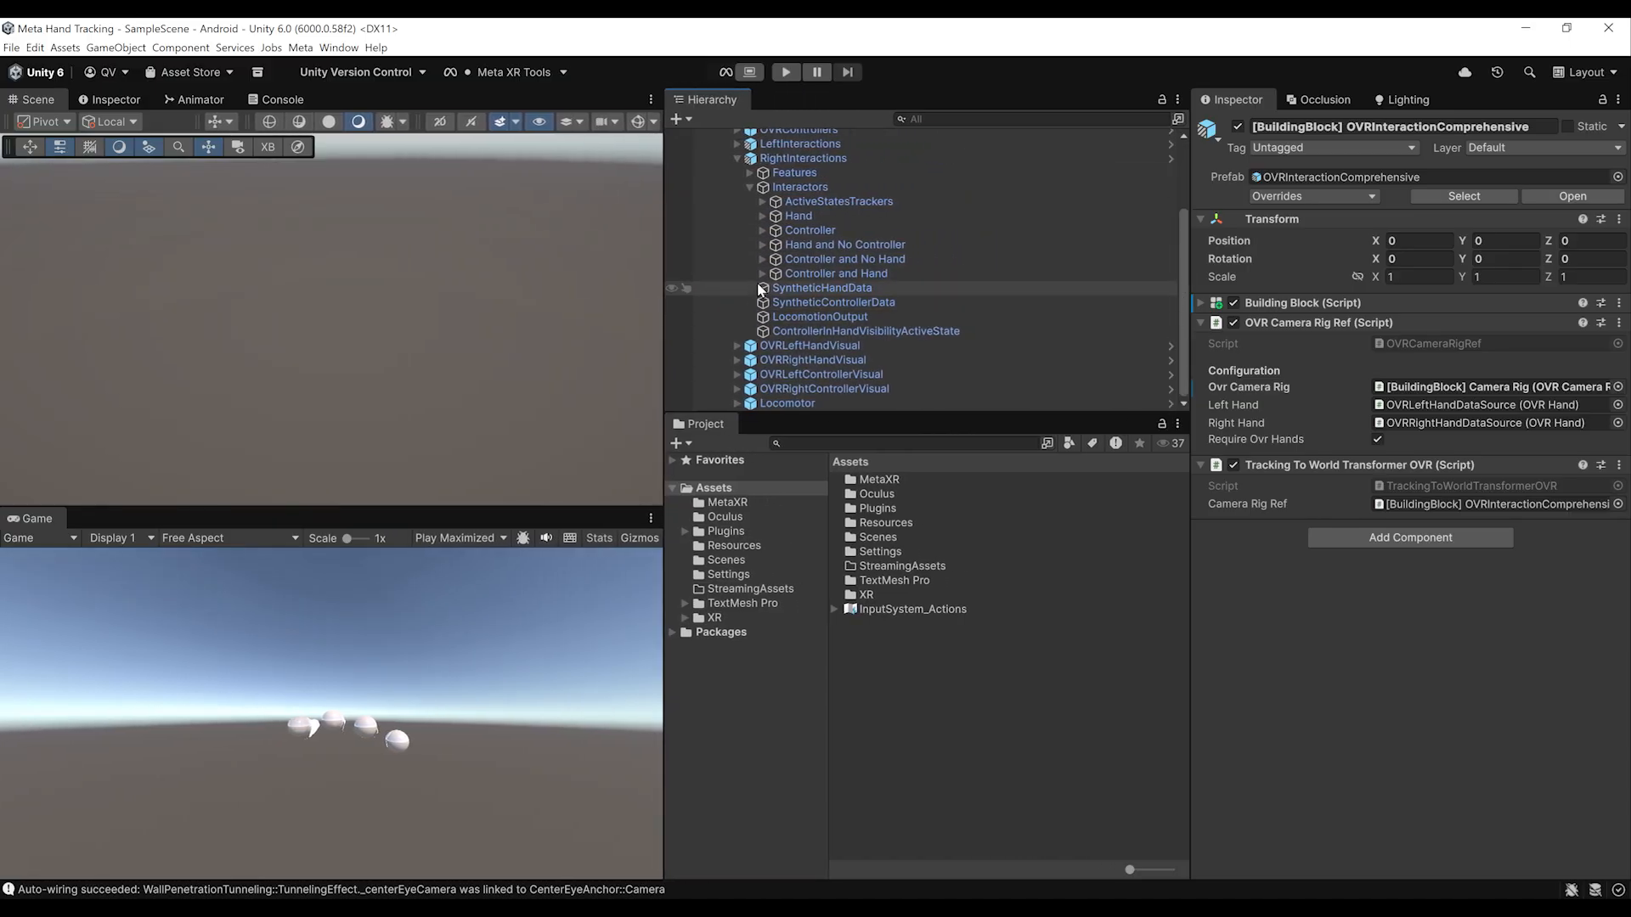
pyautogui.click(761, 244)
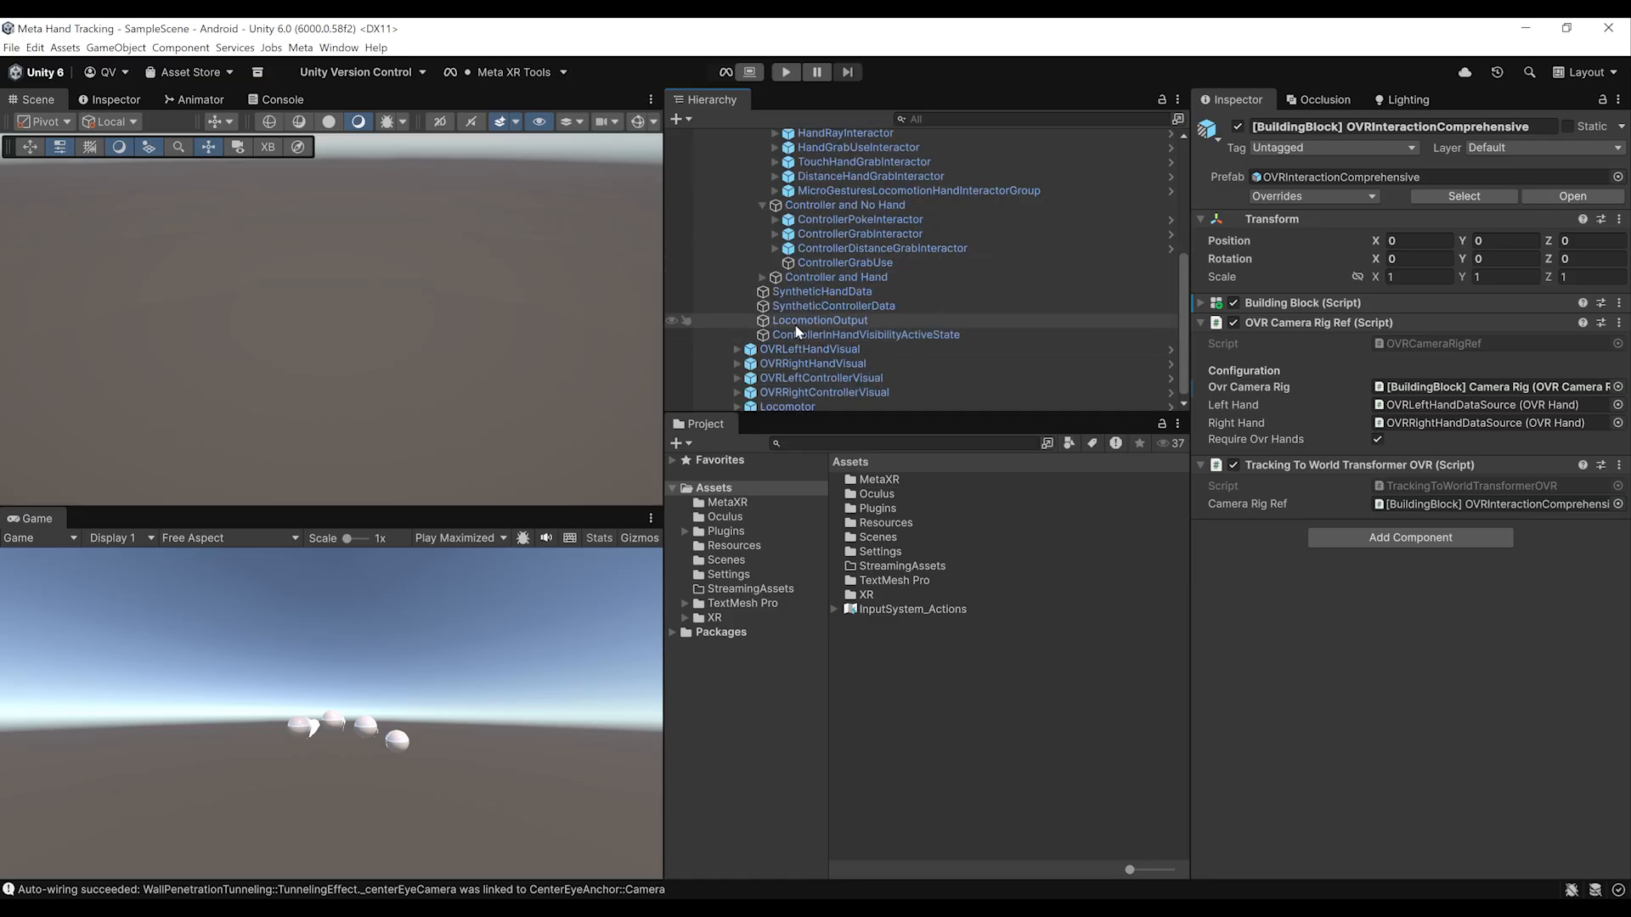
pyautogui.click(764, 277)
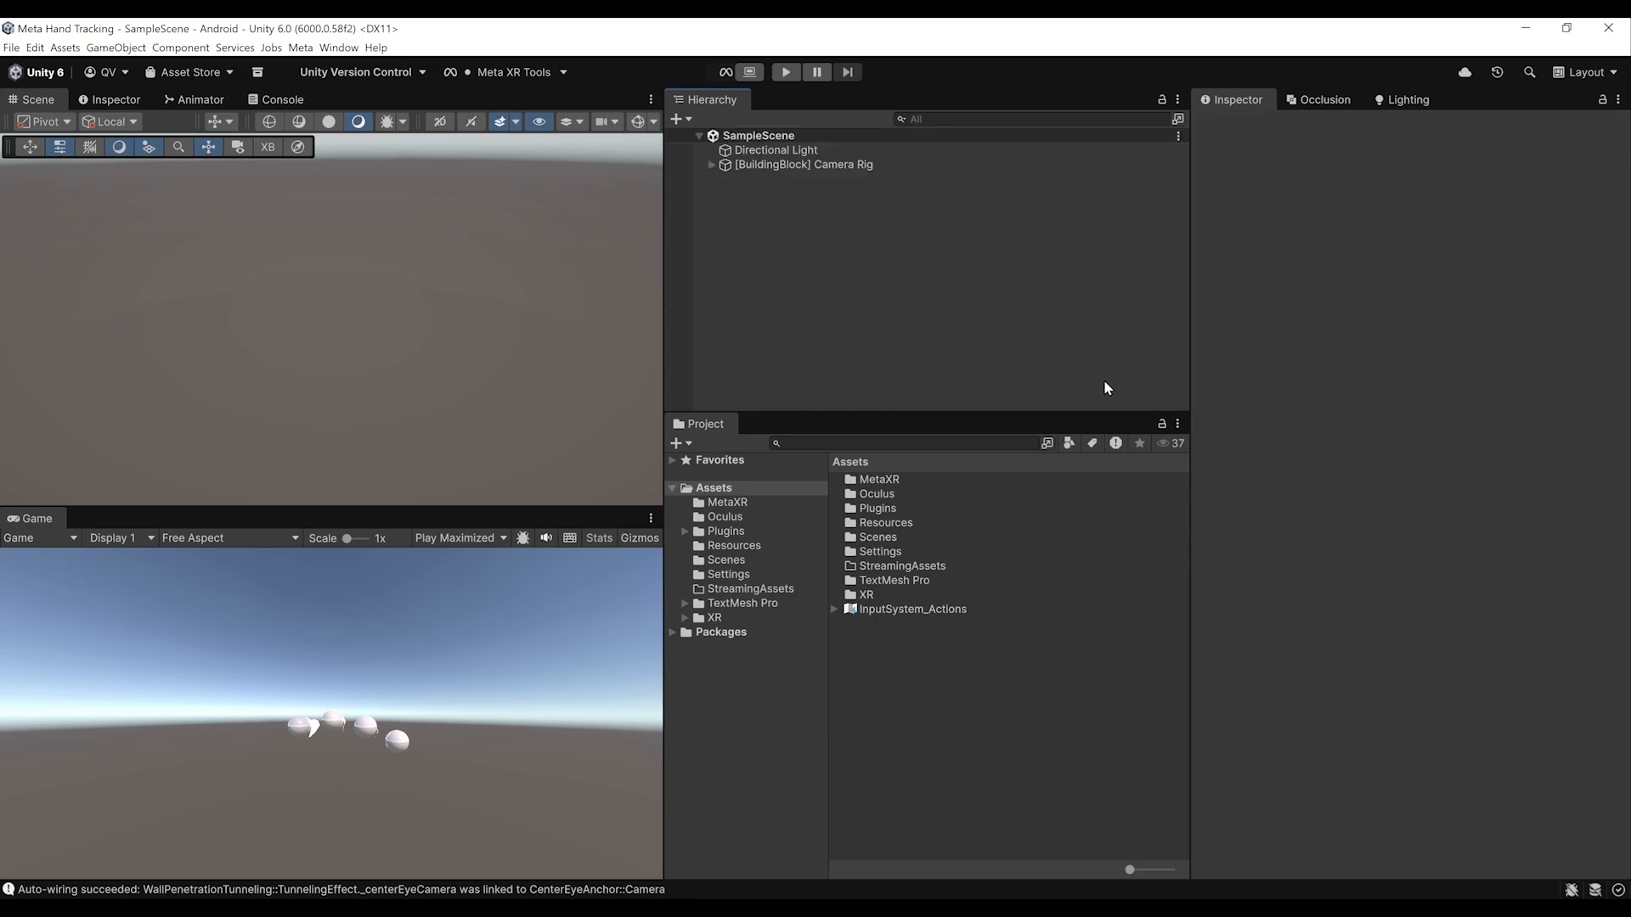
pyautogui.moveTo(931, 301)
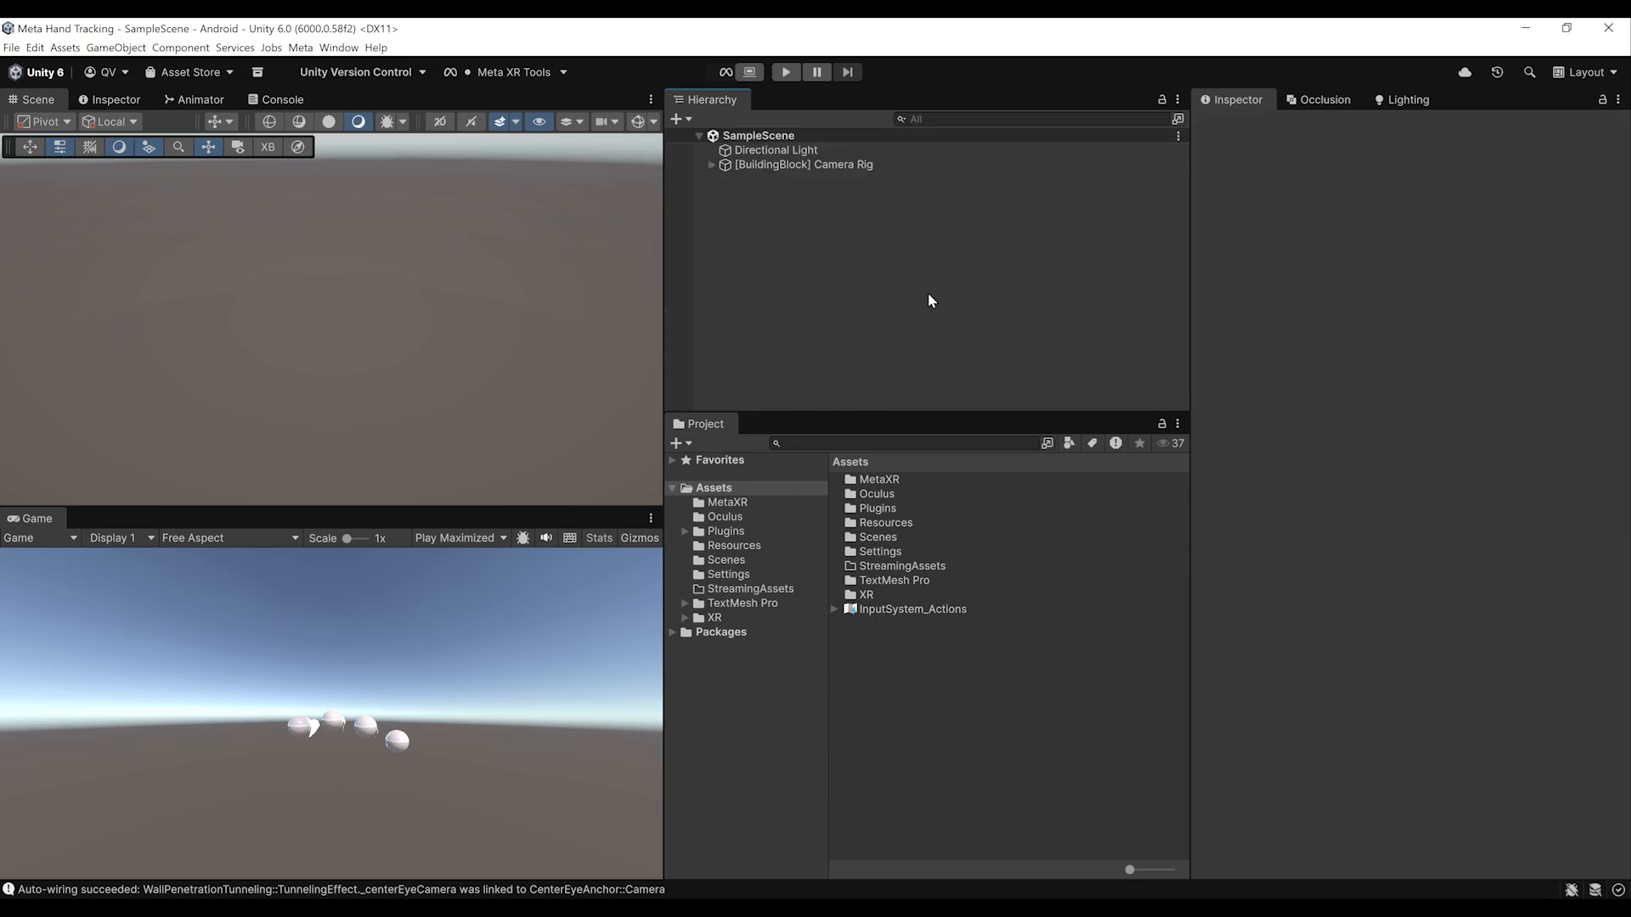
pyautogui.moveTo(496, 248)
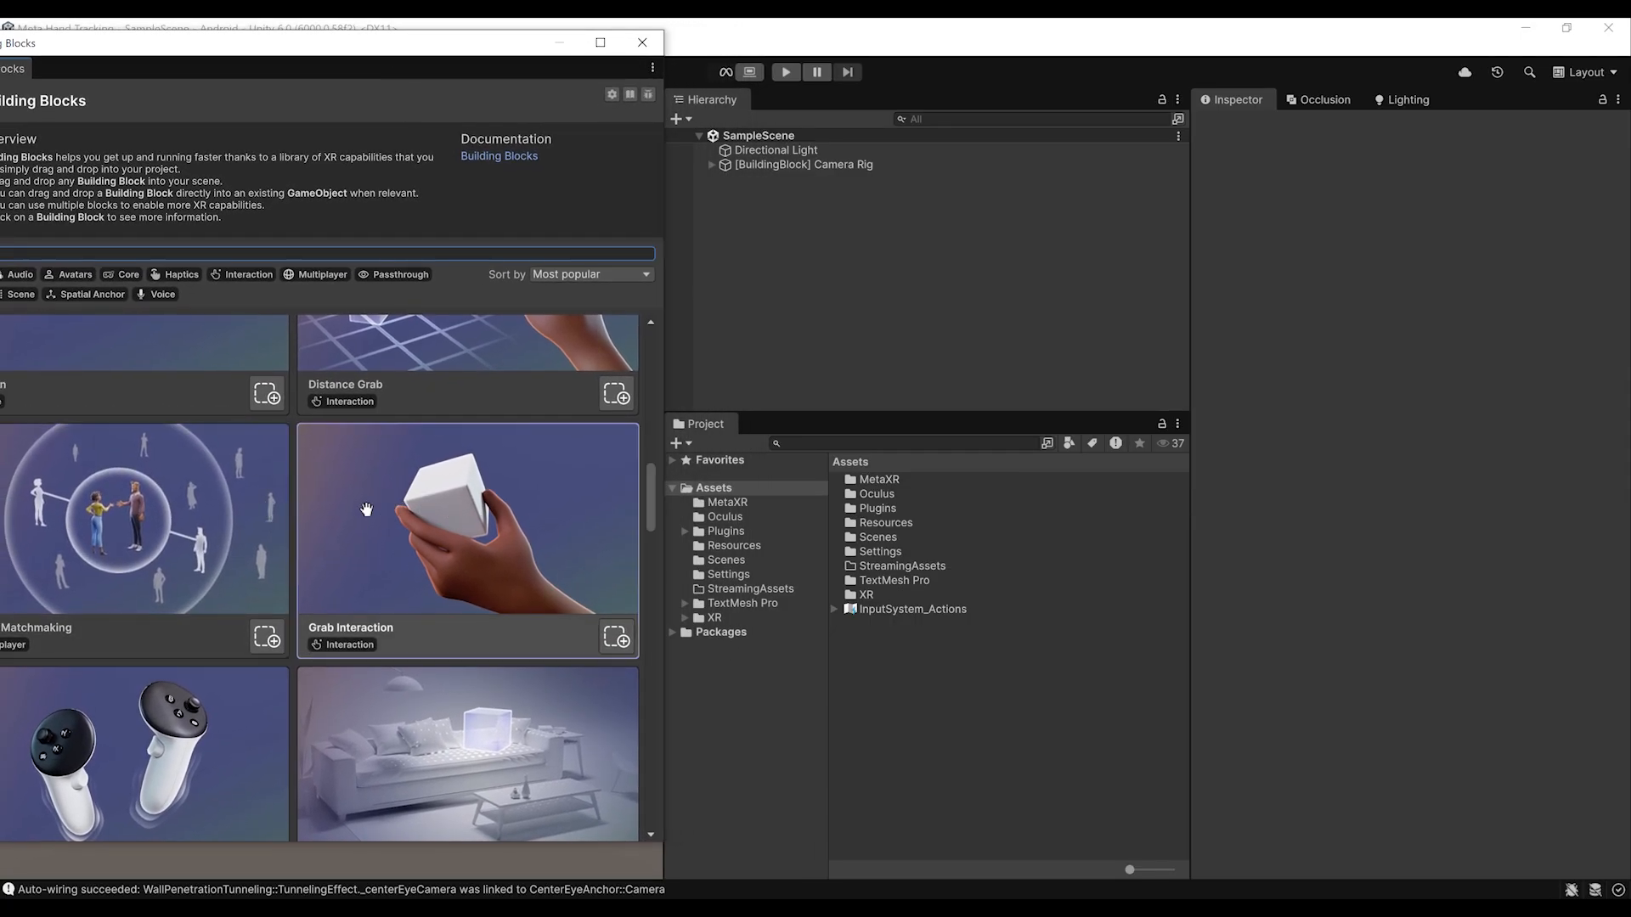
pyautogui.moveTo(423, 557)
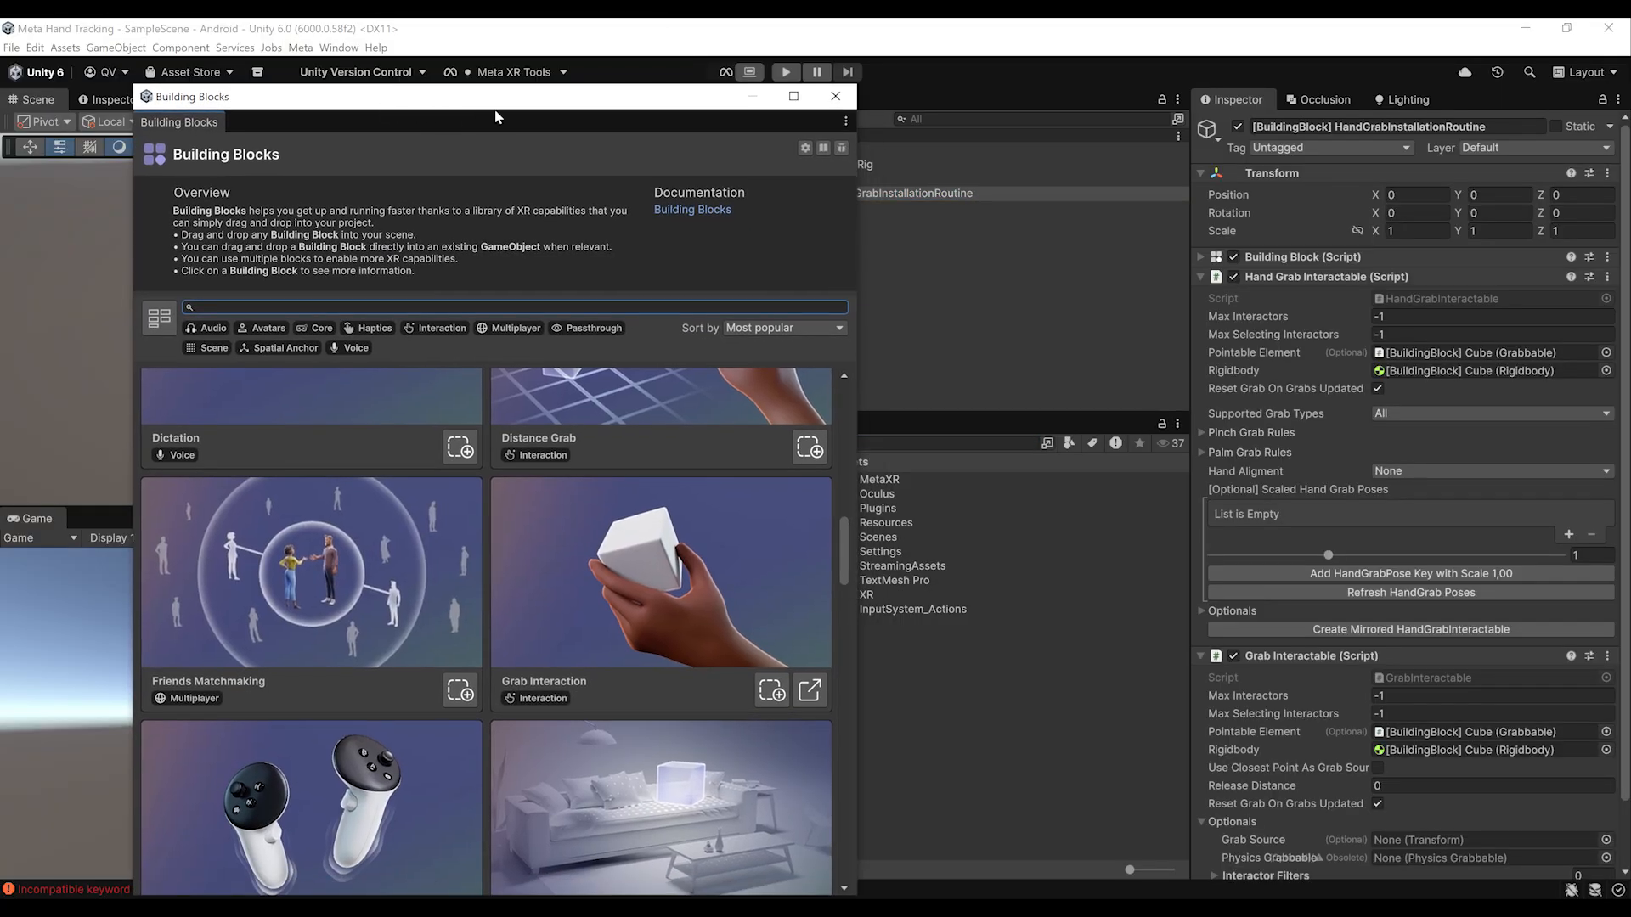
# - Search project assets for 'big' across All scope and select the BigRedButton prefab
pyautogui.click(836, 95)
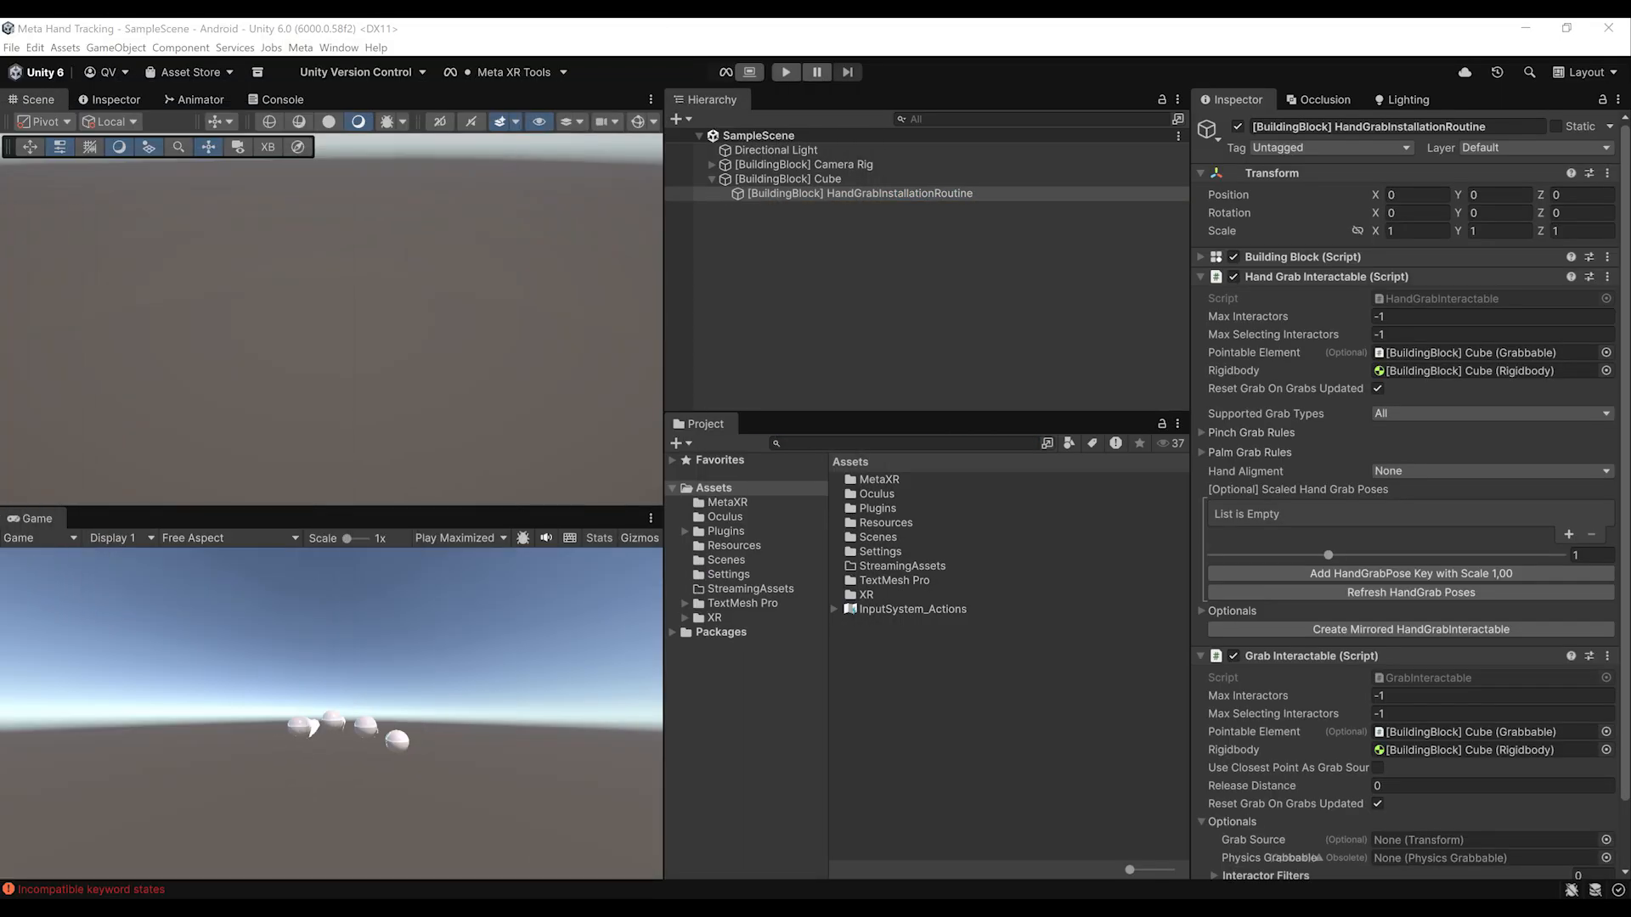
pyautogui.click(896, 443)
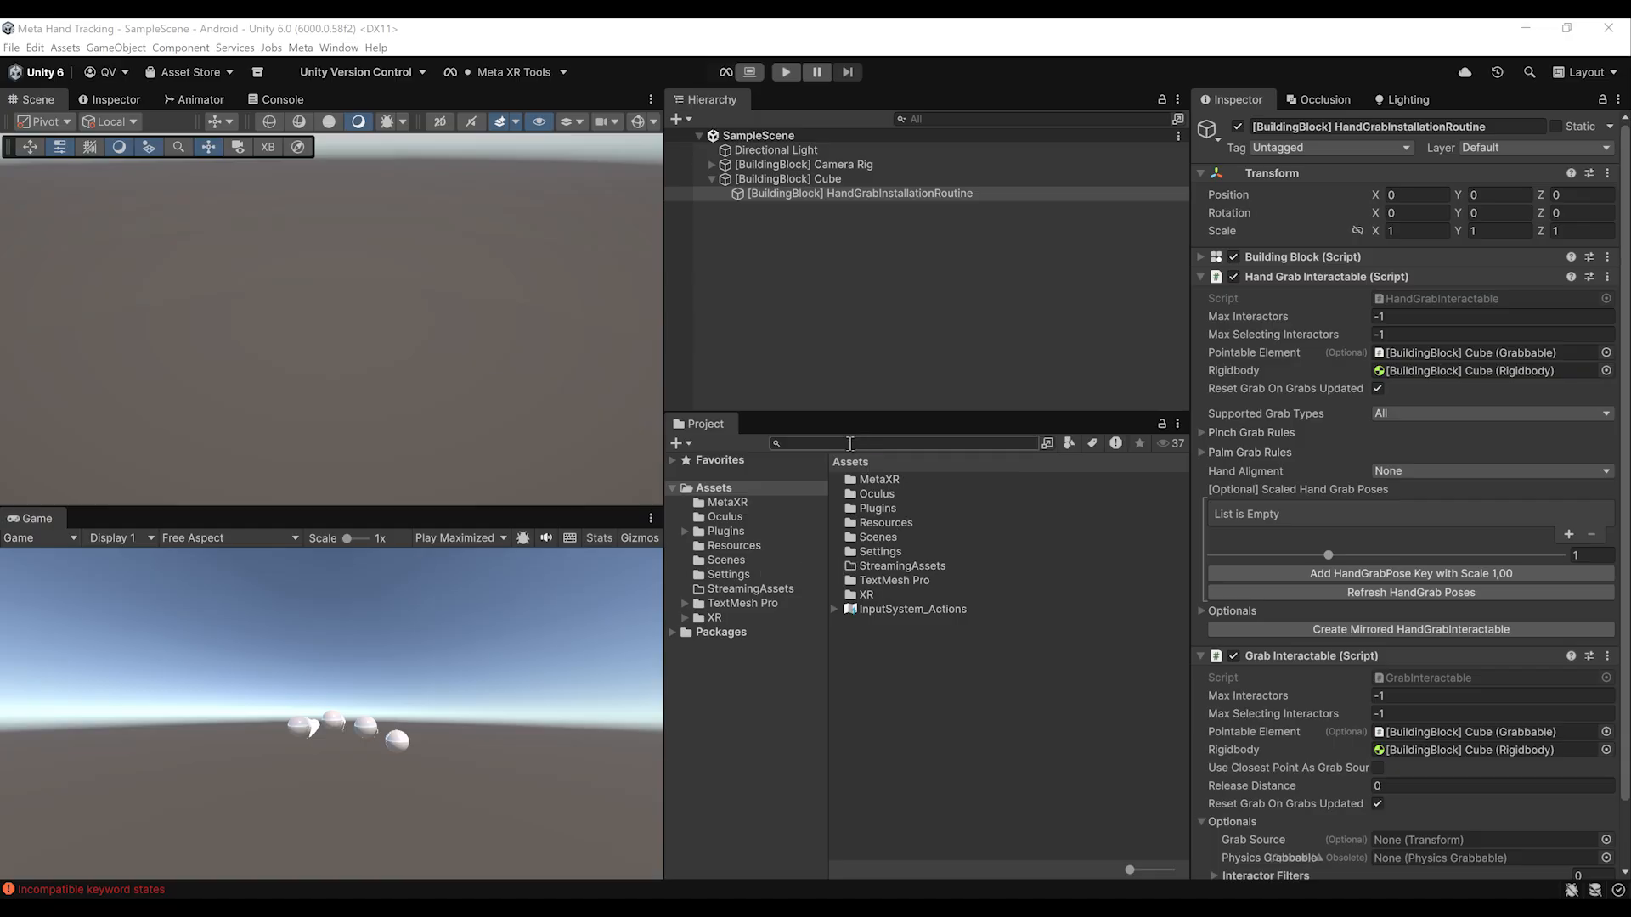
pyautogui.write('bigredbutton')
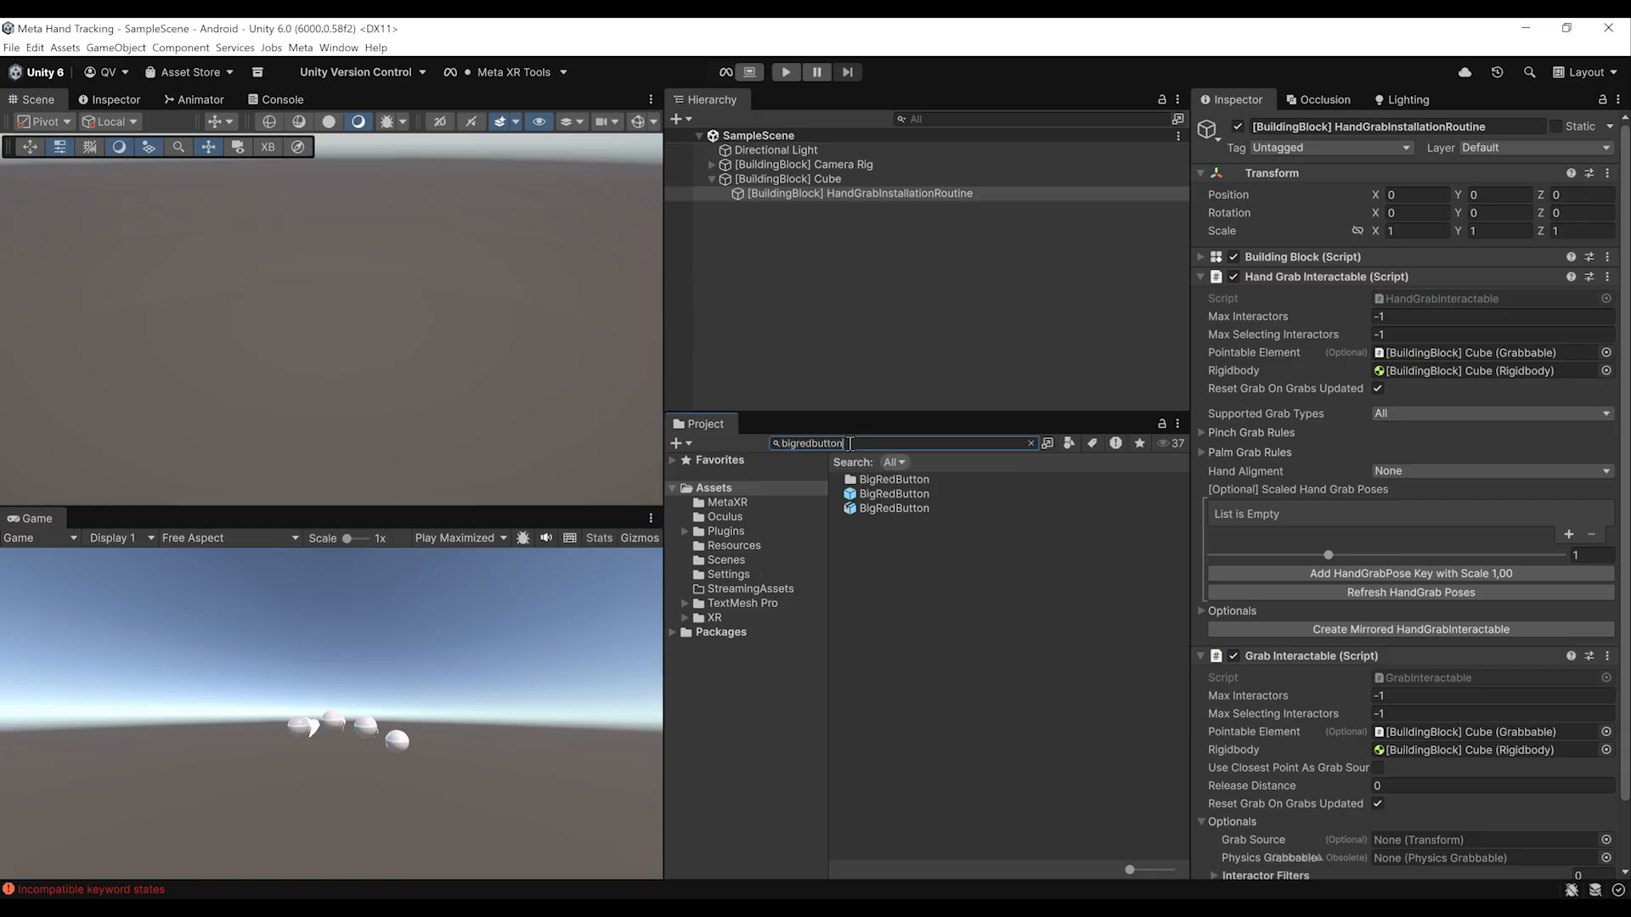
pyautogui.click(894, 462)
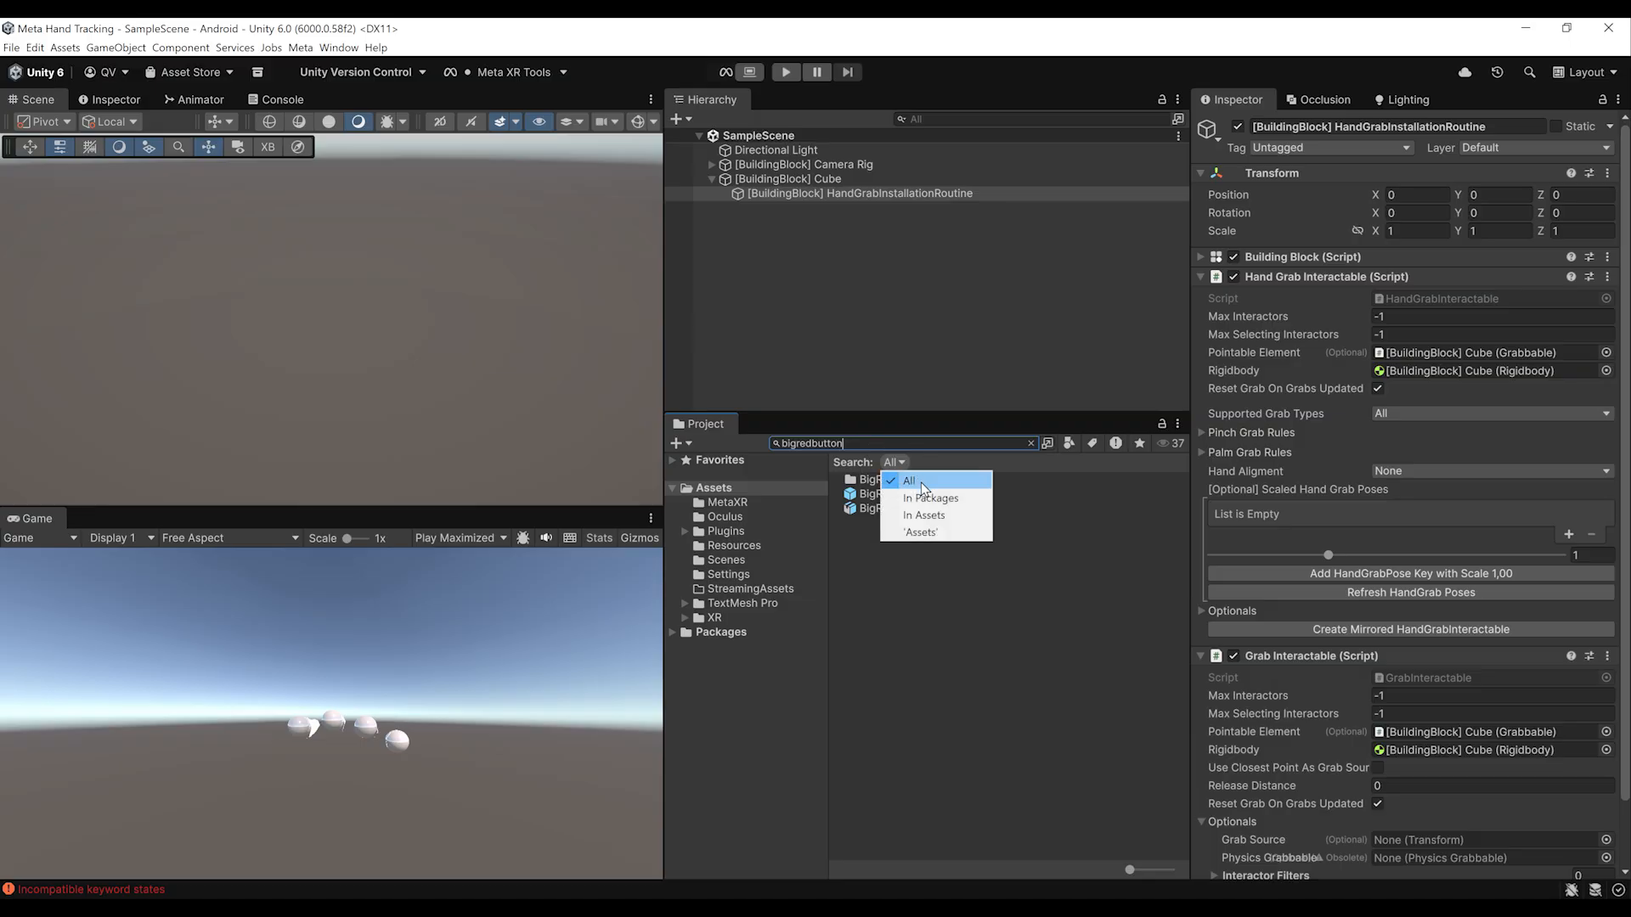
pyautogui.click(909, 479)
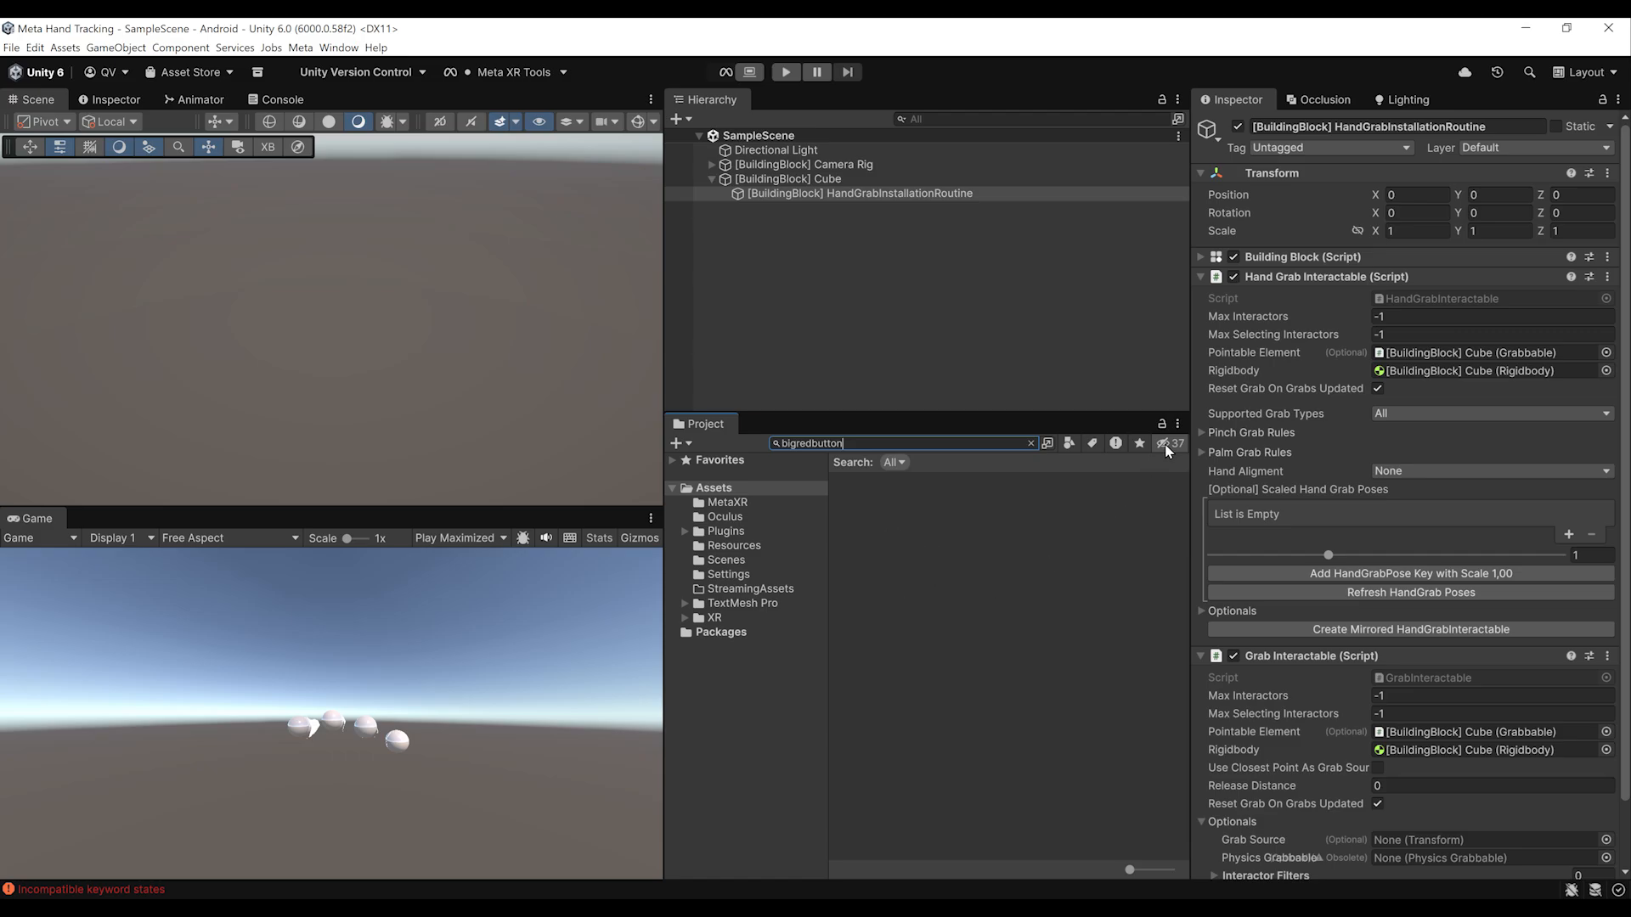
pyautogui.click(894, 493)
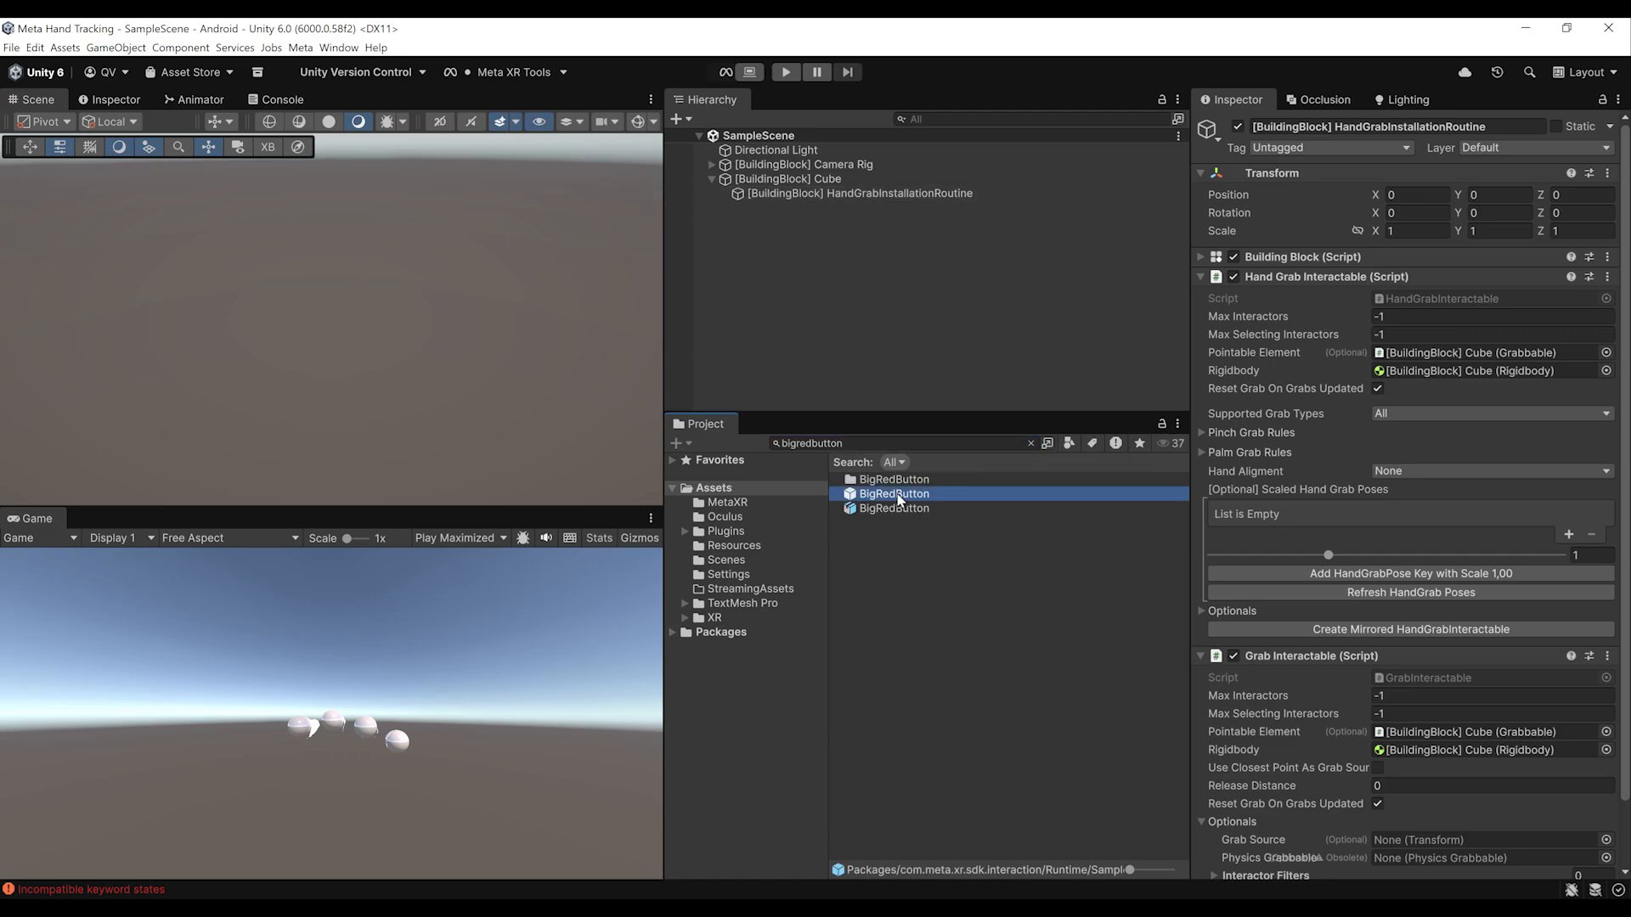
# - Place the BigRedButton prefab in the scene, raise it above the hands, and select the Cube
pyautogui.click(894, 493)
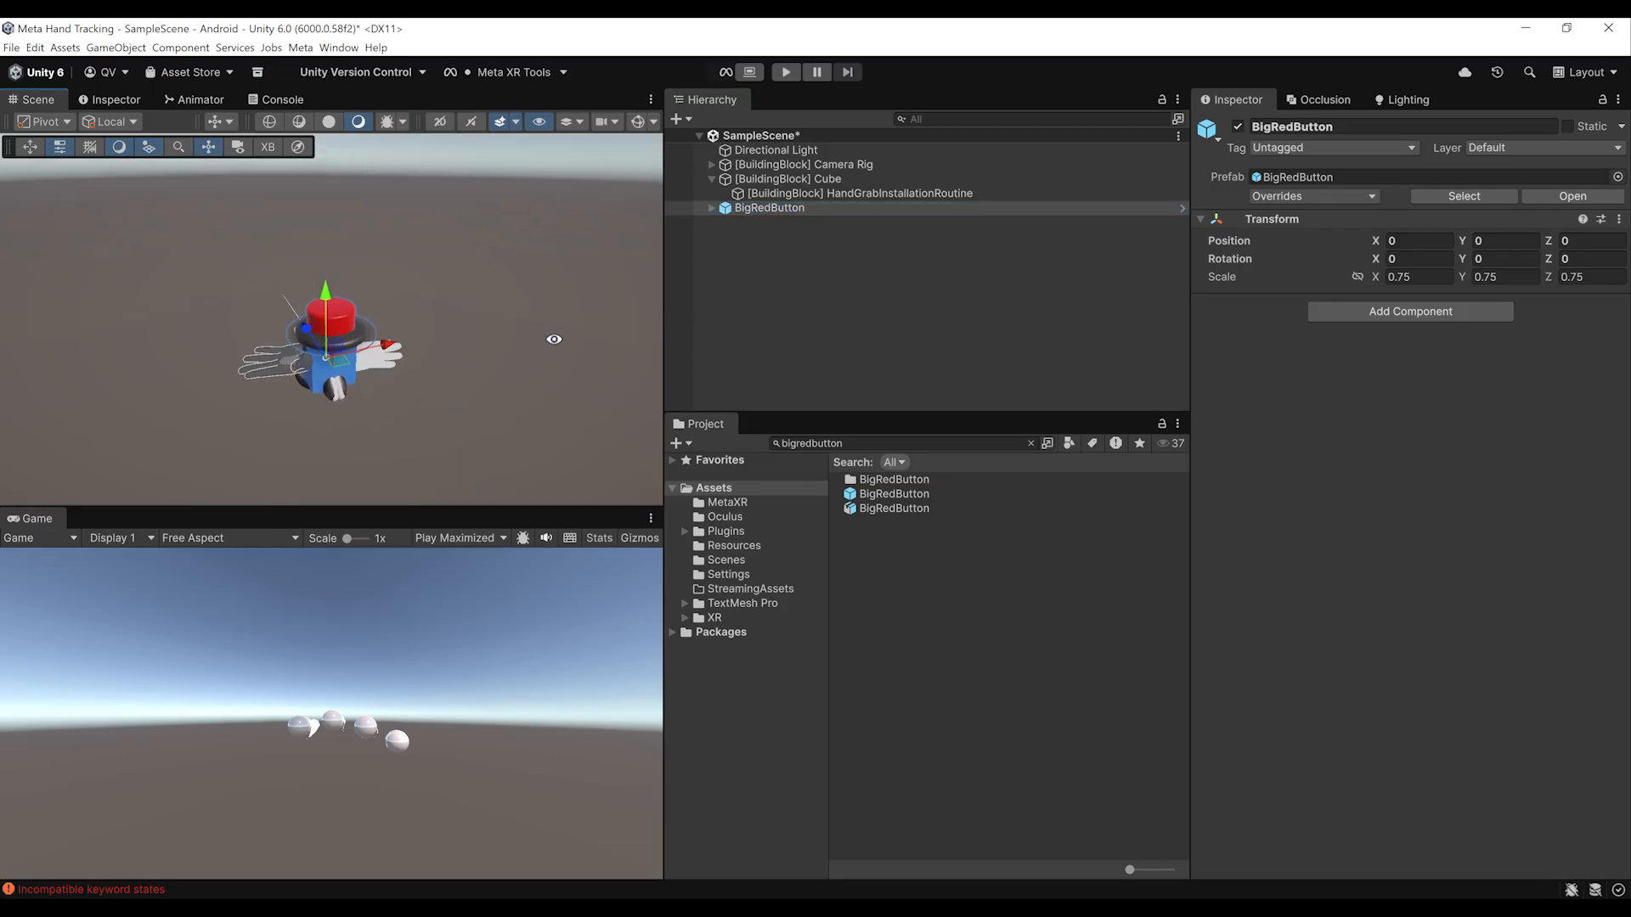
pyautogui.moveTo(324, 323); pyautogui.dragTo(314, 279)
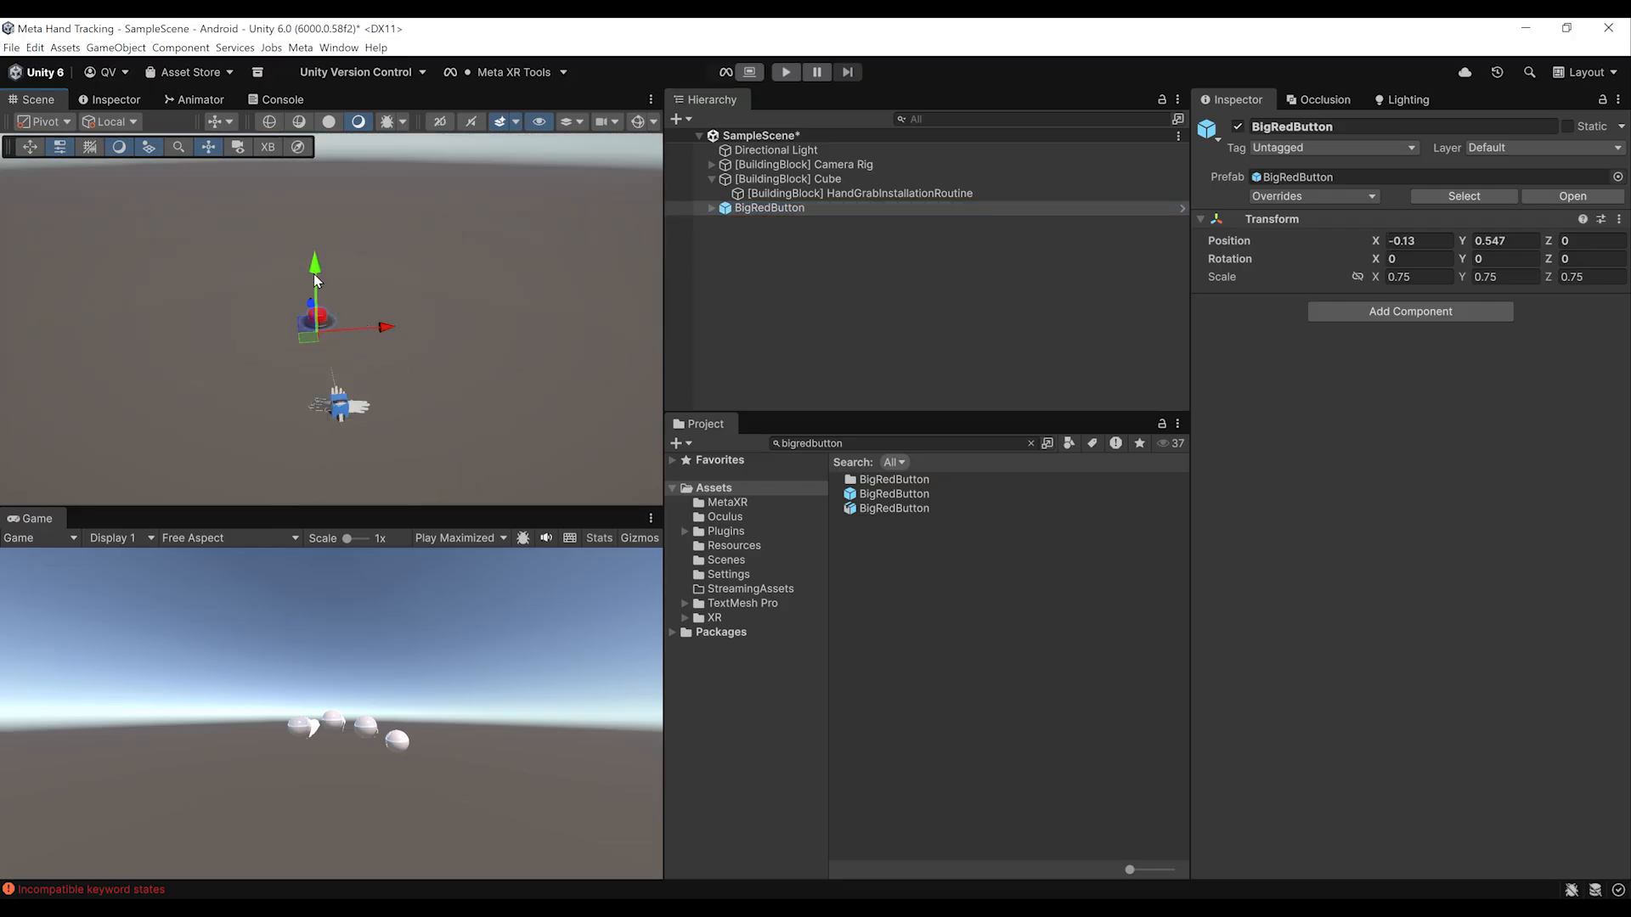
pyautogui.click(788, 179)
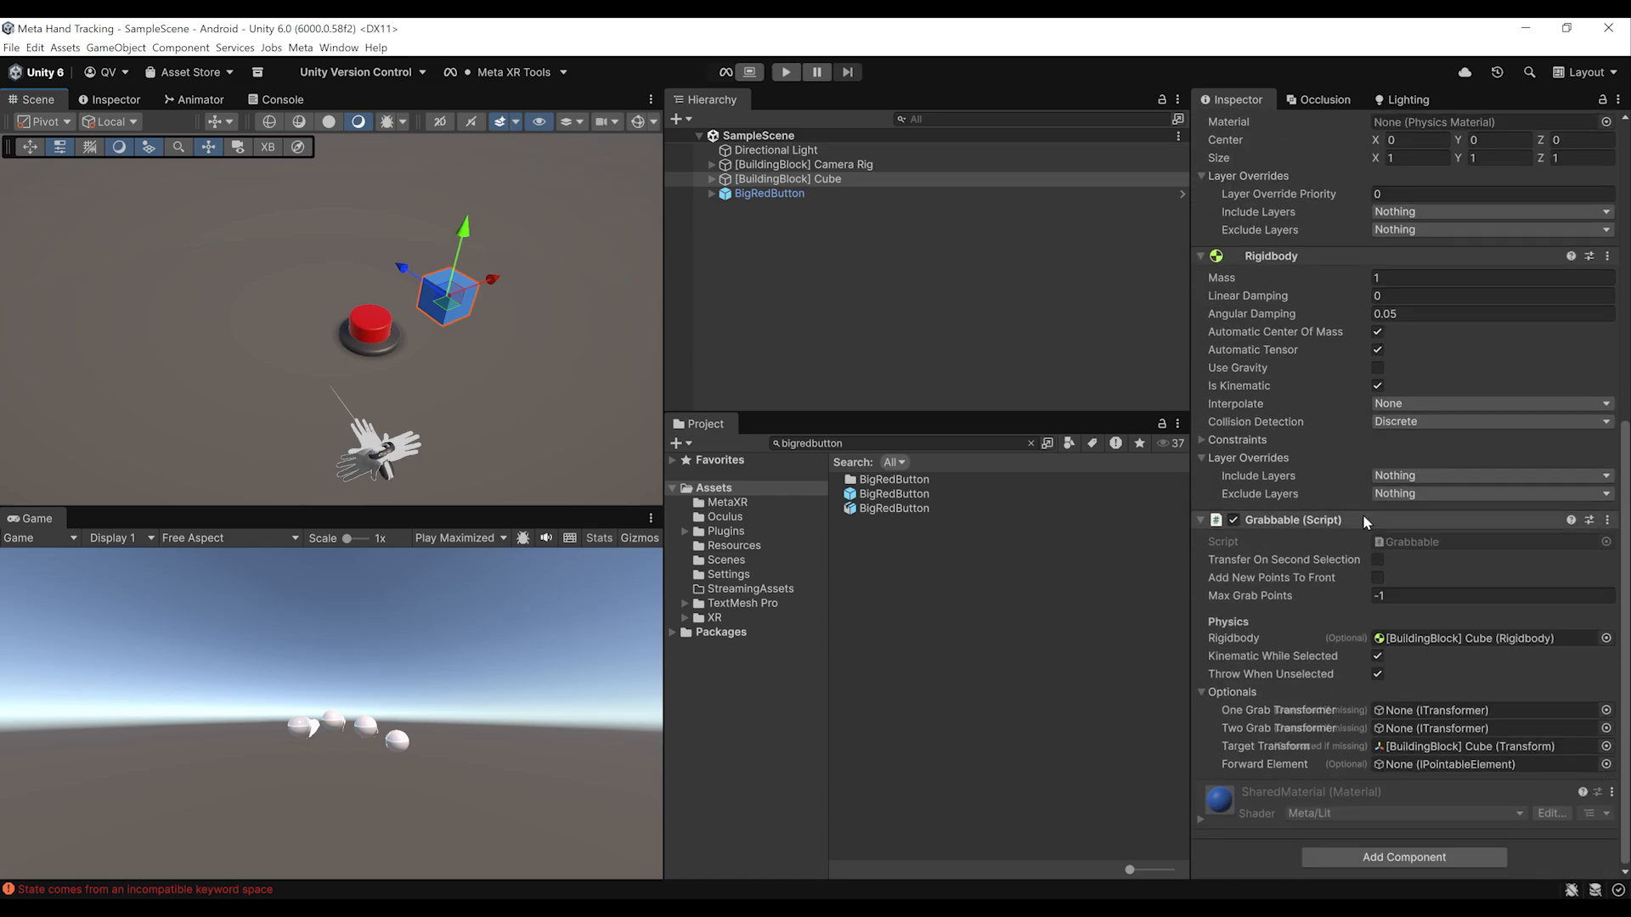
pyautogui.click(856, 192)
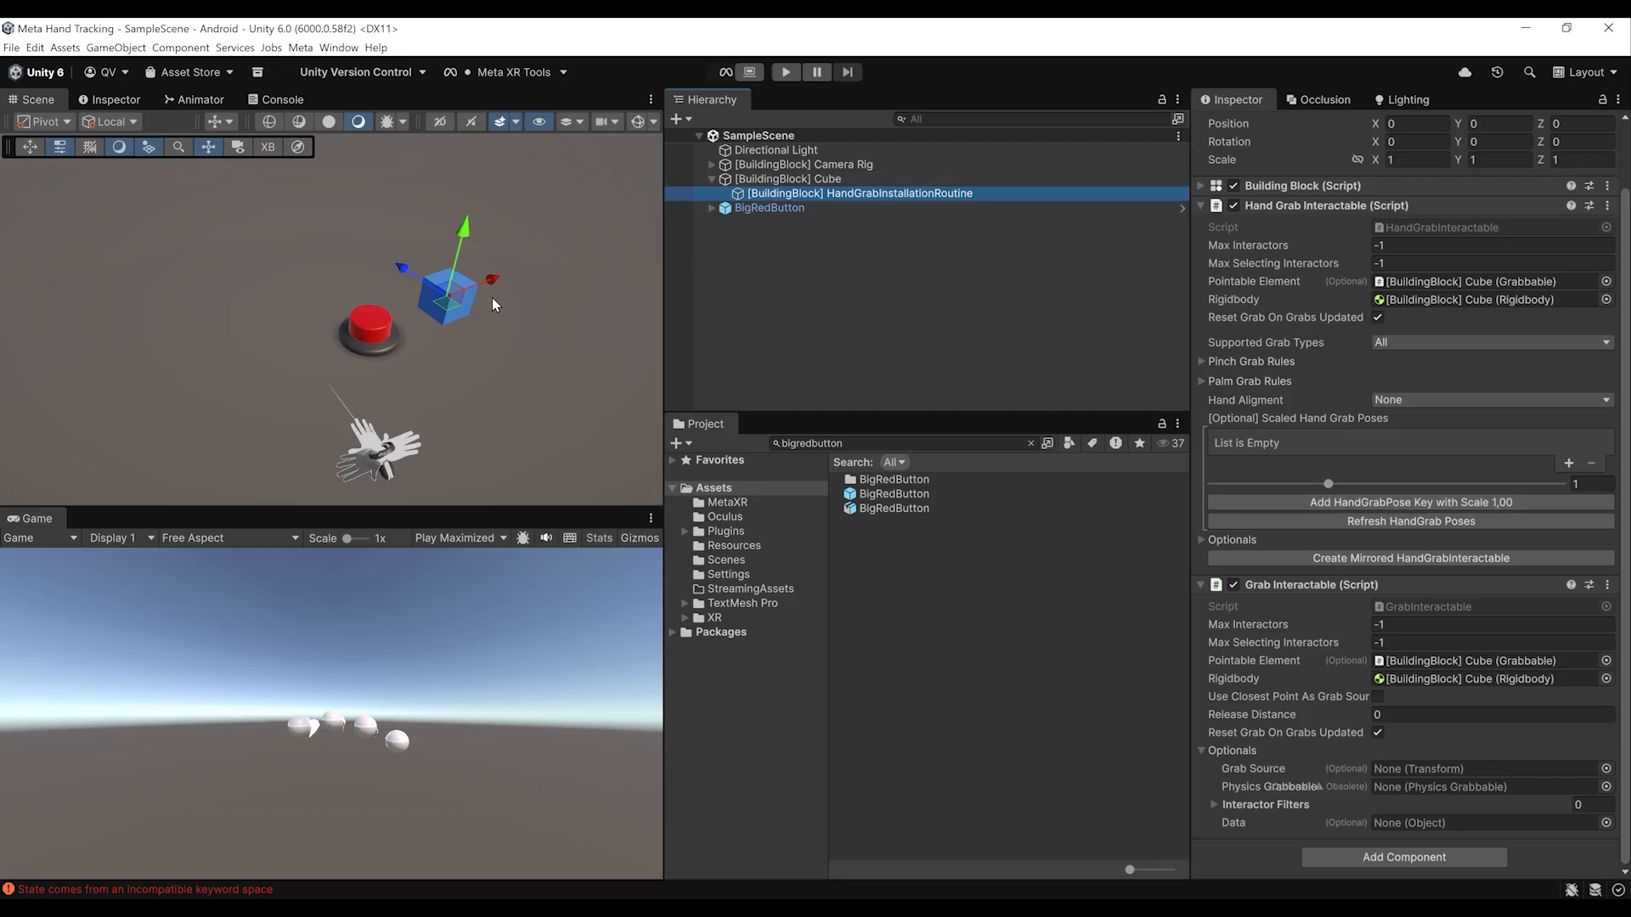
pyautogui.click(767, 207)
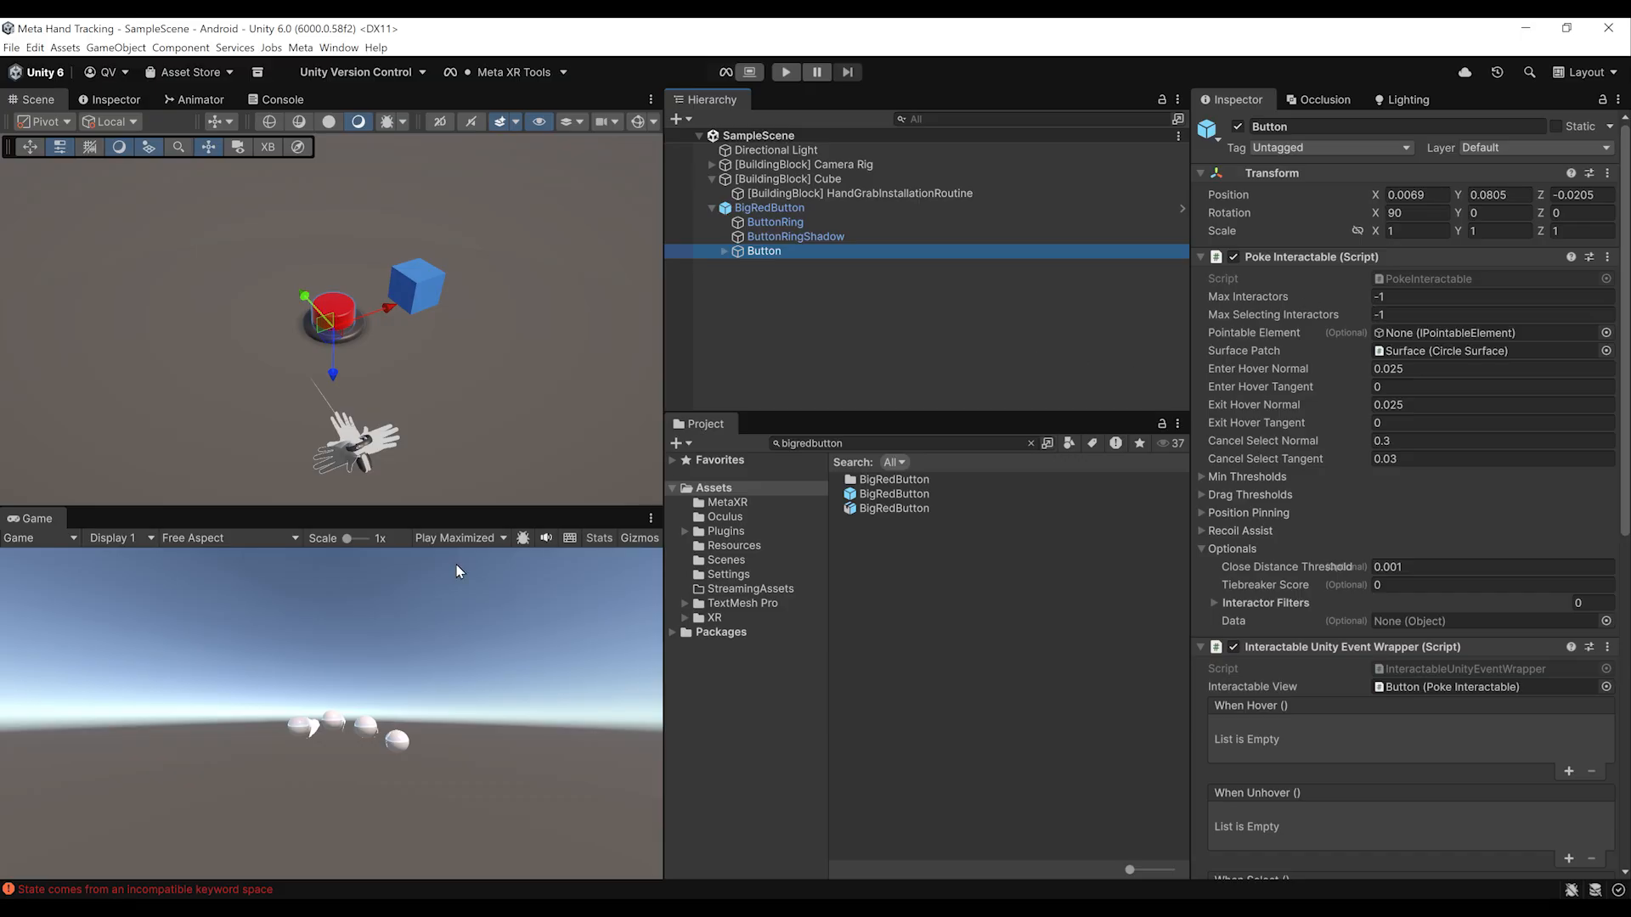
pyautogui.click(788, 71)
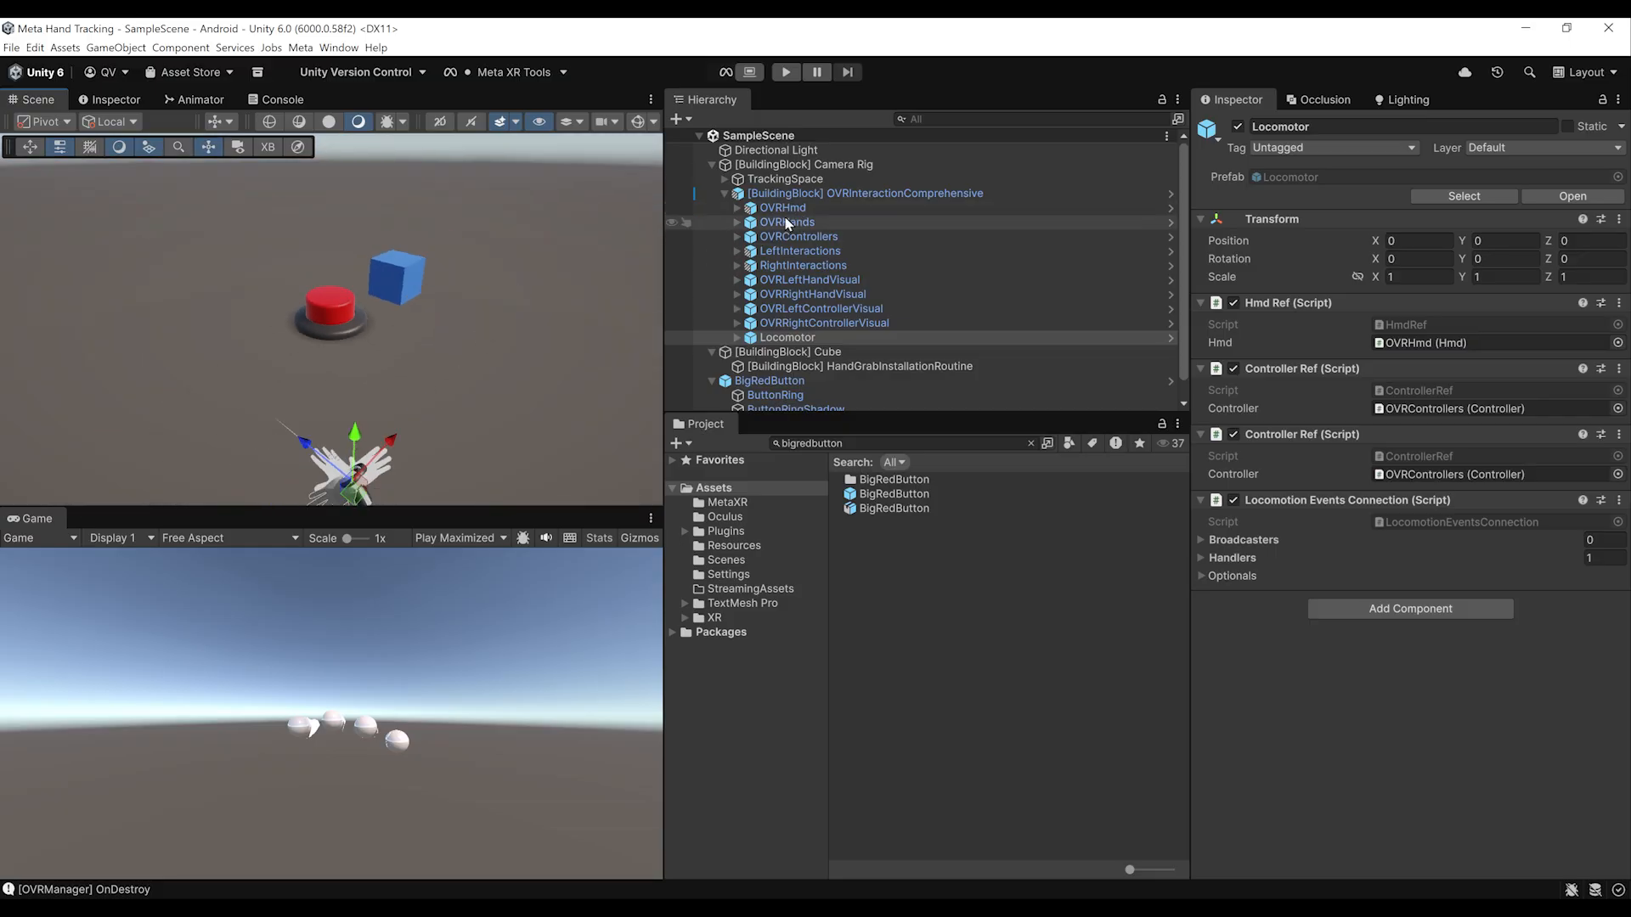
pyautogui.click(787, 336)
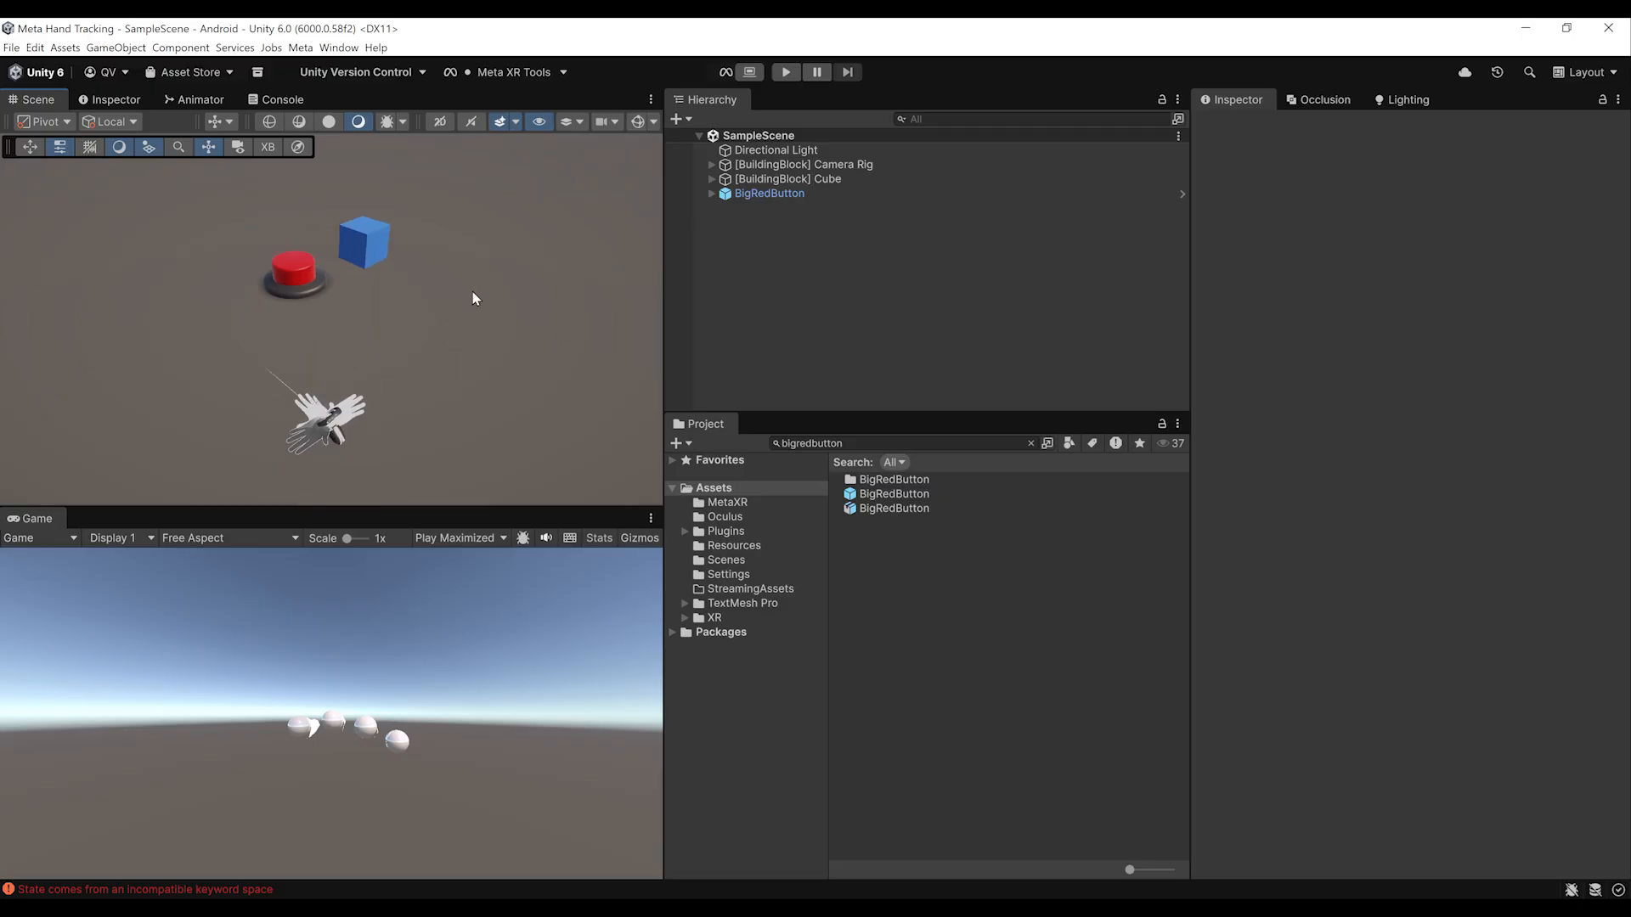
# - Import the Example Scenes sample of the Meta XR Interaction SDK package via the Package Manager
pyautogui.click(339, 48)
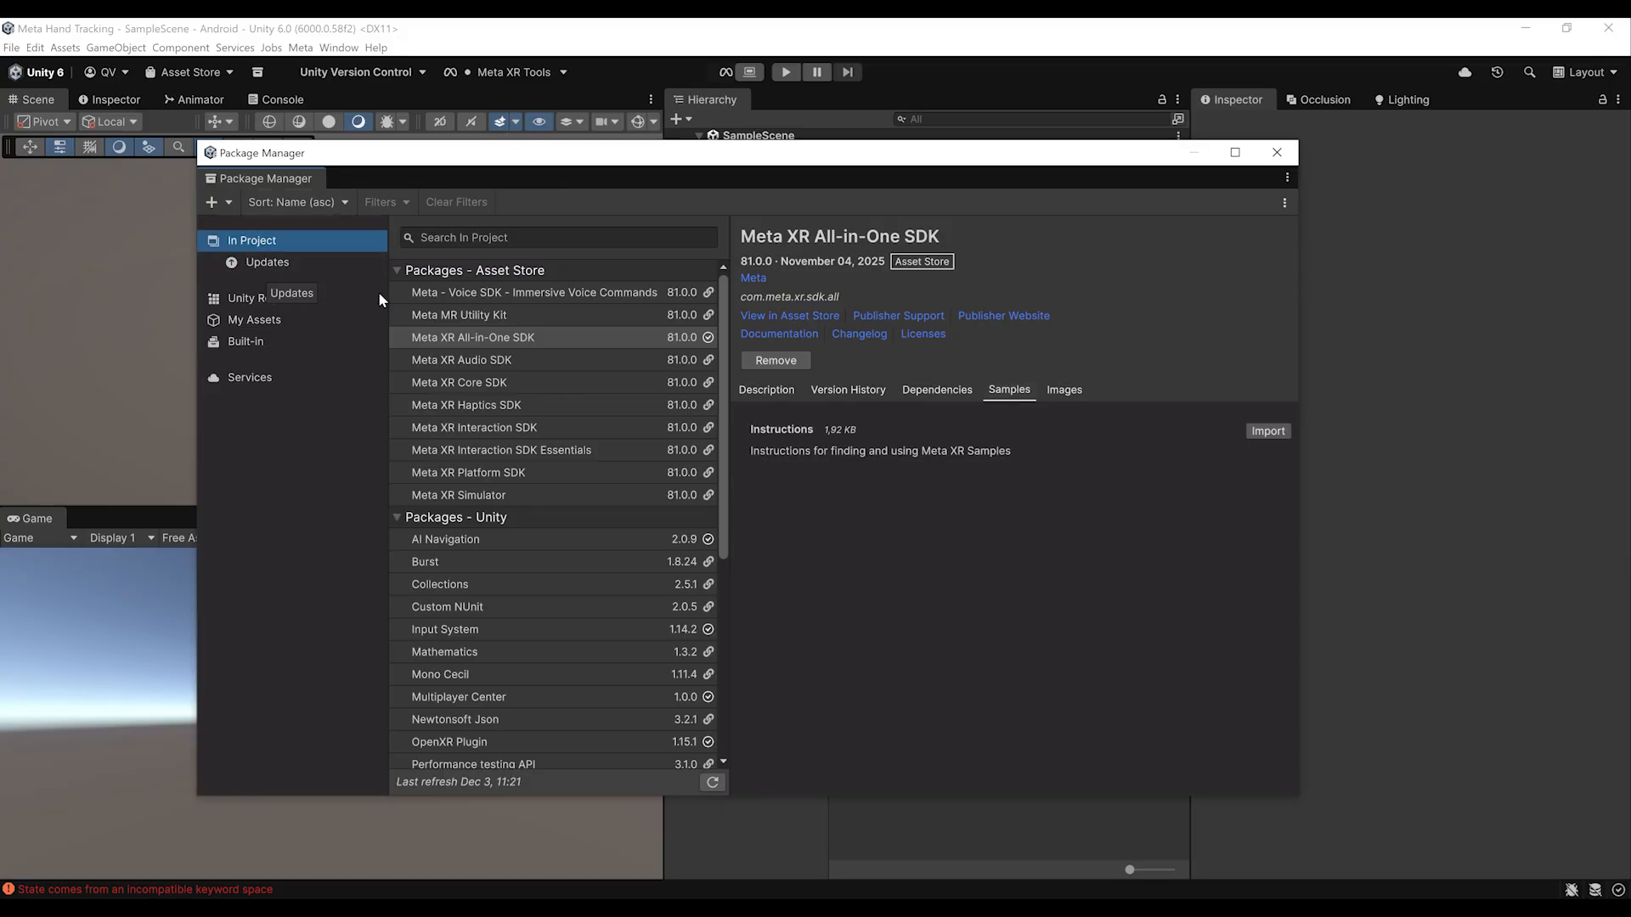
pyautogui.click(472, 428)
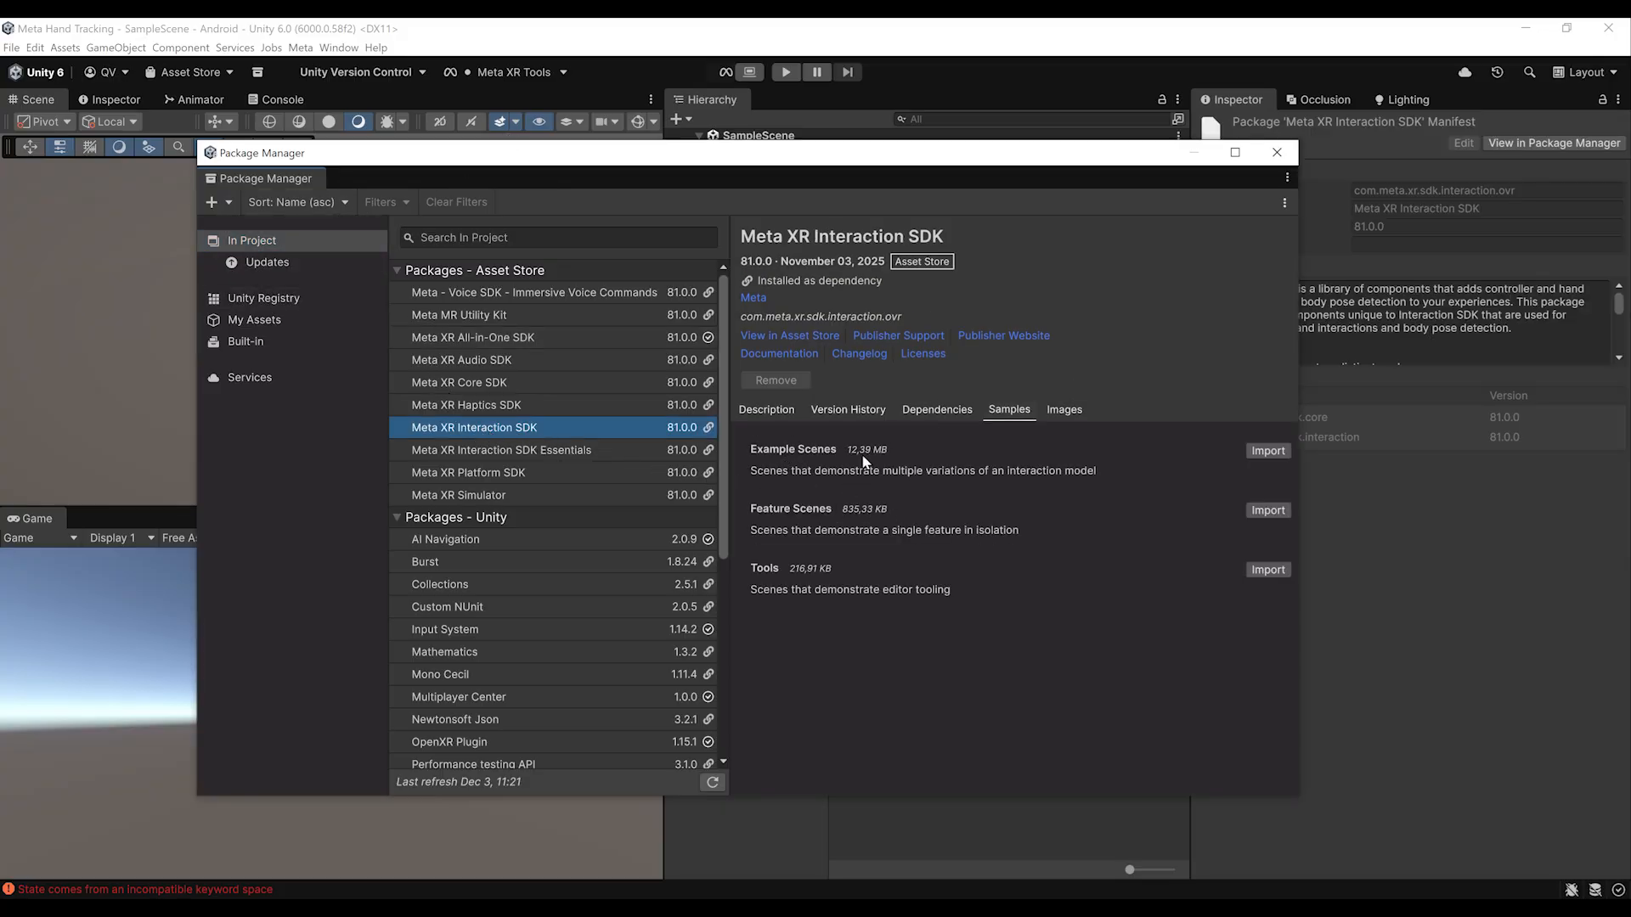
pyautogui.moveTo(998, 421)
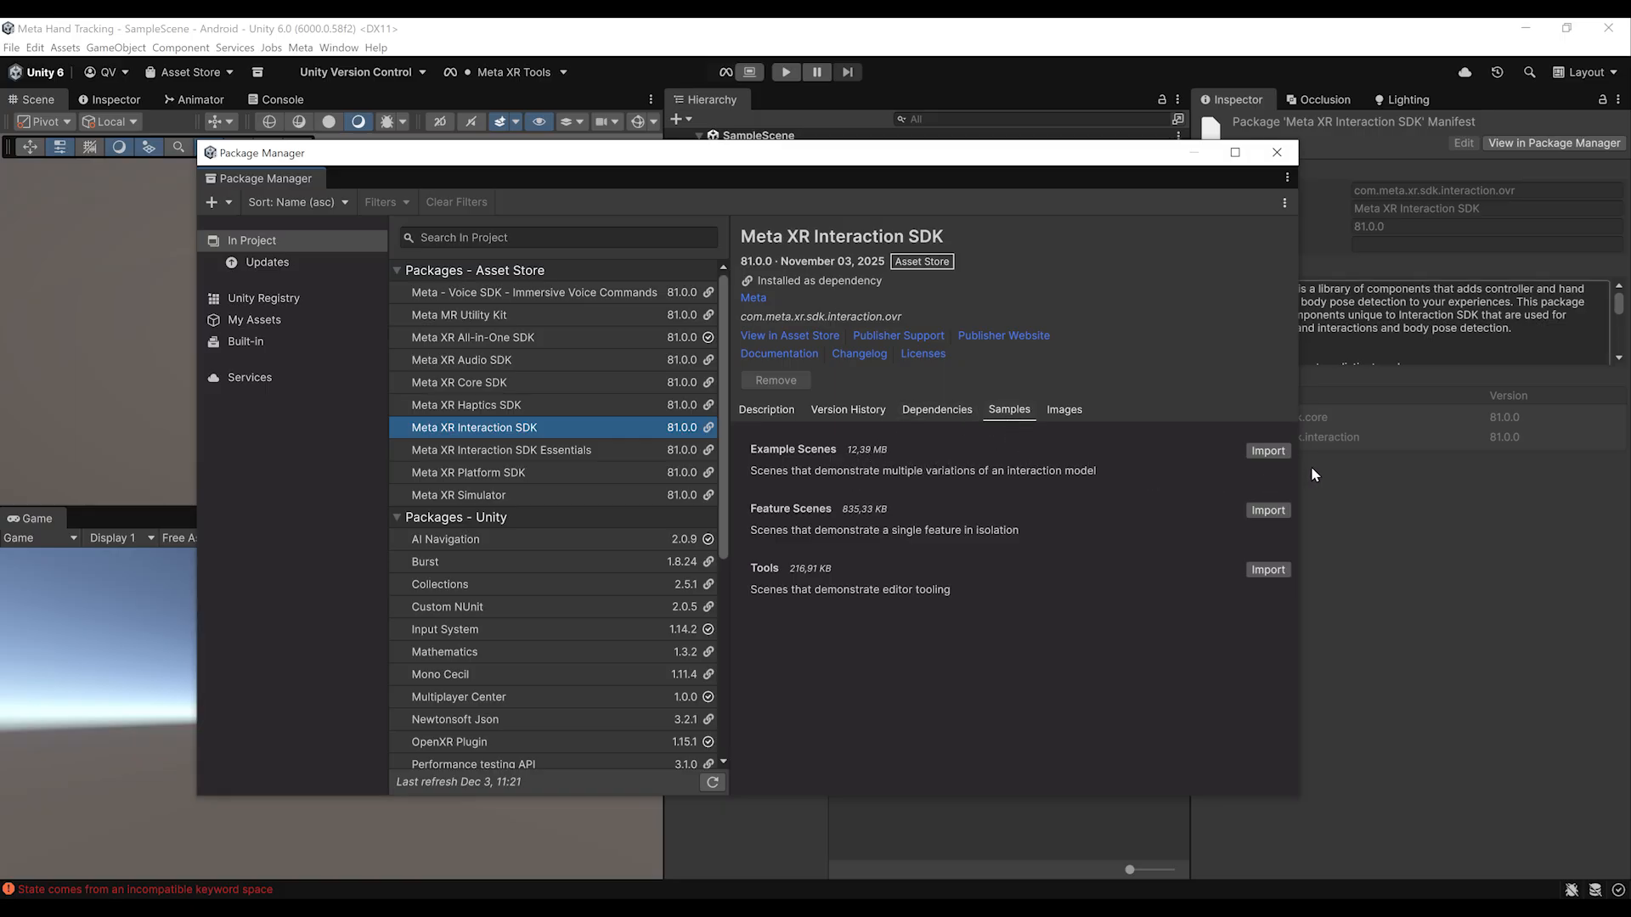
pyautogui.click(1267, 450)
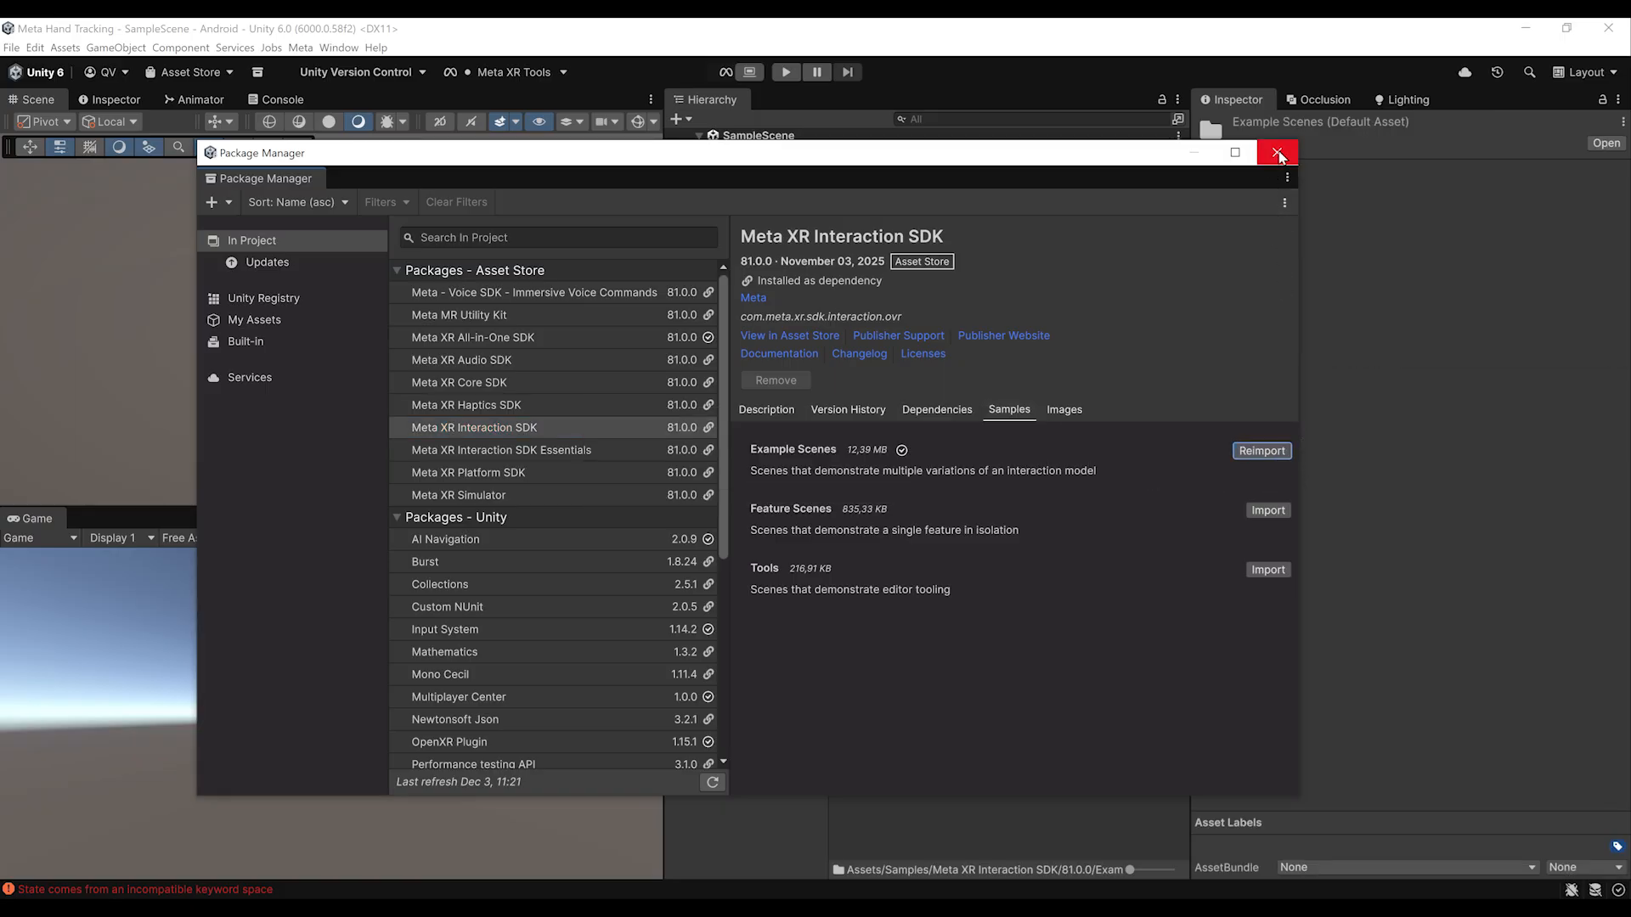
pyautogui.click(1278, 153)
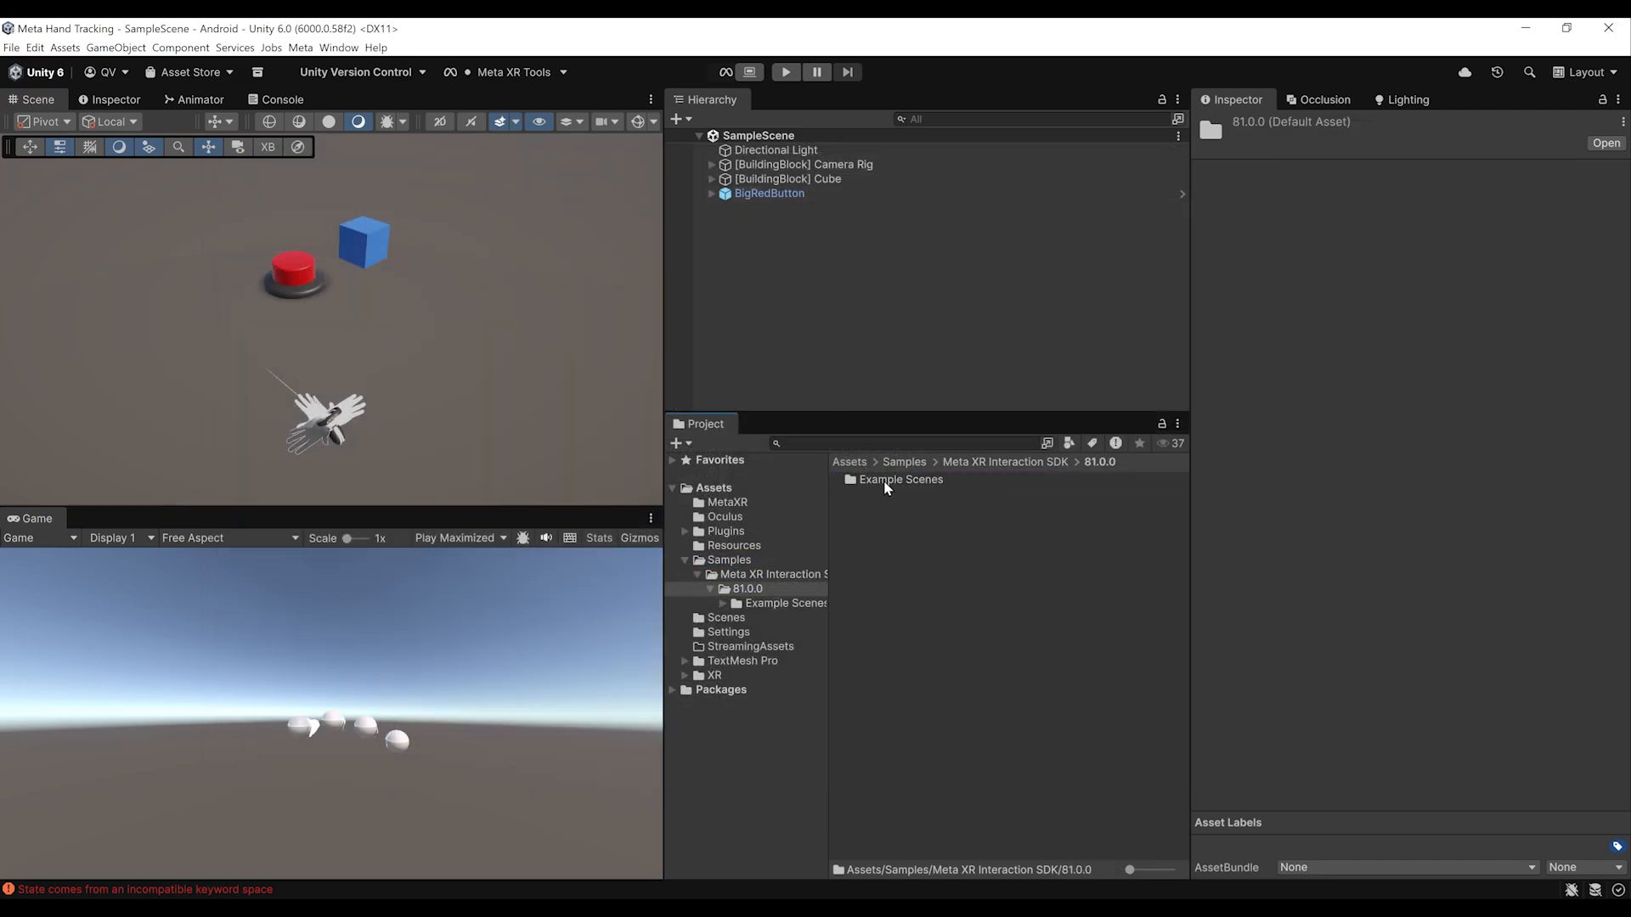
# - Browse into the imported Example Scenes folder in the Project window
pyautogui.doubleClick(900, 479)
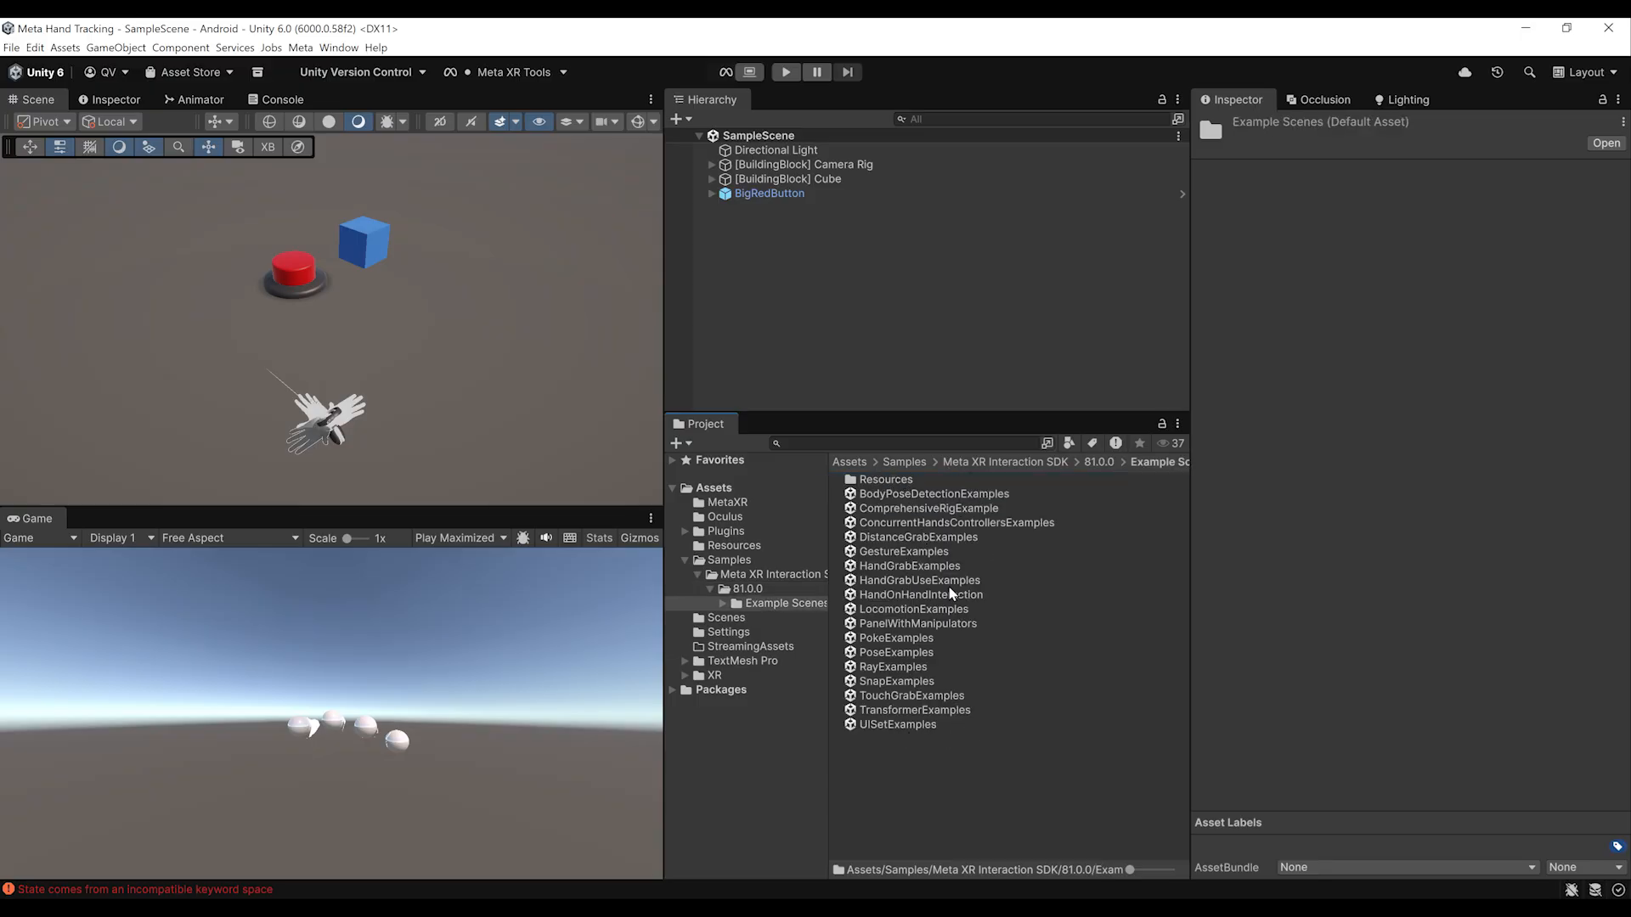
pyautogui.moveTo(968, 703)
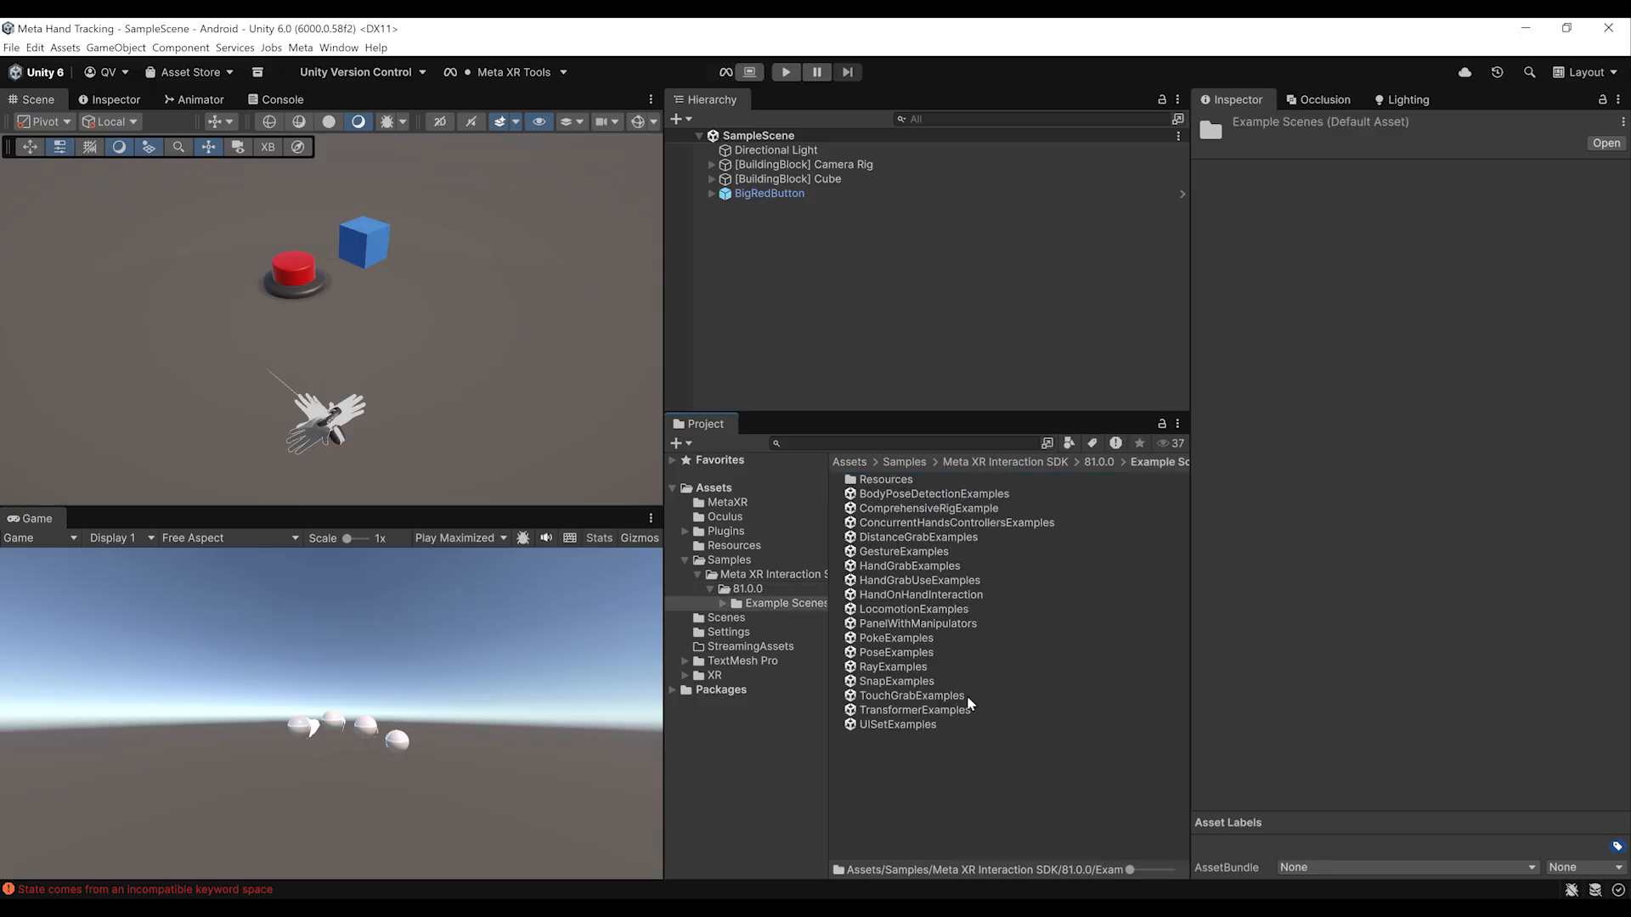
pyautogui.moveTo(1107, 749)
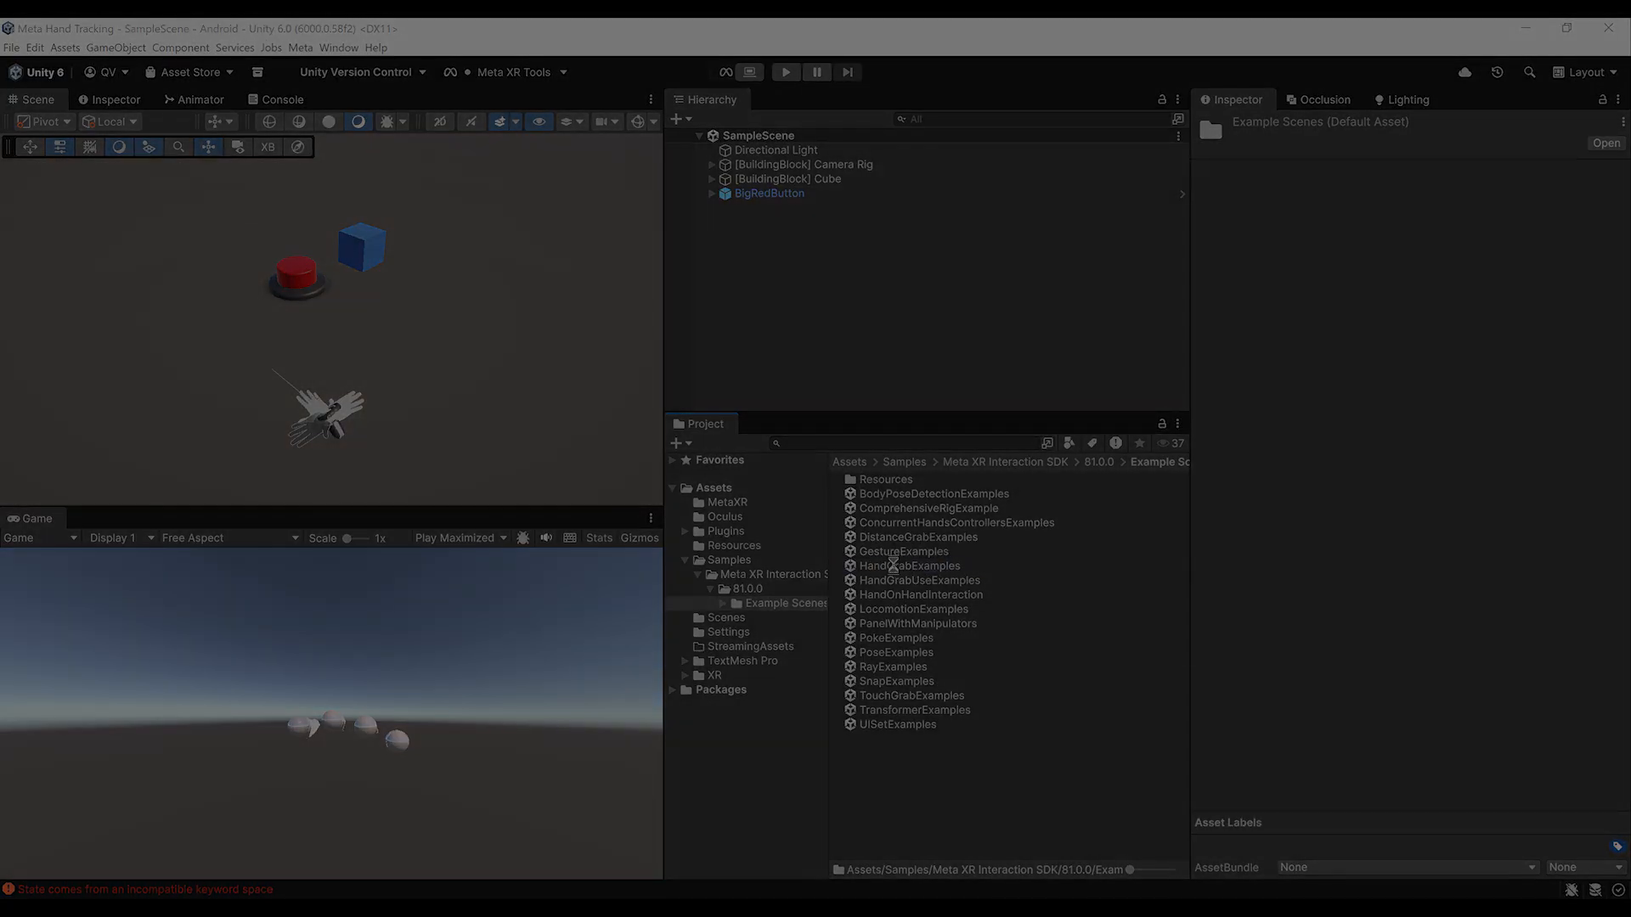
# - Load the HandGrabExamples sample scene with its room, grabbable objects and example menu
pyautogui.click(788, 72)
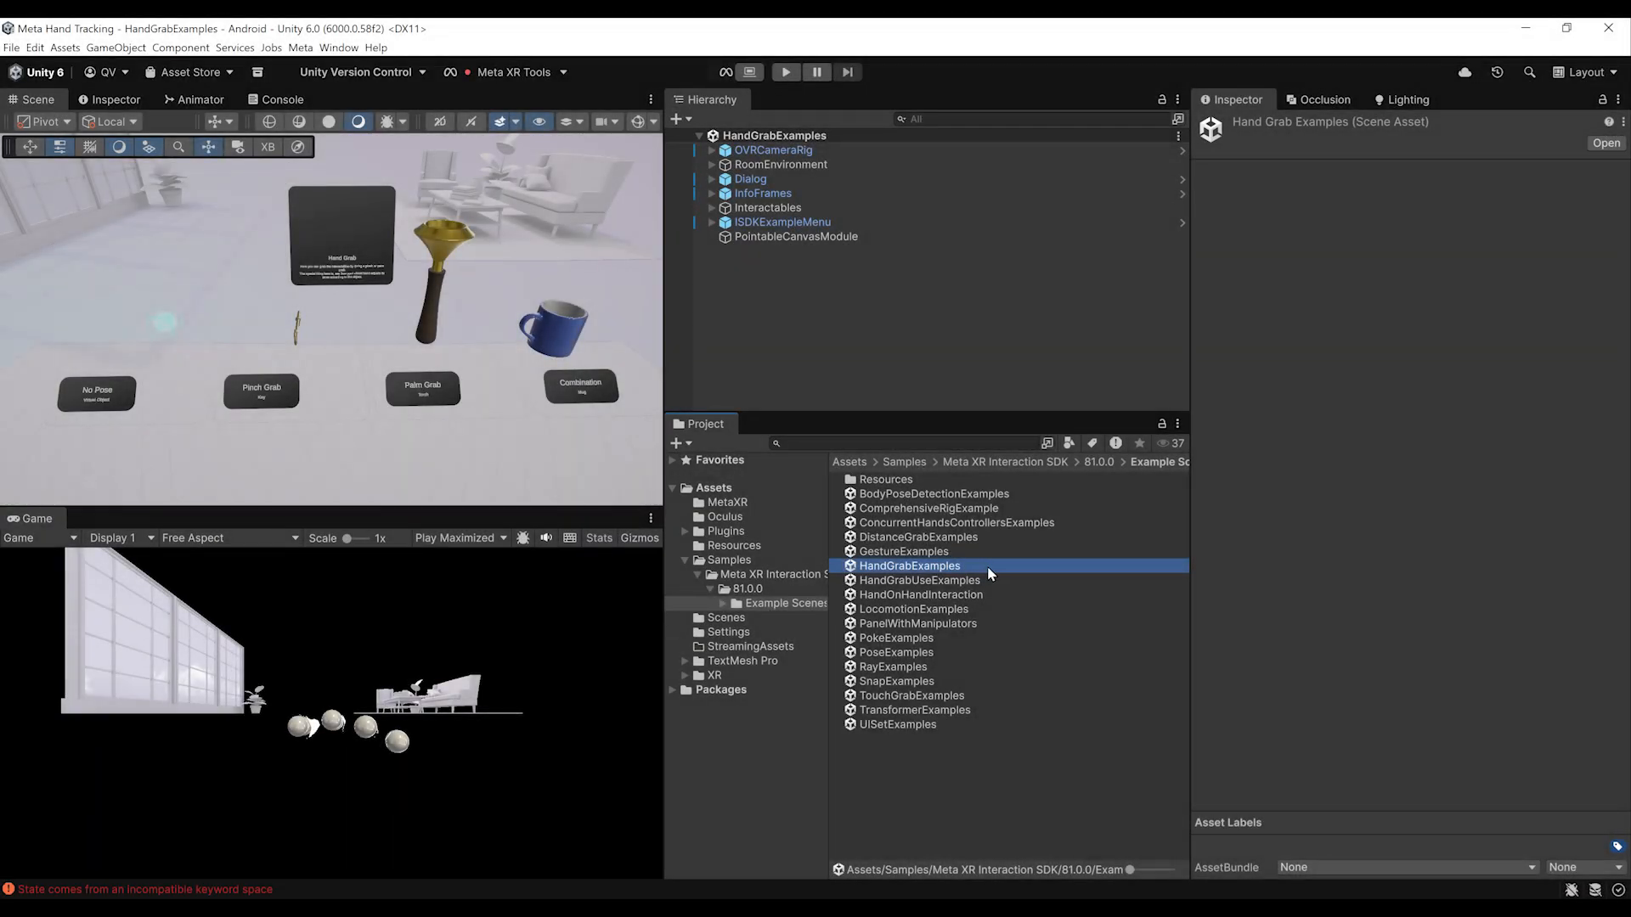
pyautogui.moveTo(919, 514)
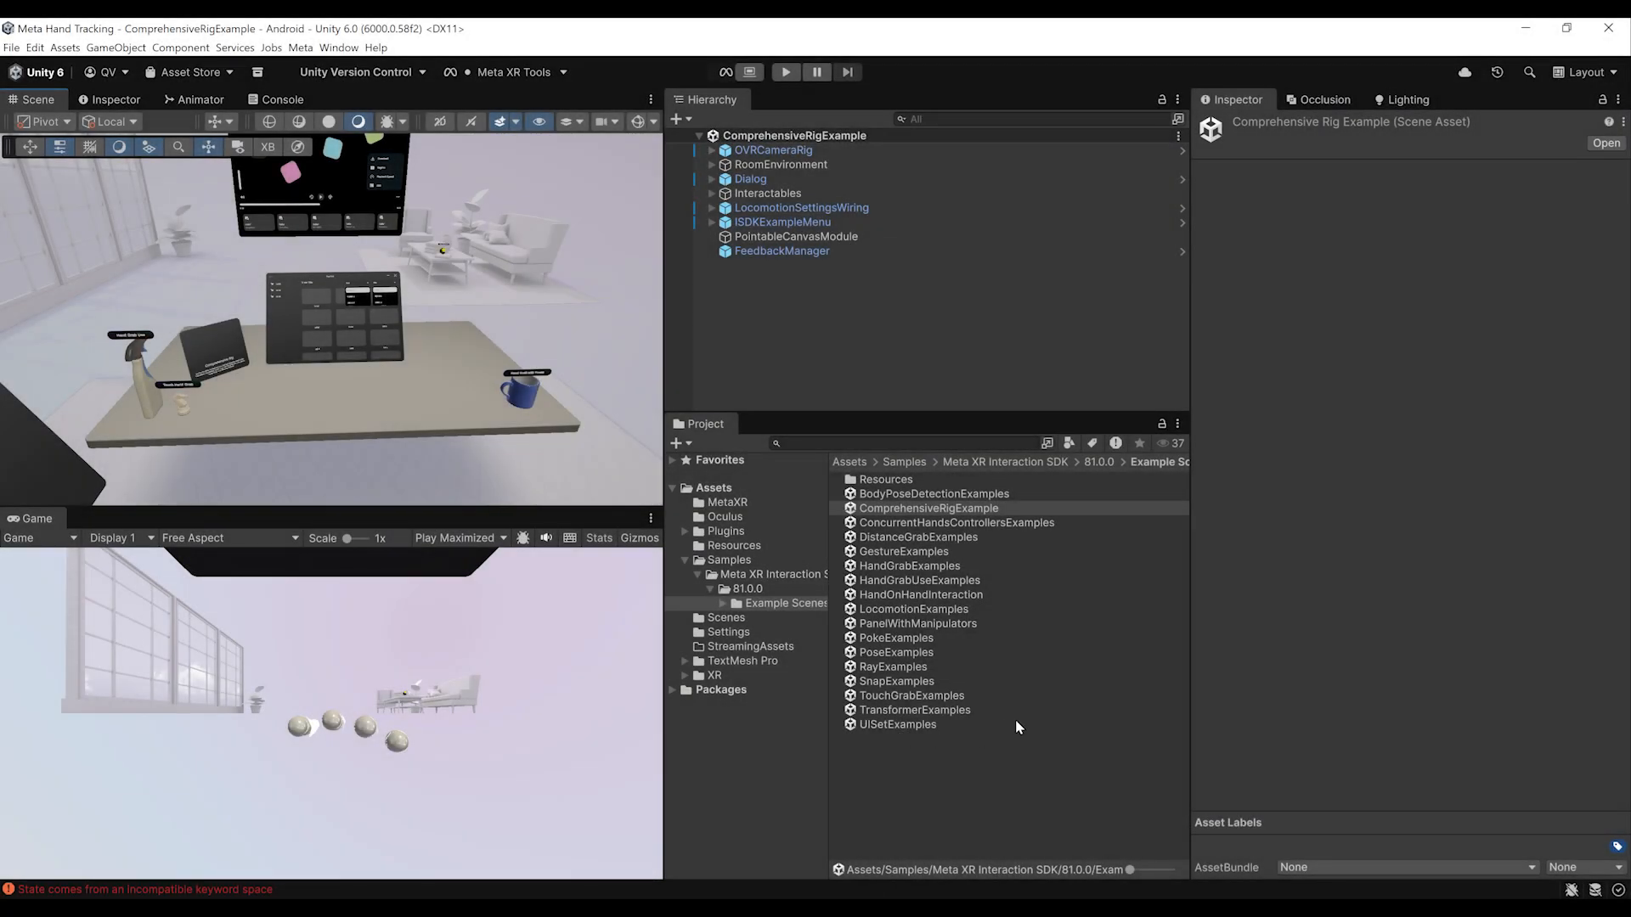
pyautogui.moveTo(1073, 712)
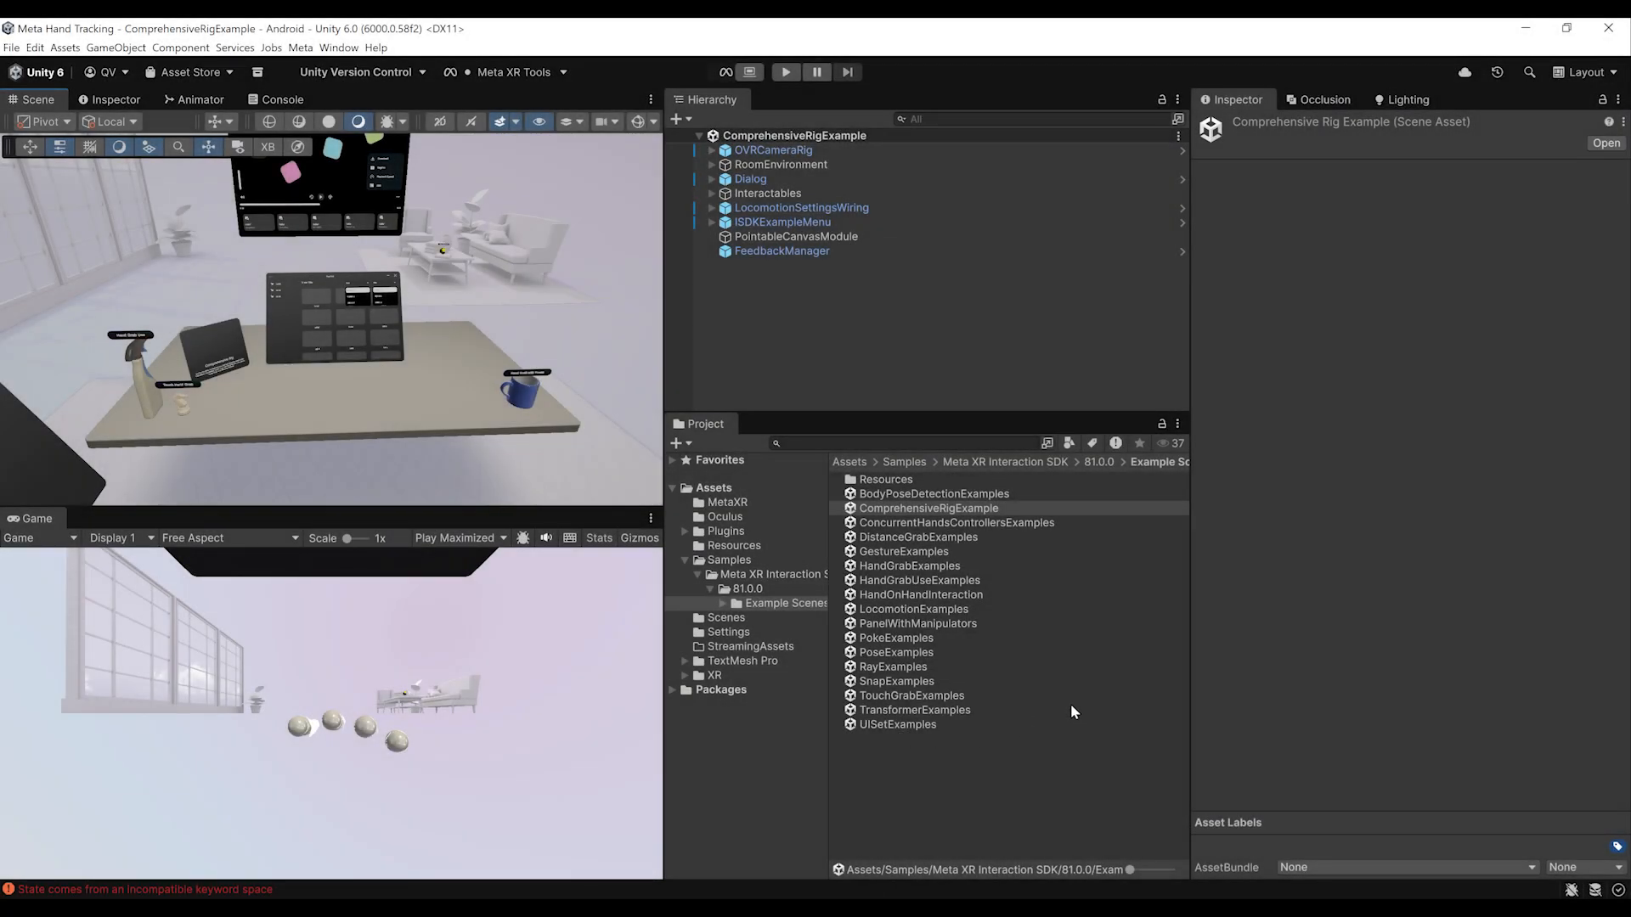
# - Load the PoseExamples sample scene from the Example Scenes folder
pyautogui.click(897, 652)
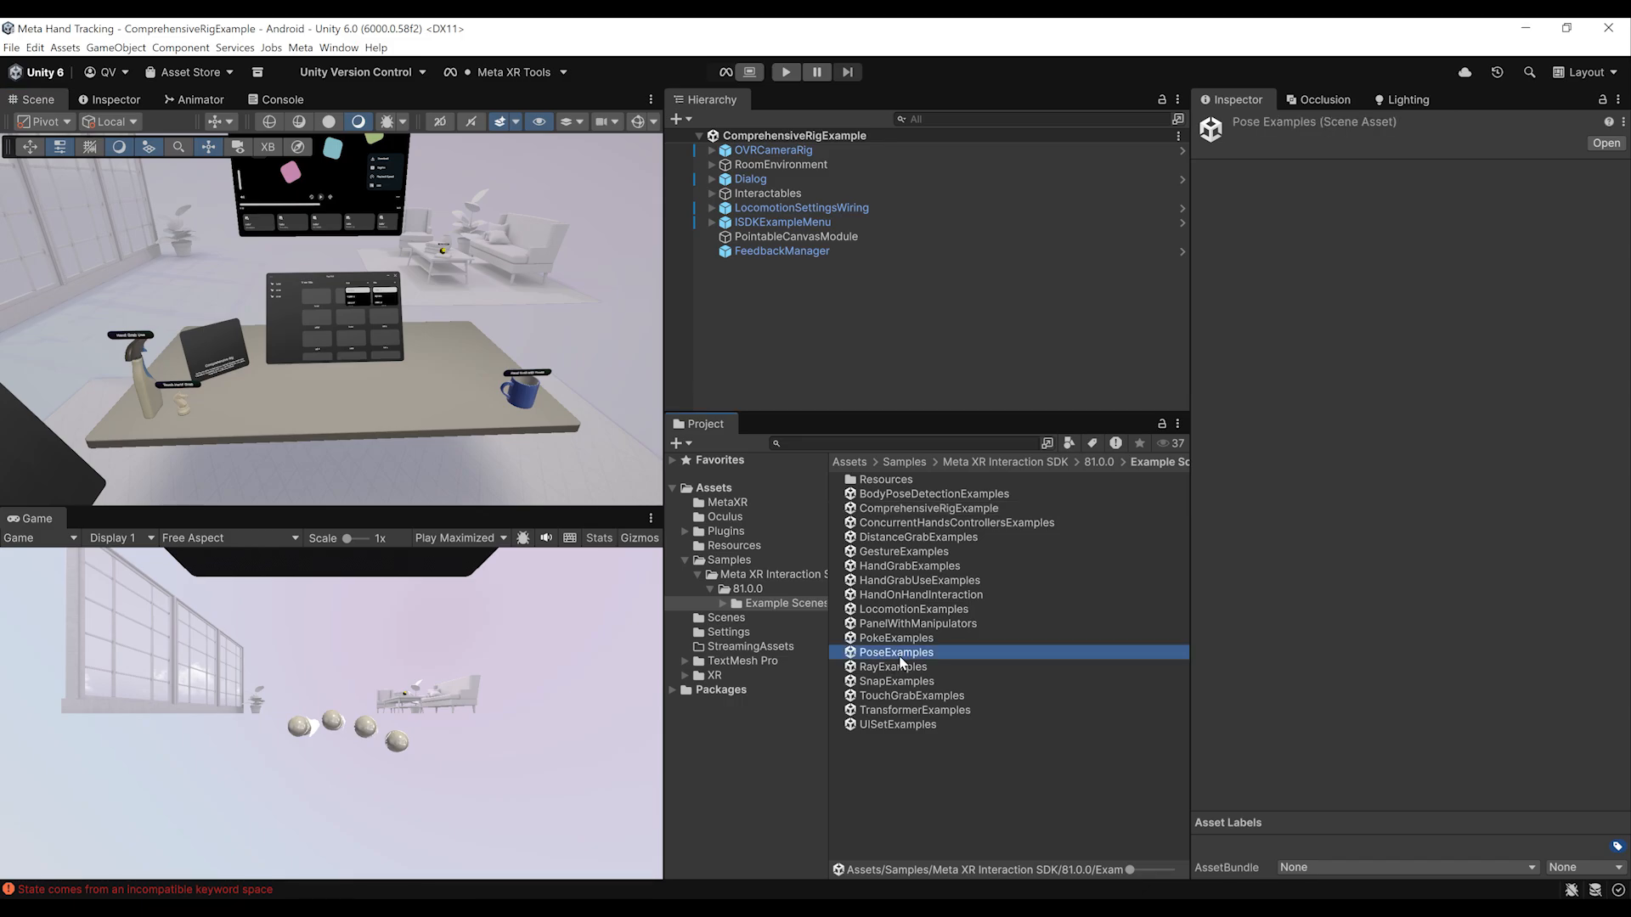
pyautogui.click(791, 71)
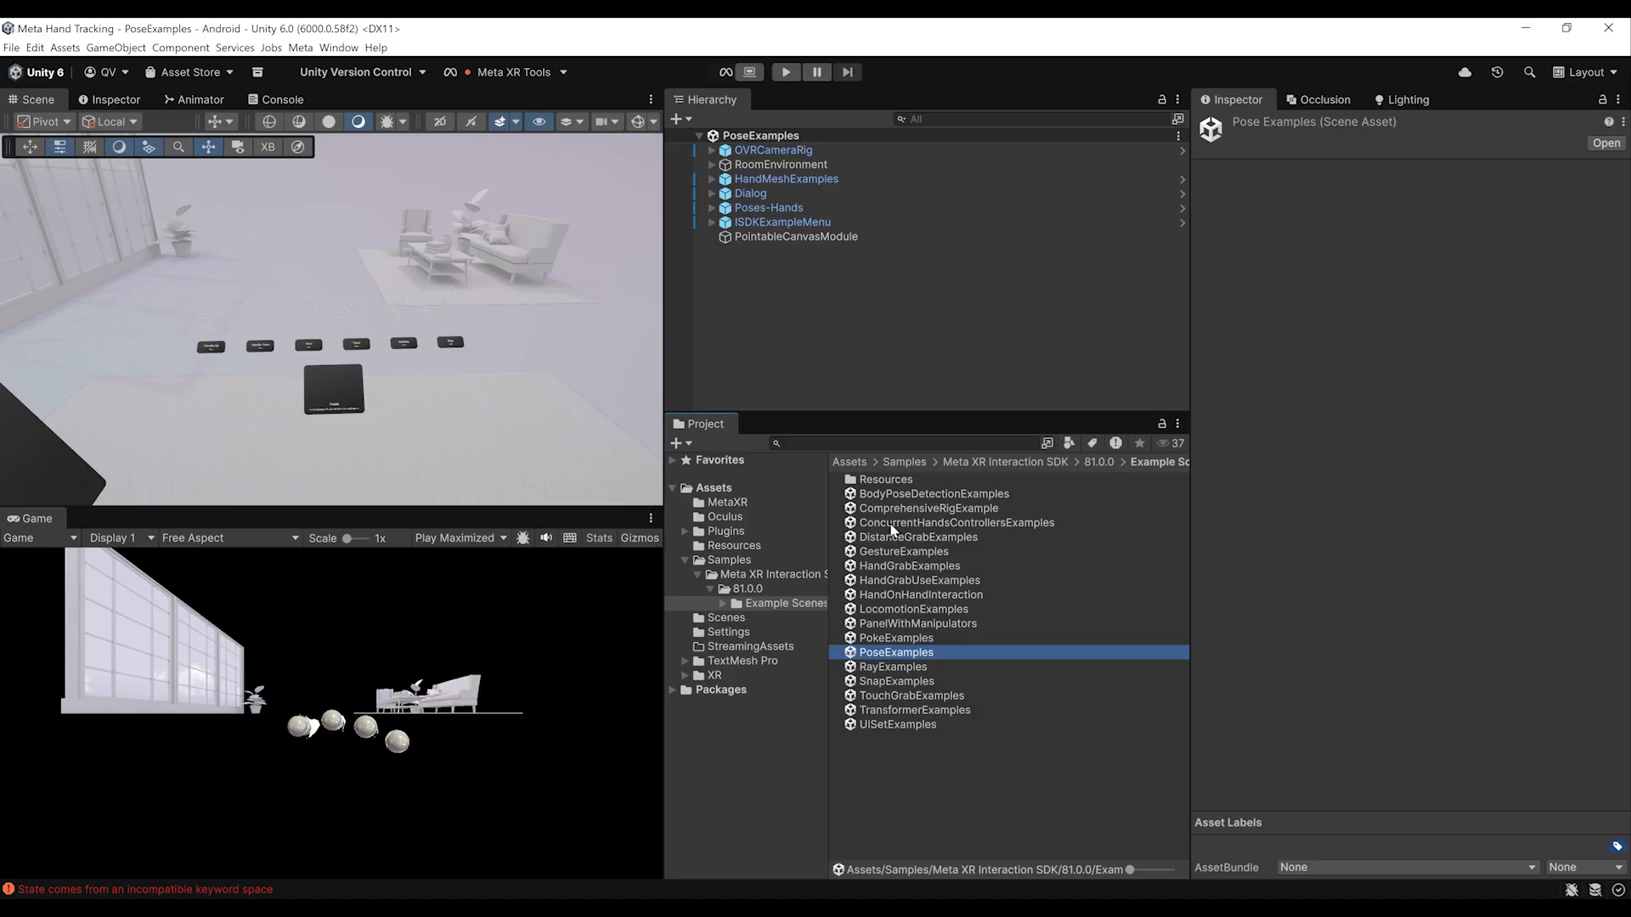
# - Load the ConcurrentHandsControllersExamples sample scene and view its courtyard
pyautogui.click(958, 524)
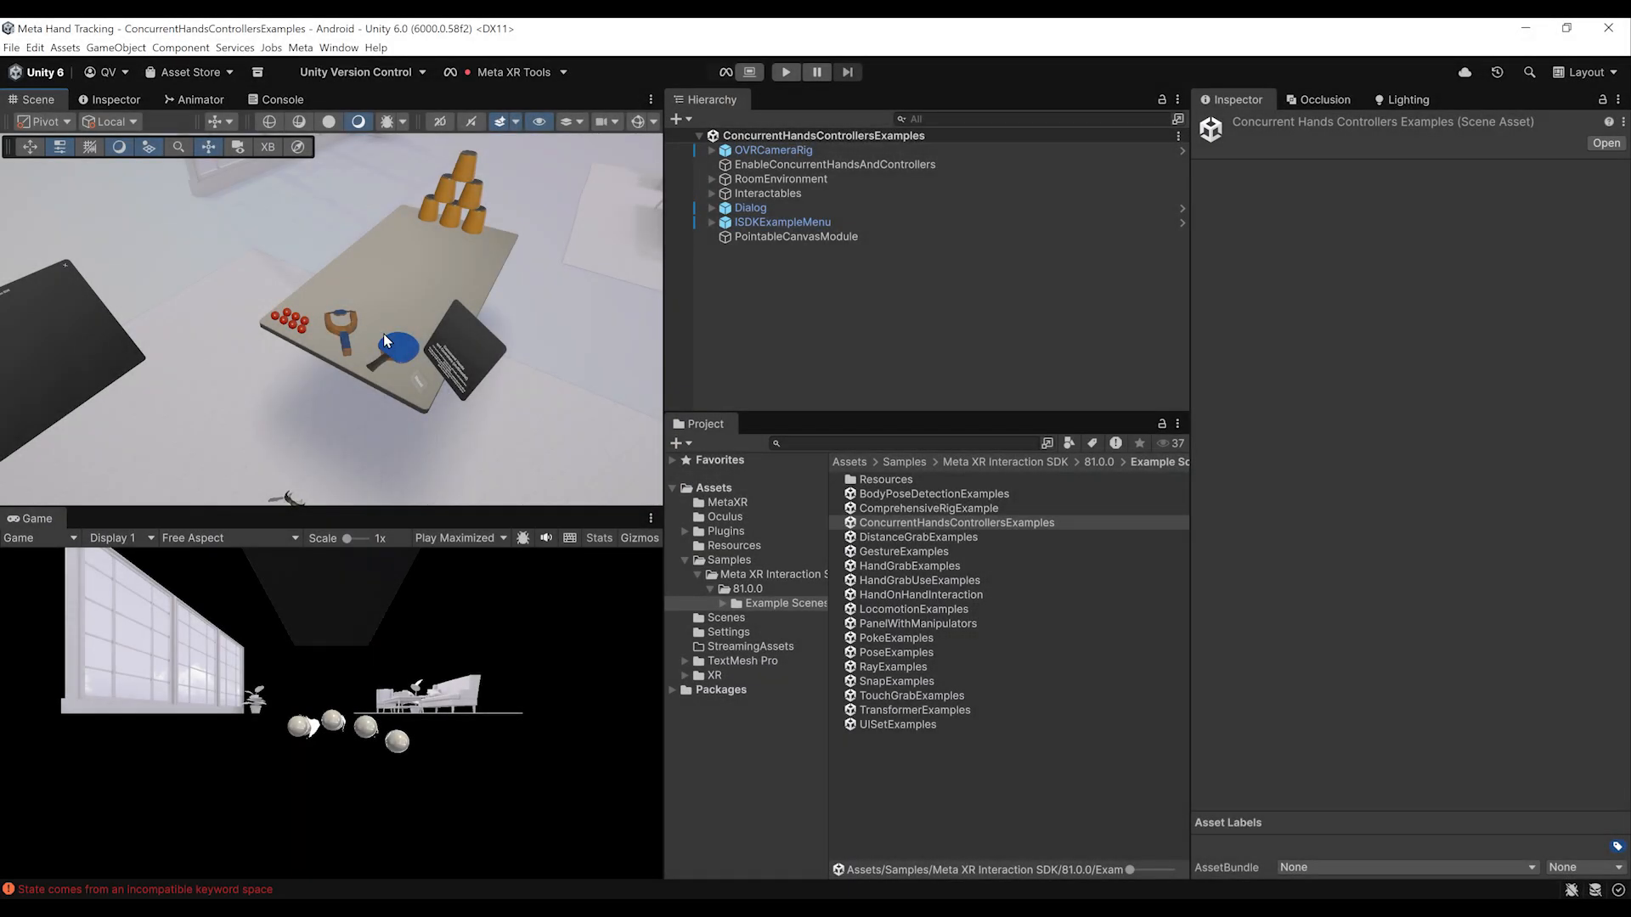
pyautogui.moveTo(805, 509)
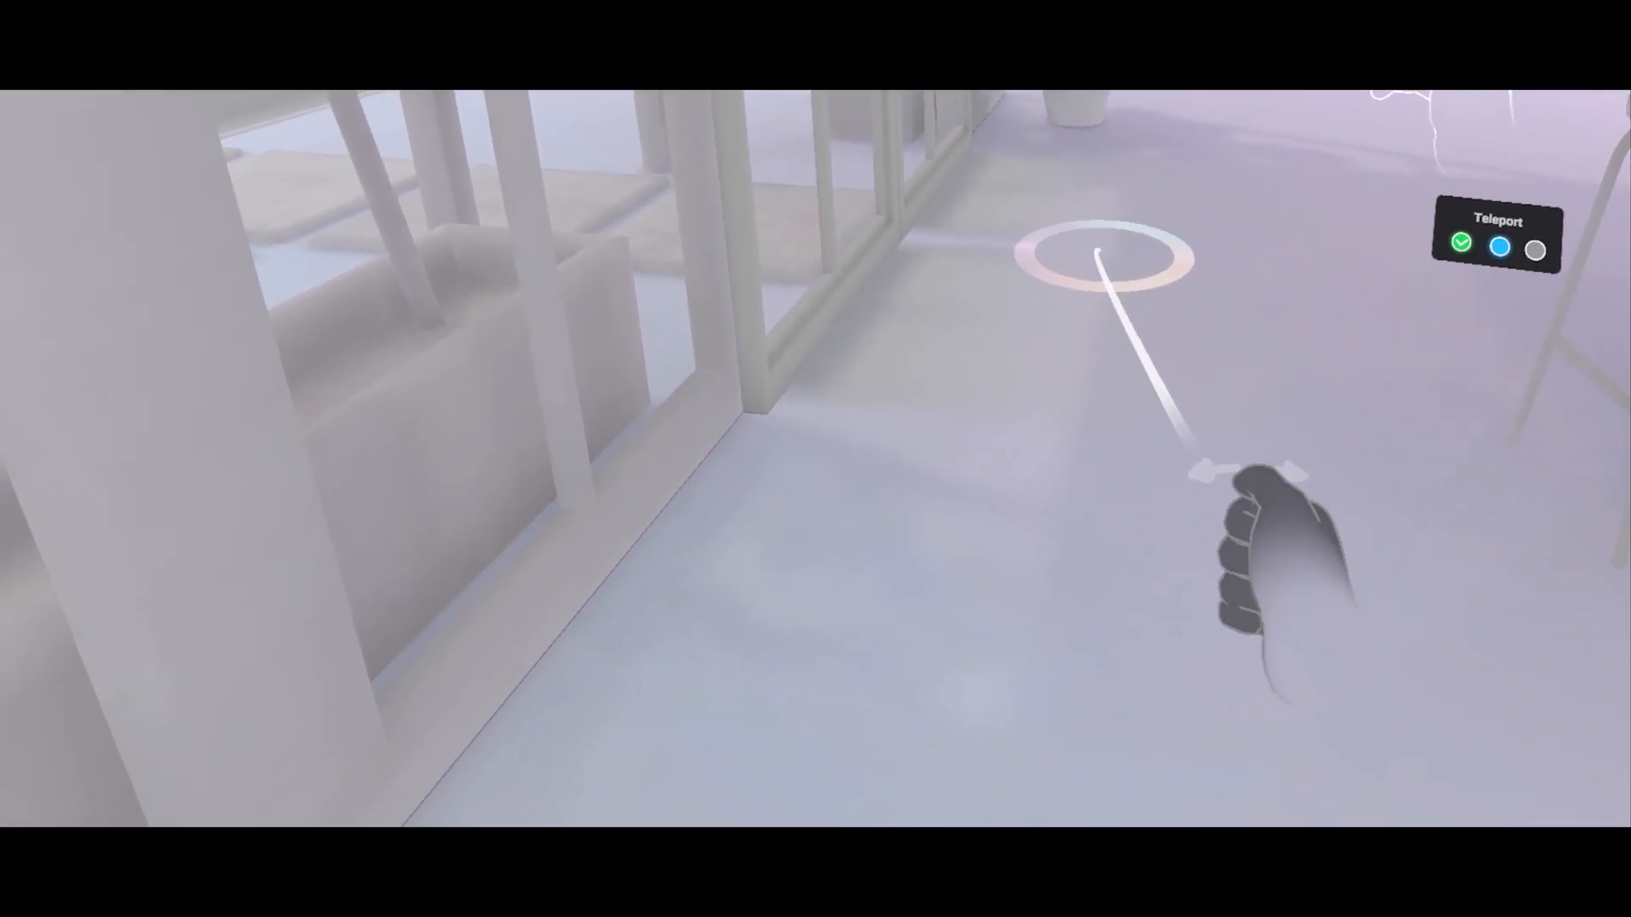
pyautogui.click(1107, 258)
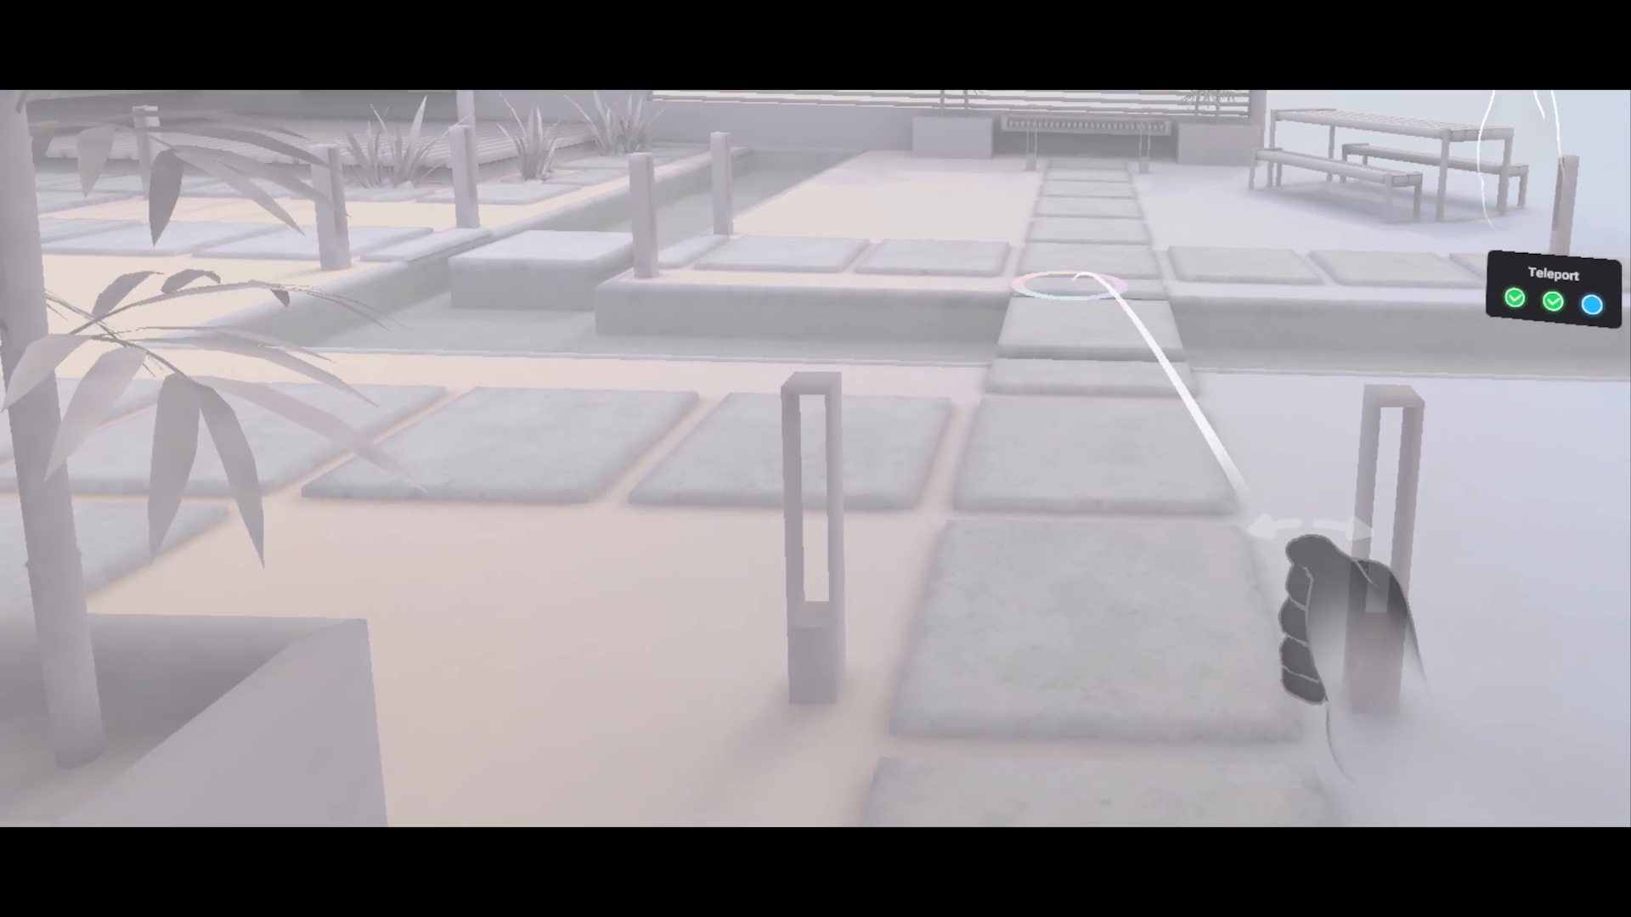